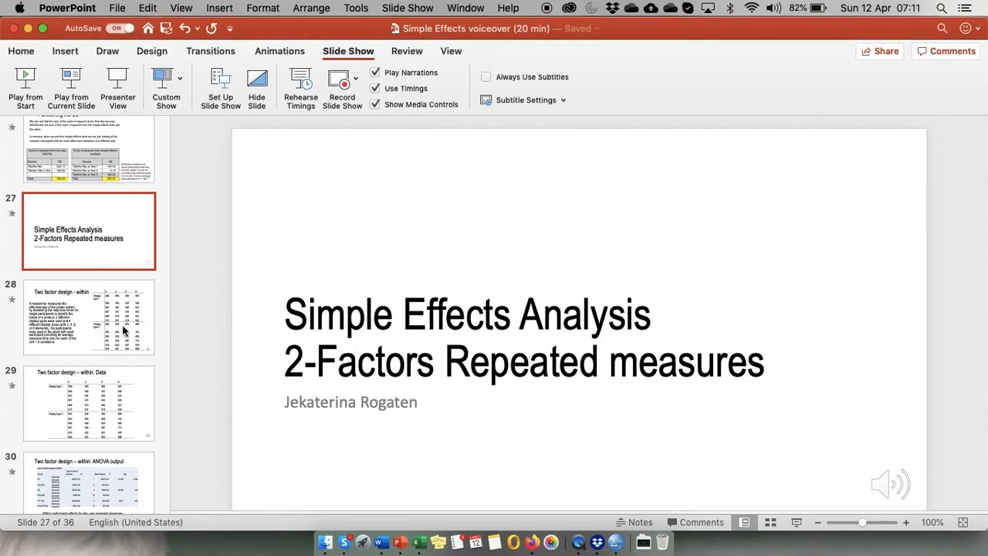
# Step: Show slide 28, 'Two factor design - within', with the response-time data table
pyautogui.click(86, 329)
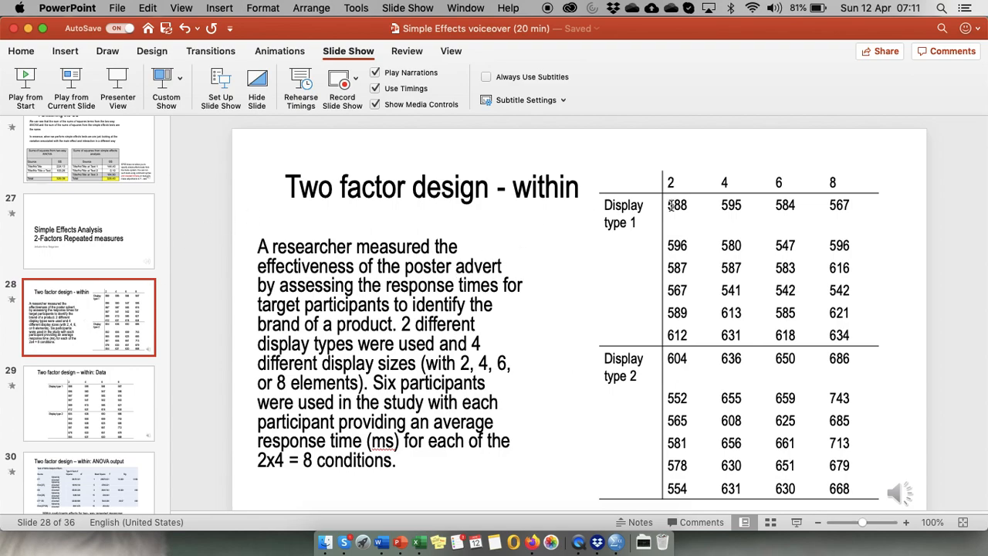
pyautogui.moveTo(935, 265)
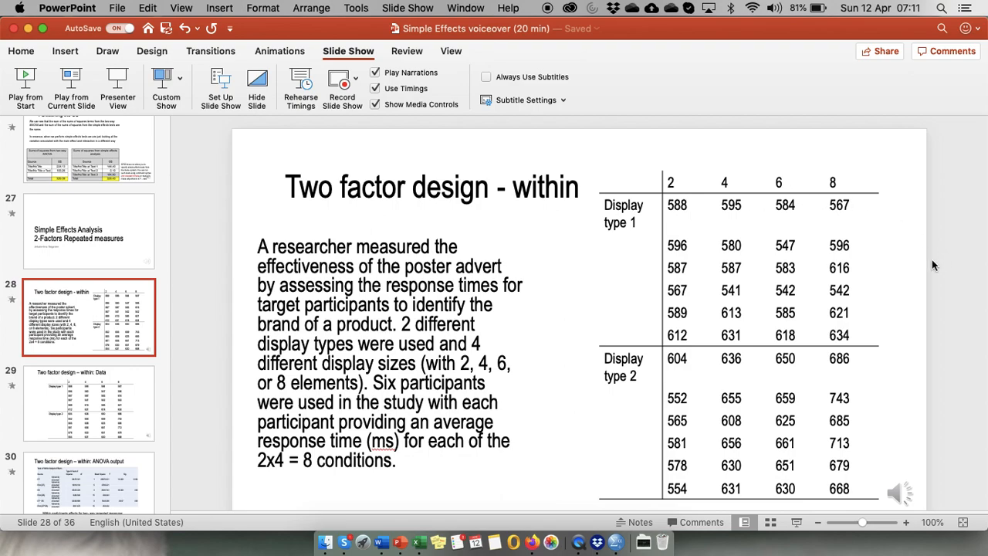
pyautogui.moveTo(868, 371)
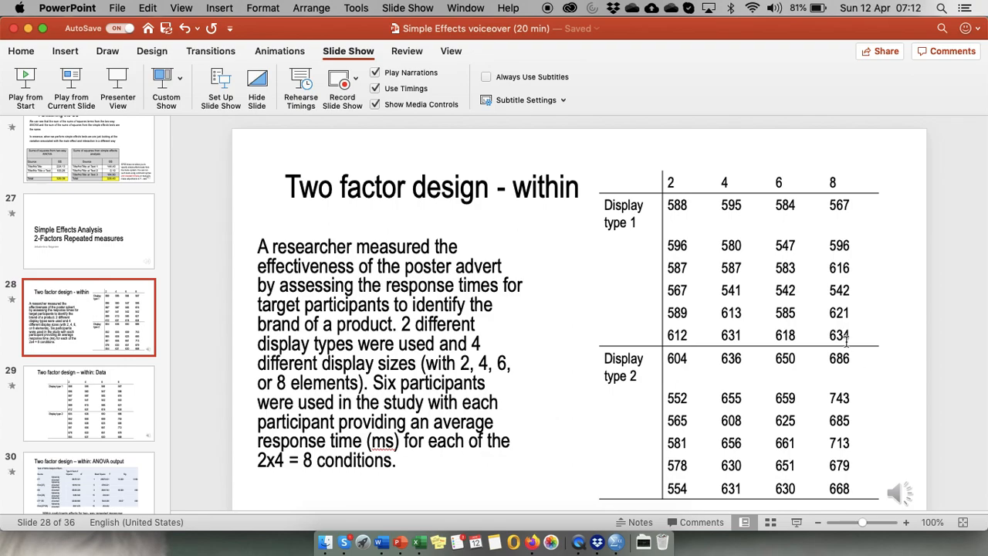
pyautogui.moveTo(853, 189)
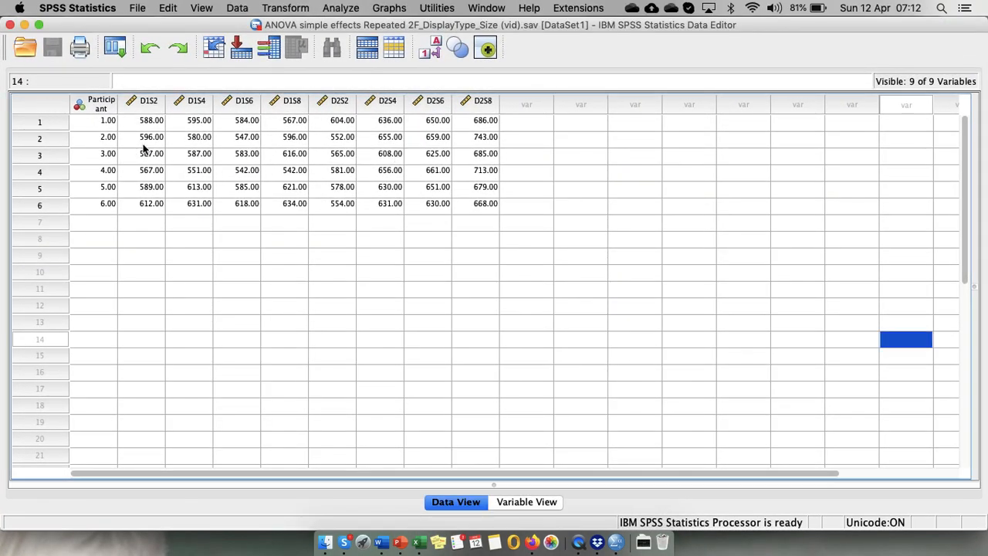
pyautogui.moveTo(78, 214)
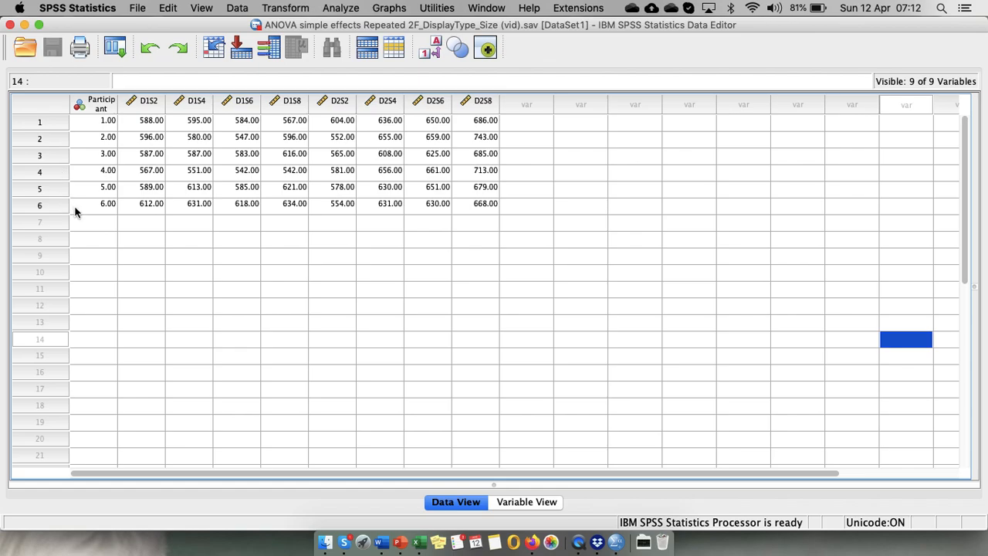
pyautogui.moveTo(150, 108)
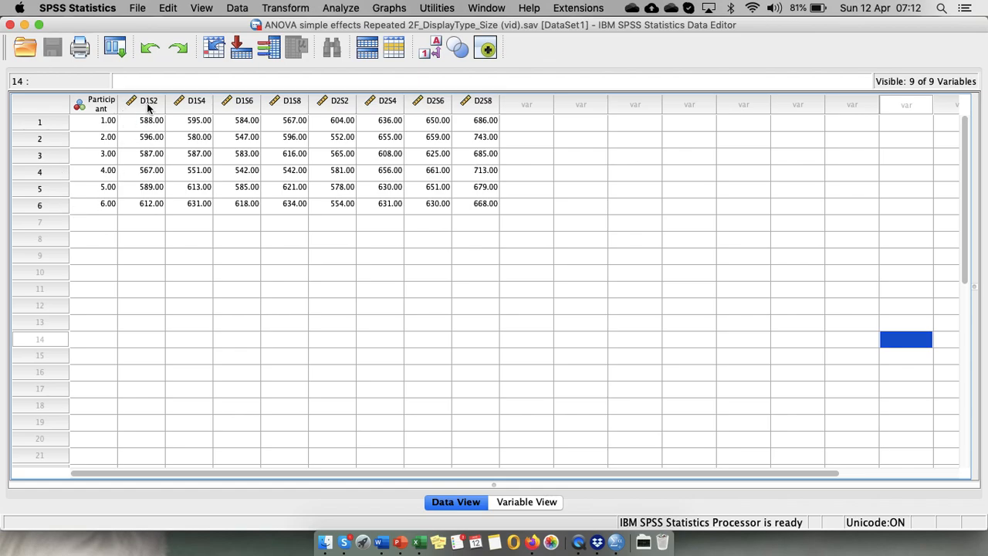
pyautogui.moveTo(157, 108)
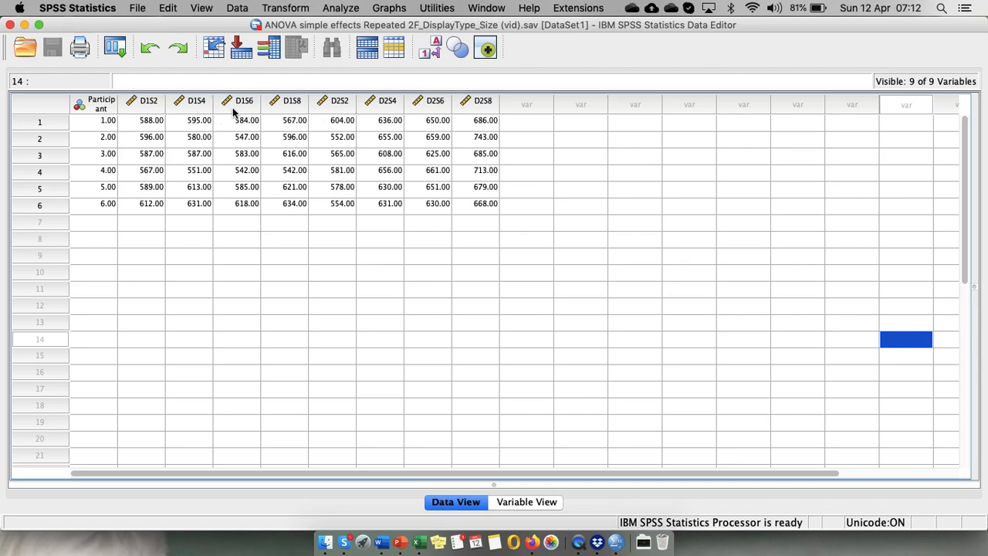
pyautogui.moveTo(457, 136)
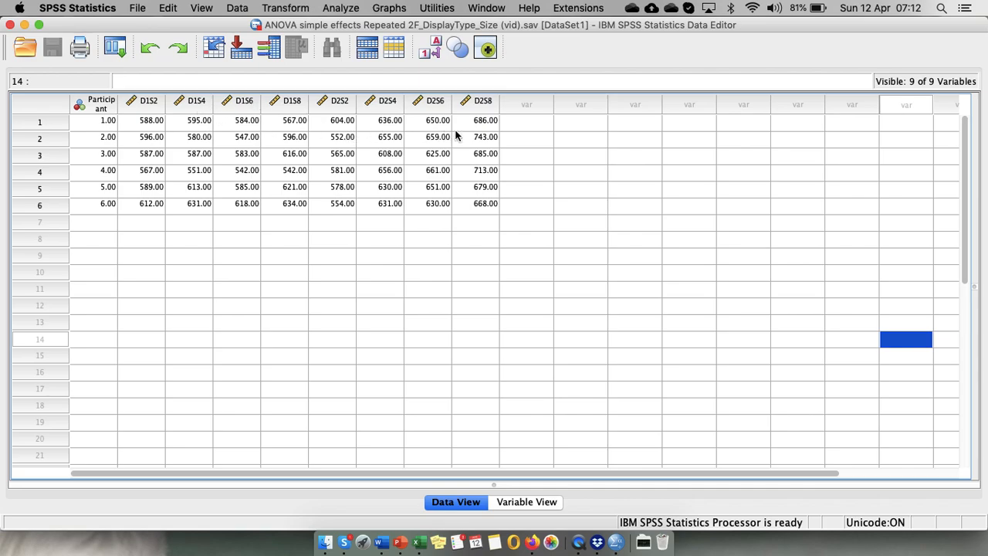
pyautogui.moveTo(513, 133)
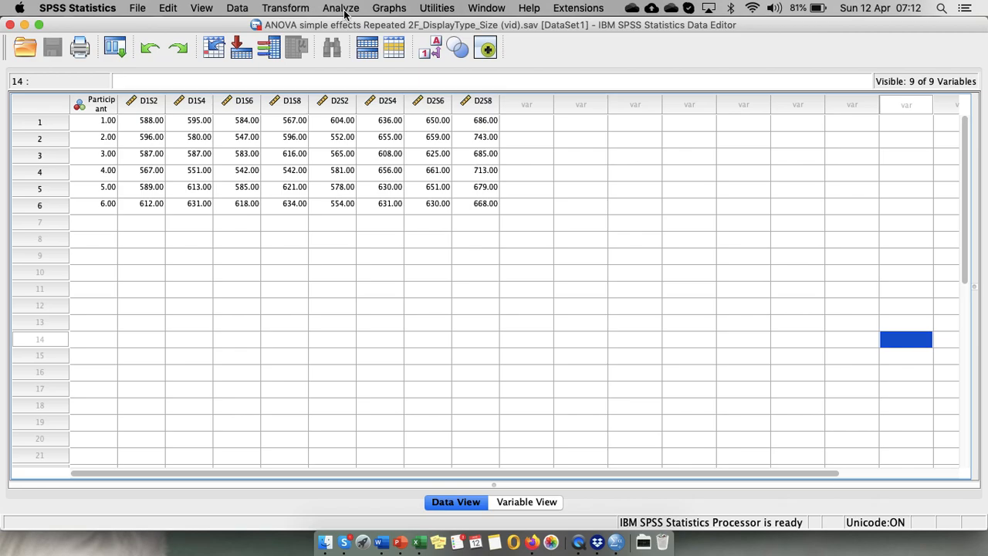
# Step: Start an Explore analysis with all eight condition variables D1S2–D2S8 as dependents
pyautogui.click(342, 7)
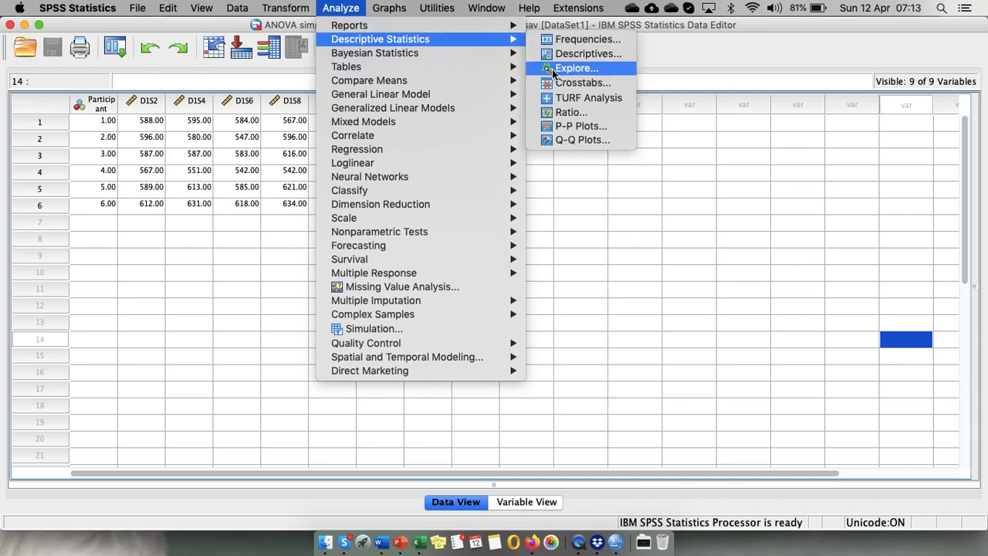
pyautogui.click(575, 68)
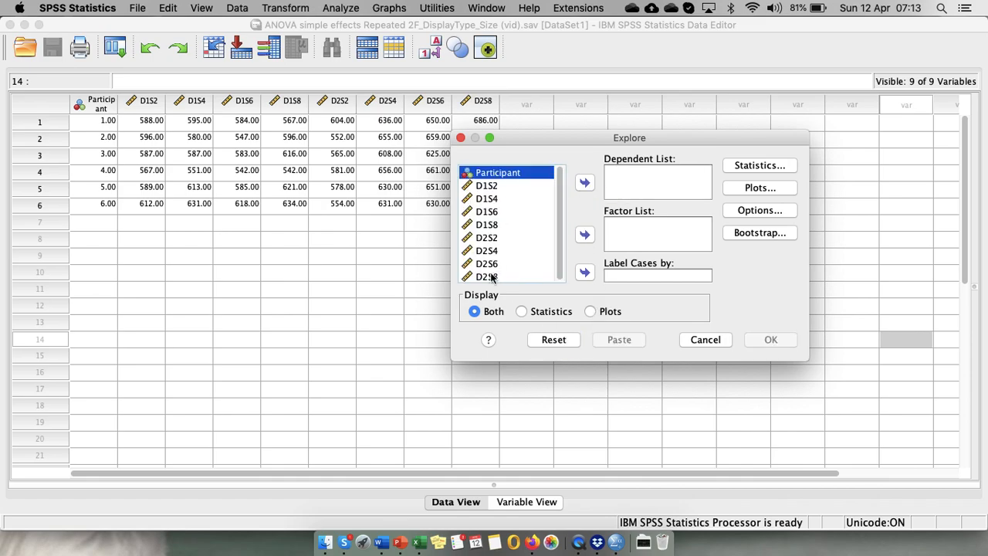
pyautogui.click(494, 185)
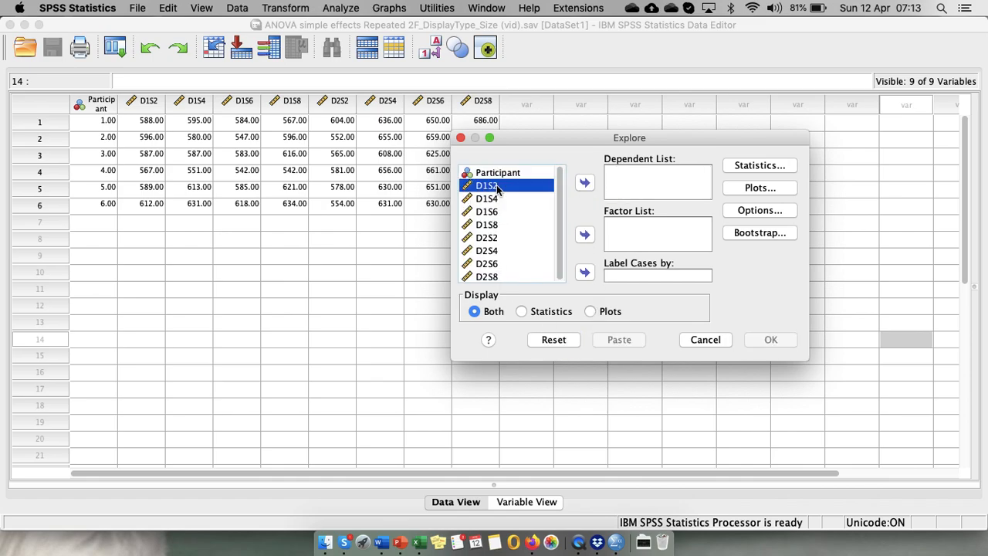
pyautogui.click(493, 212)
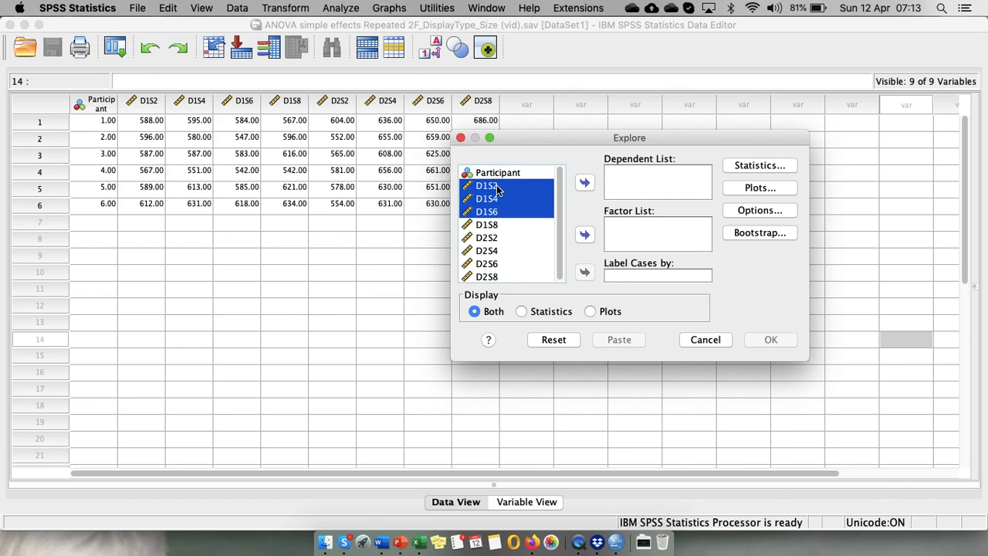
pyautogui.click(584, 182)
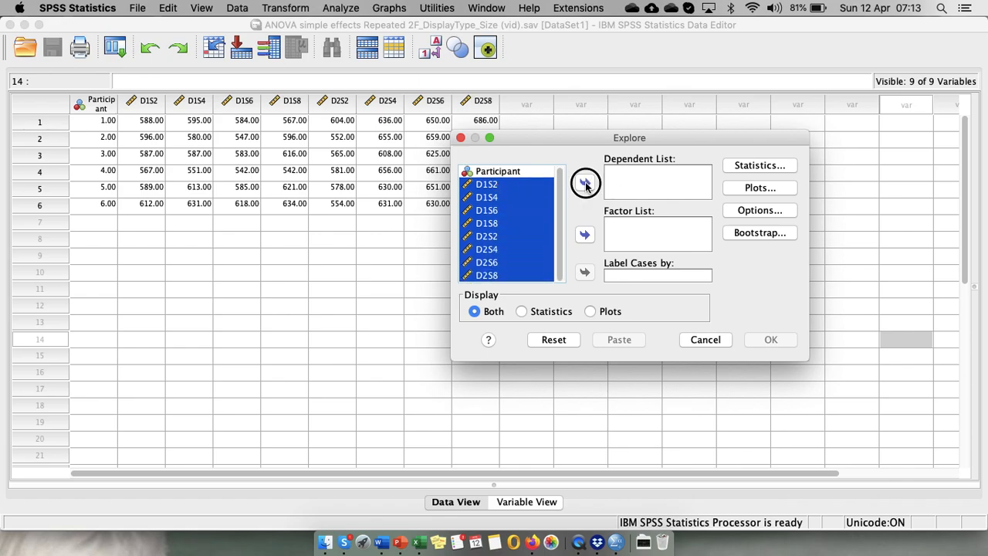
pyautogui.click(583, 182)
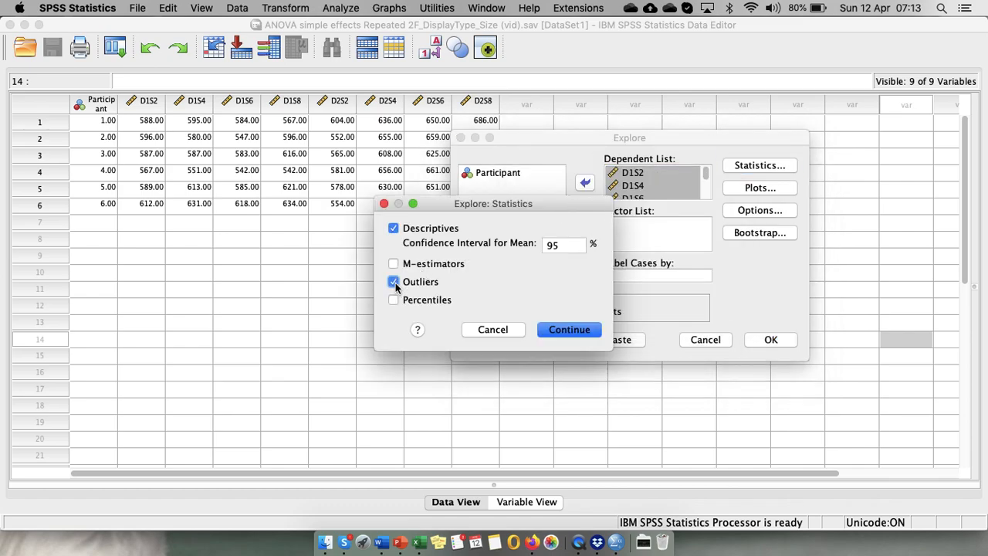
# Step: Request outliers statistics, histograms instead of stem-and-leaf, and normality plots with tests
pyautogui.click(569, 330)
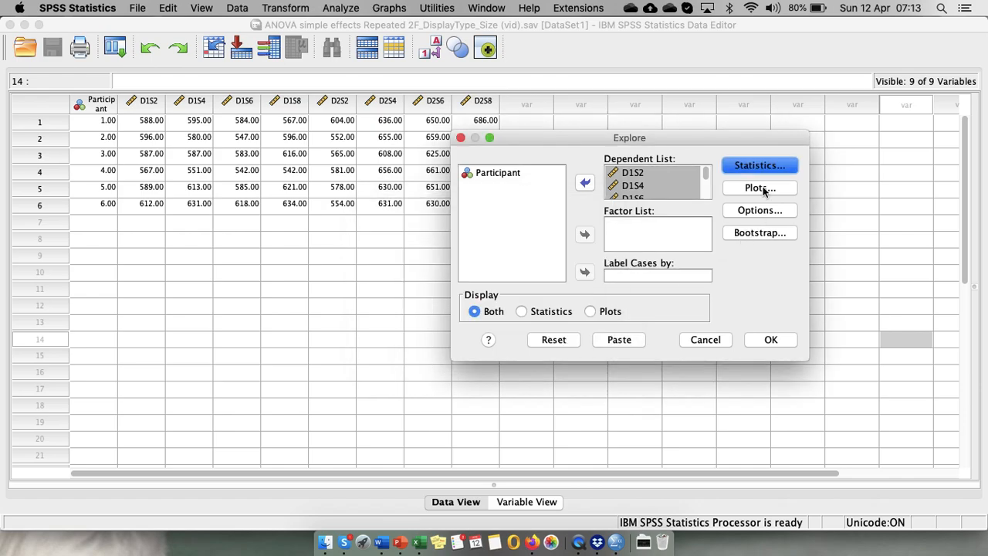
pyautogui.click(760, 189)
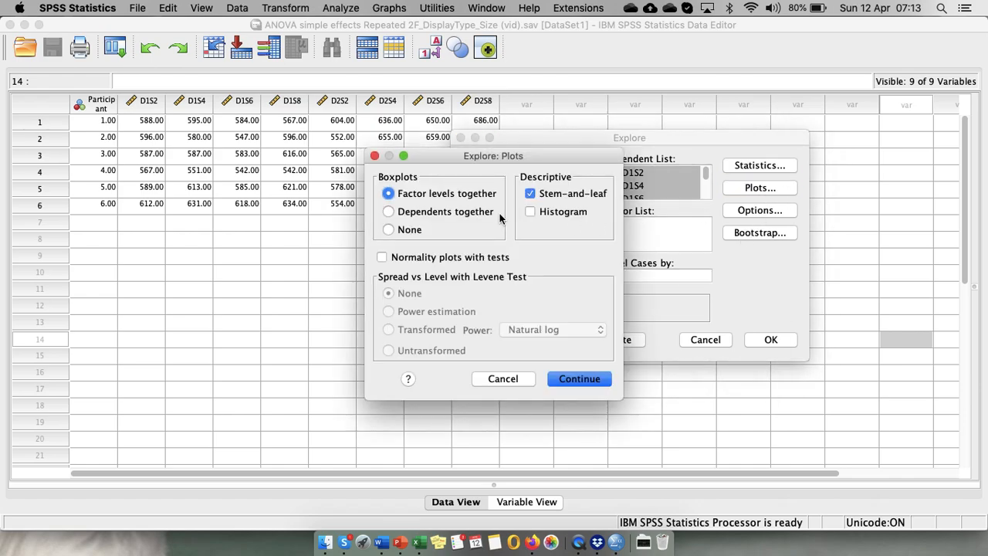
pyautogui.click(531, 212)
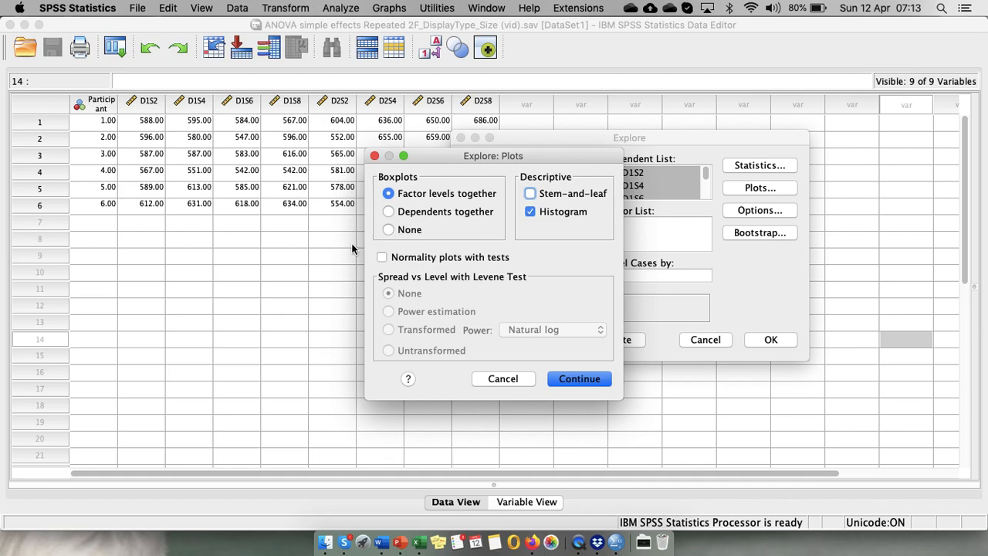
pyautogui.click(383, 257)
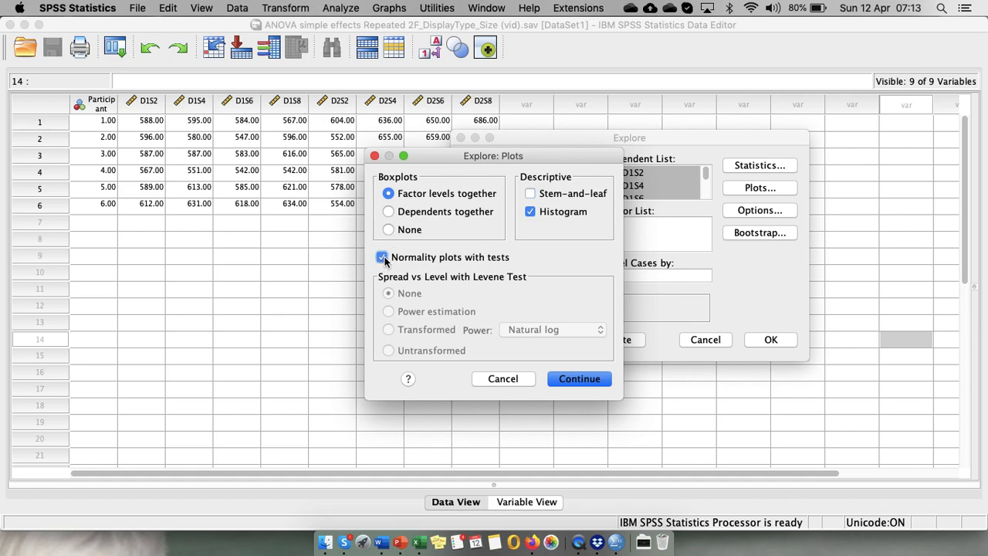
pyautogui.click(579, 378)
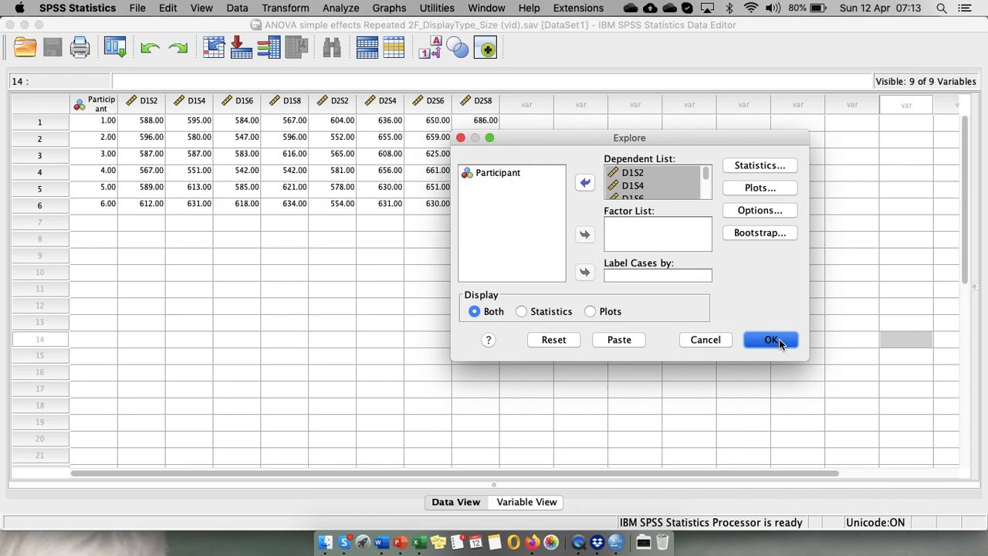
# Step: Run the Explore analysis and review the case summaries and descriptives for the eight conditions
pyautogui.click(771, 340)
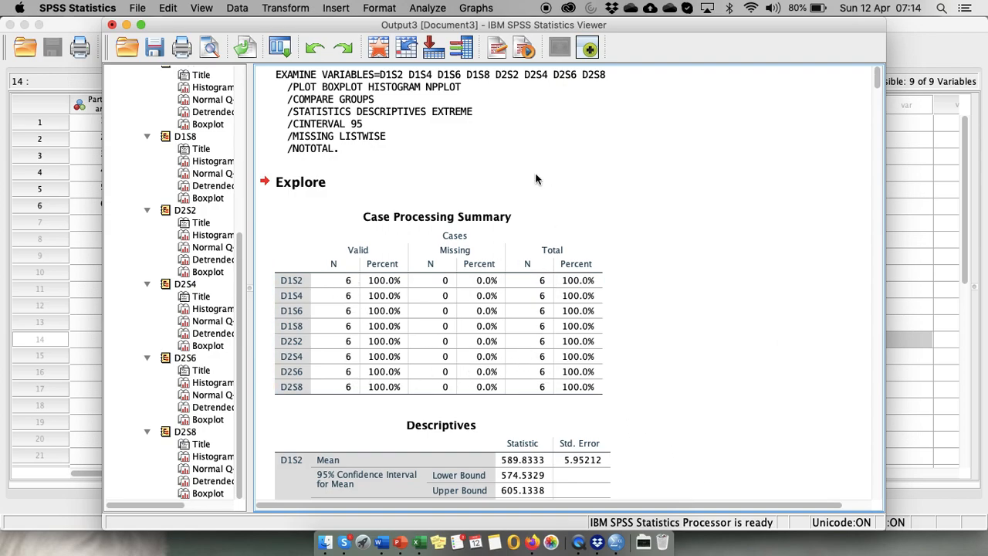
pyautogui.scroll(-3)
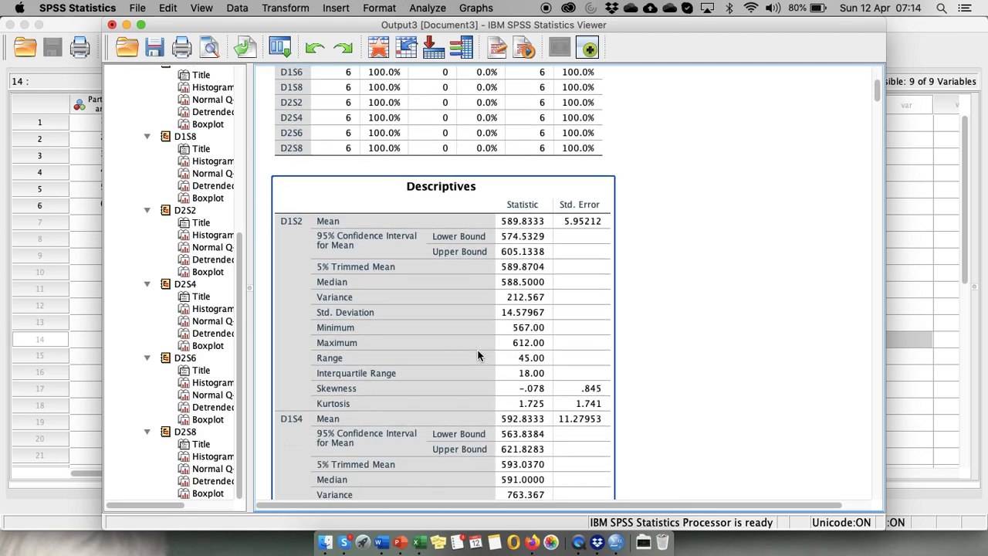
pyautogui.moveTo(578, 269)
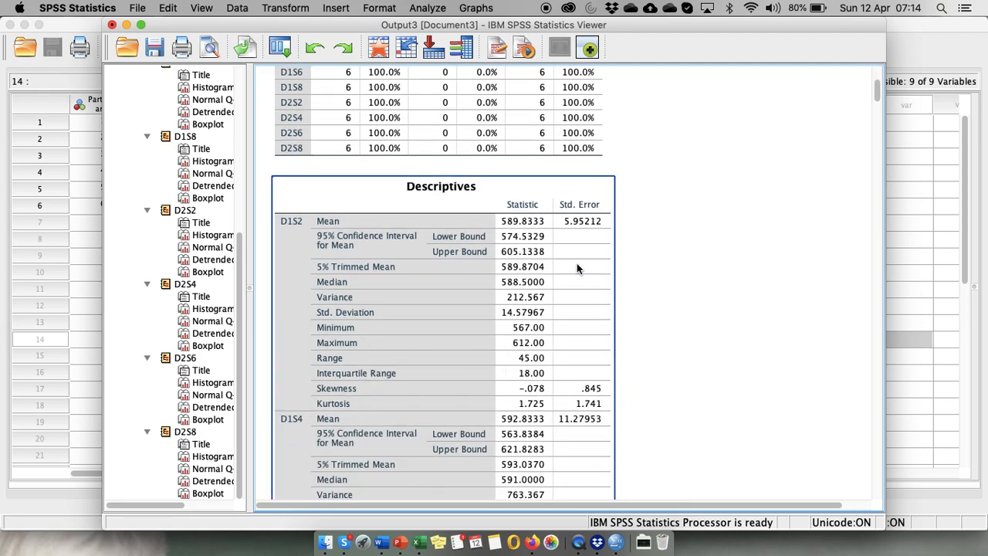
pyautogui.moveTo(359, 411)
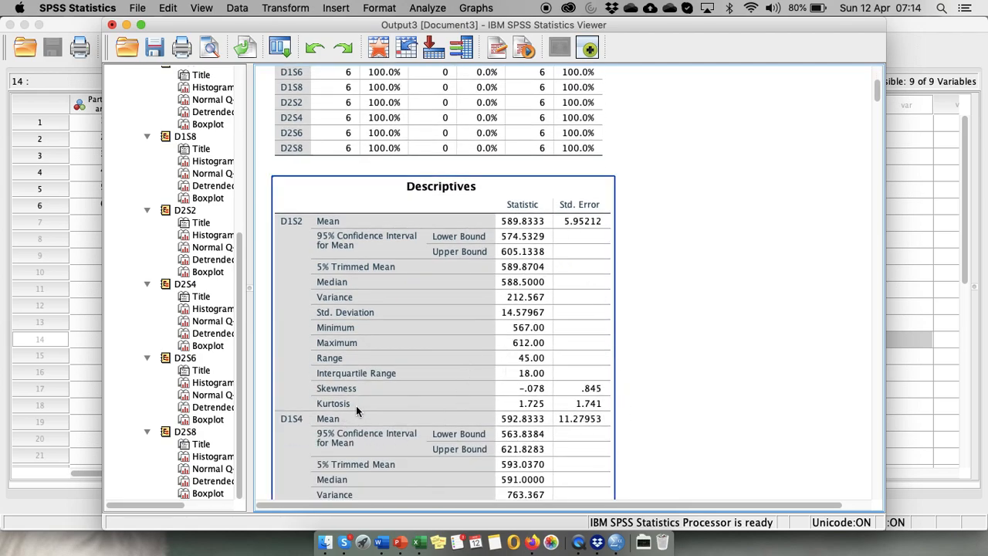
pyautogui.moveTo(615, 419)
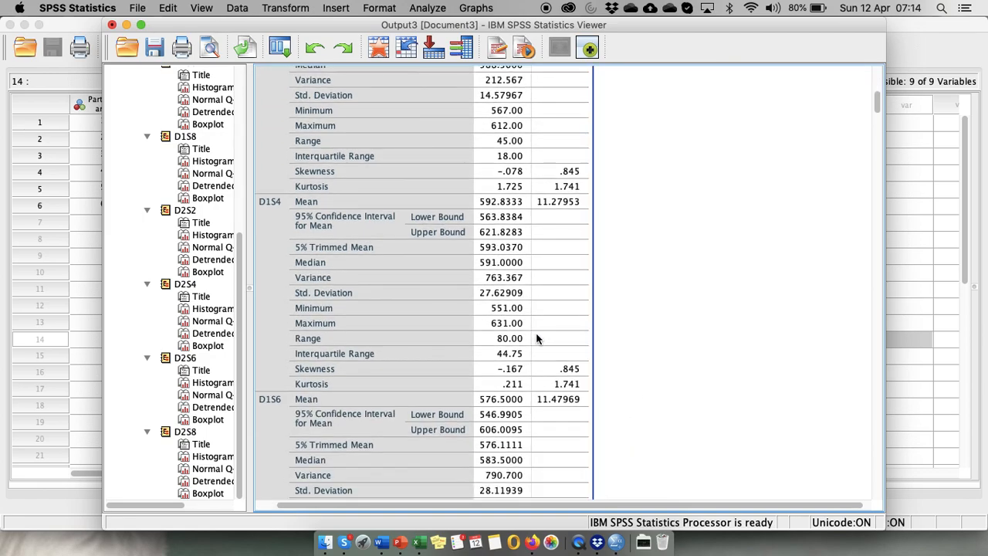
pyautogui.scroll(-3)
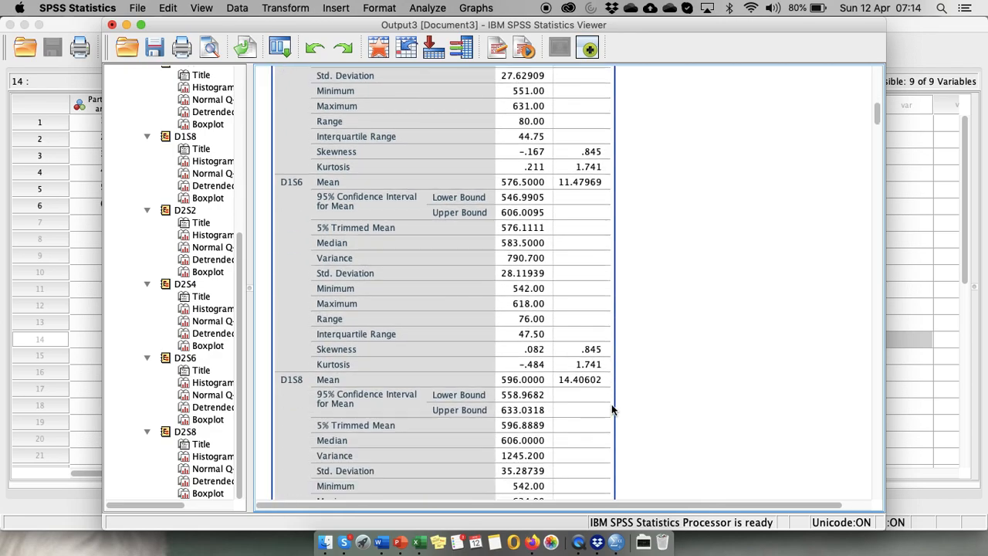
pyautogui.scroll(-3)
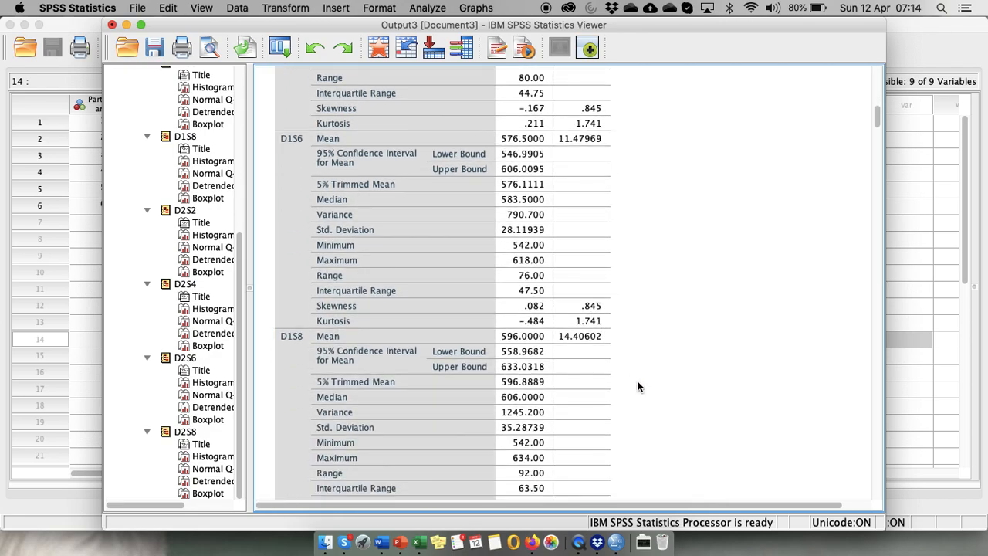
pyautogui.scroll(-3)
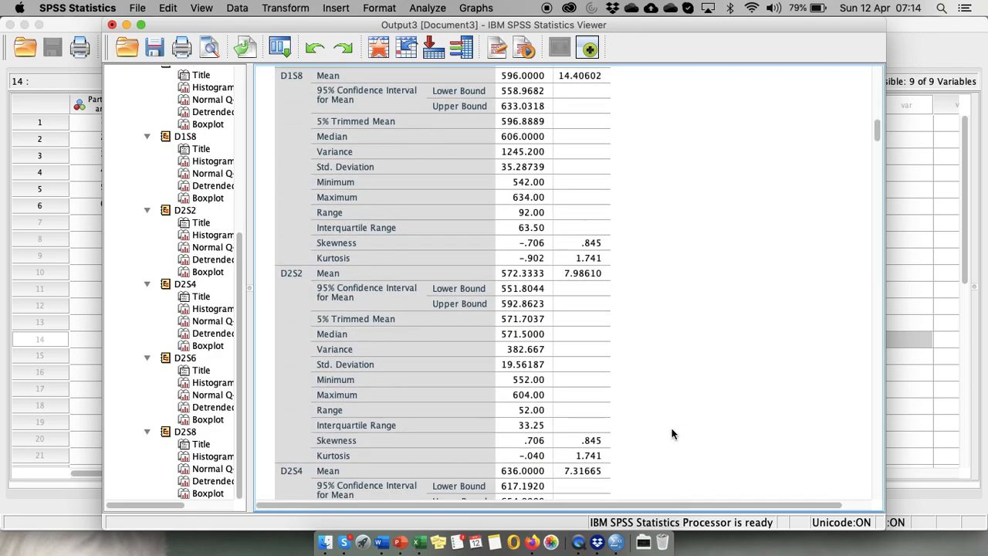
pyautogui.scroll(-3)
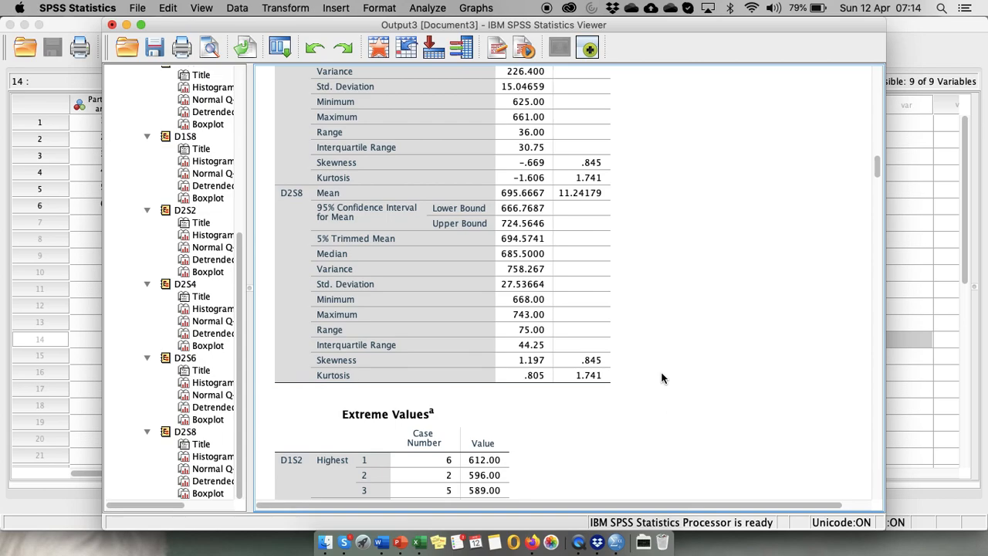
pyautogui.scroll(-3)
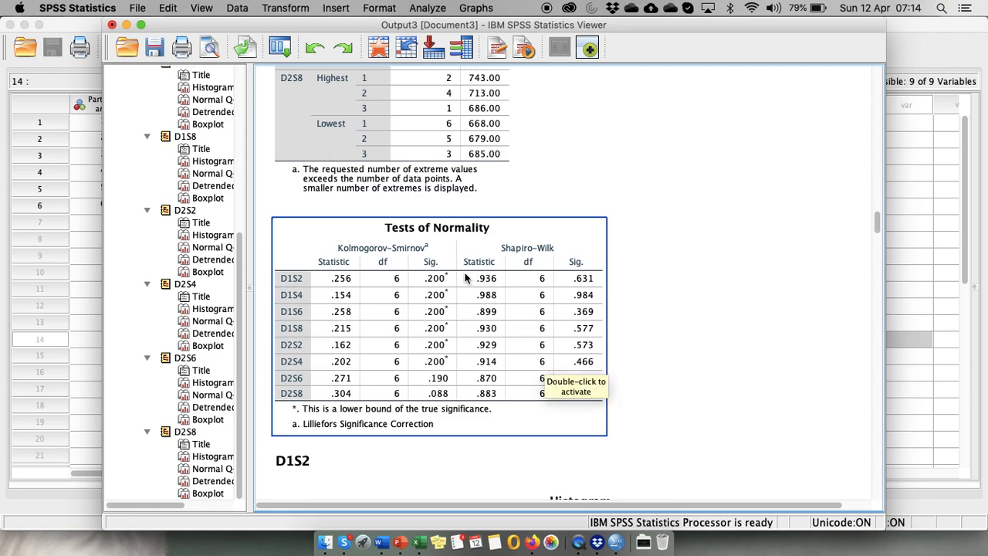
pyautogui.moveTo(437, 269)
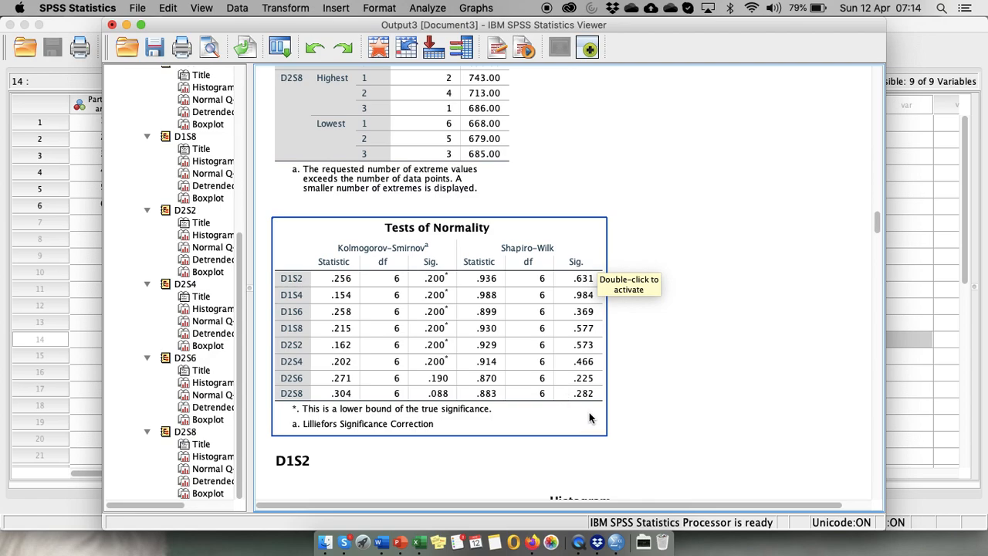
pyautogui.moveTo(460, 284)
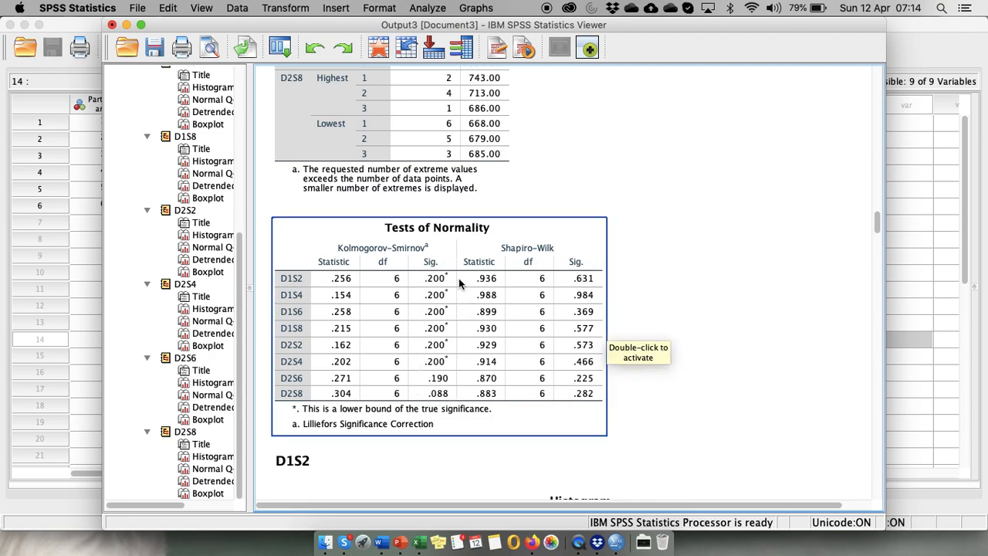
pyautogui.moveTo(448, 420)
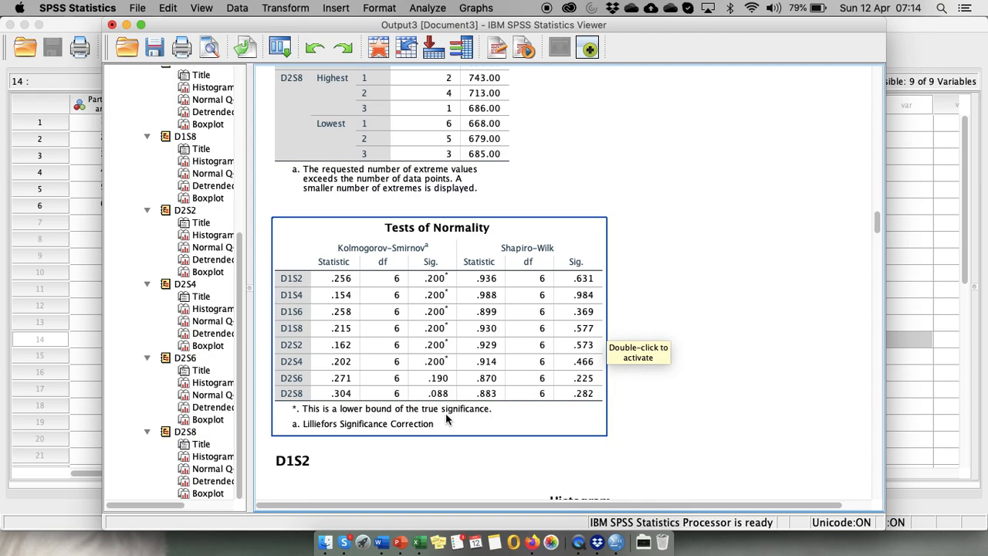
pyautogui.moveTo(448, 420)
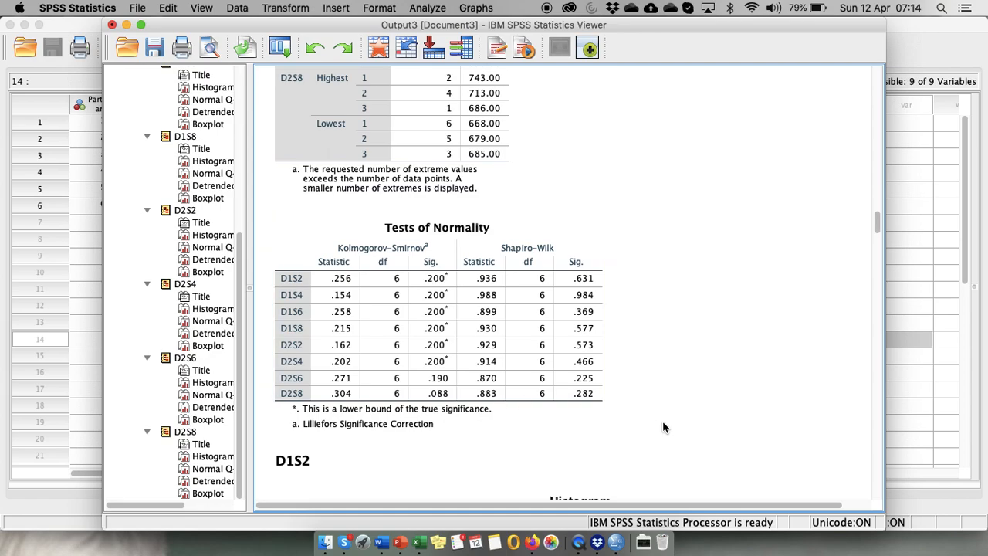
pyautogui.click(550, 262)
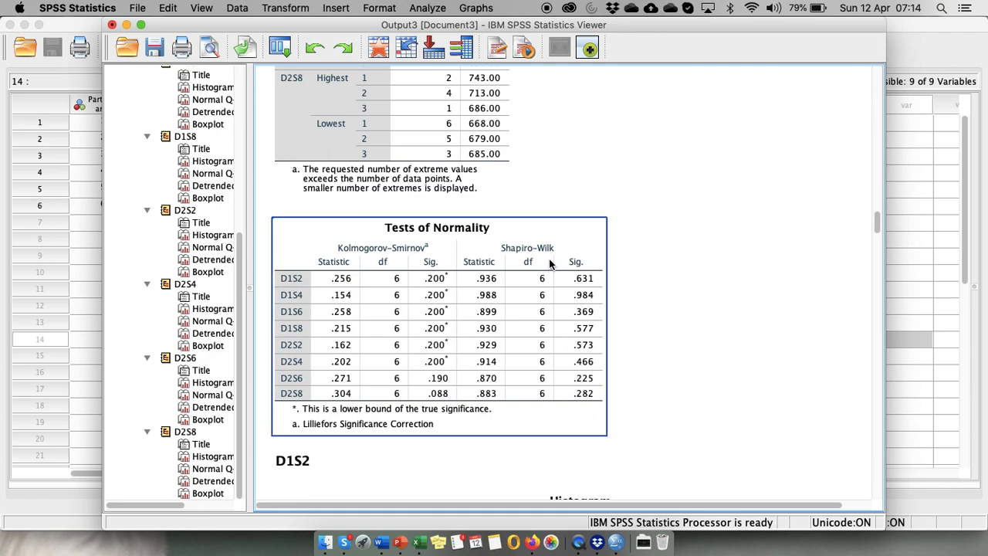
pyautogui.moveTo(576, 408)
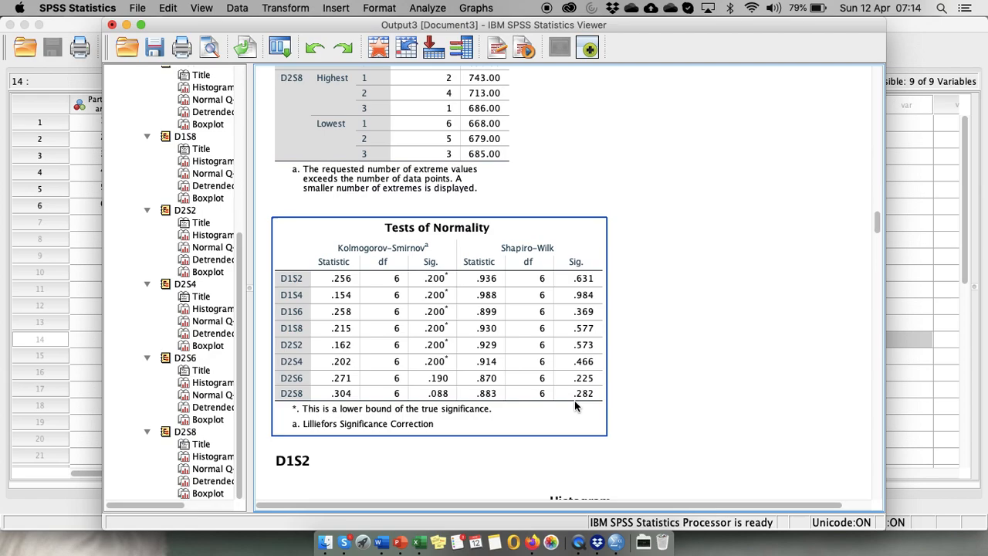
pyautogui.moveTo(576, 406)
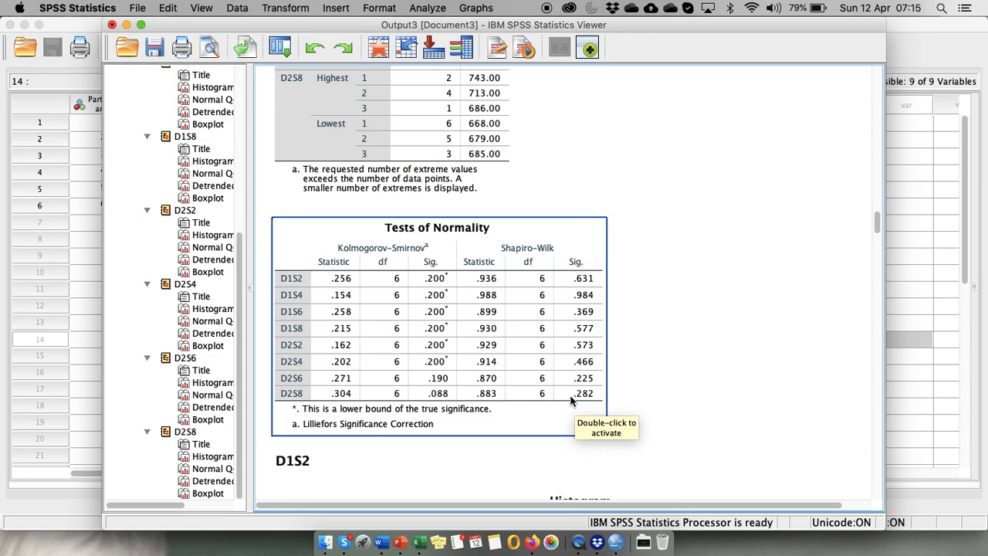
pyautogui.moveTo(683, 405)
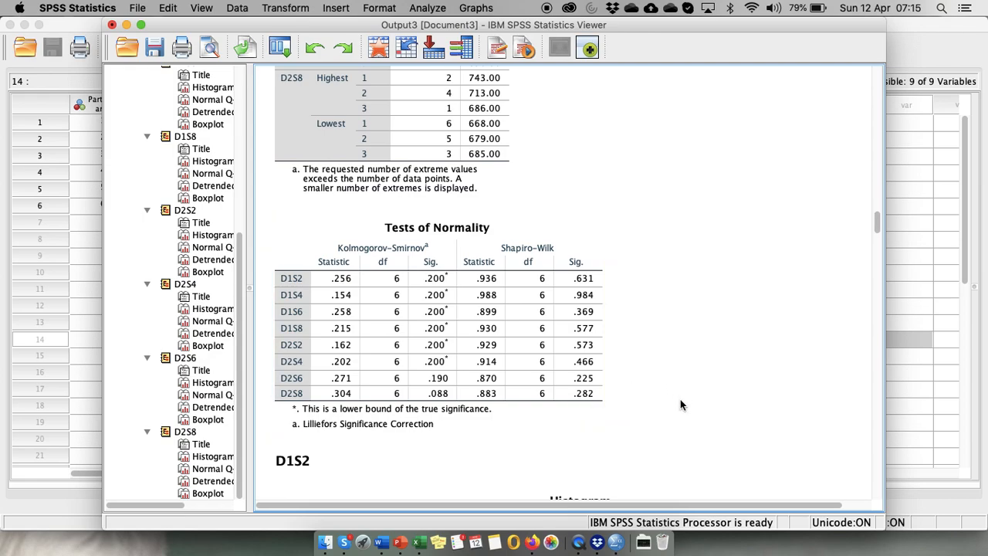
pyautogui.scroll(-3)
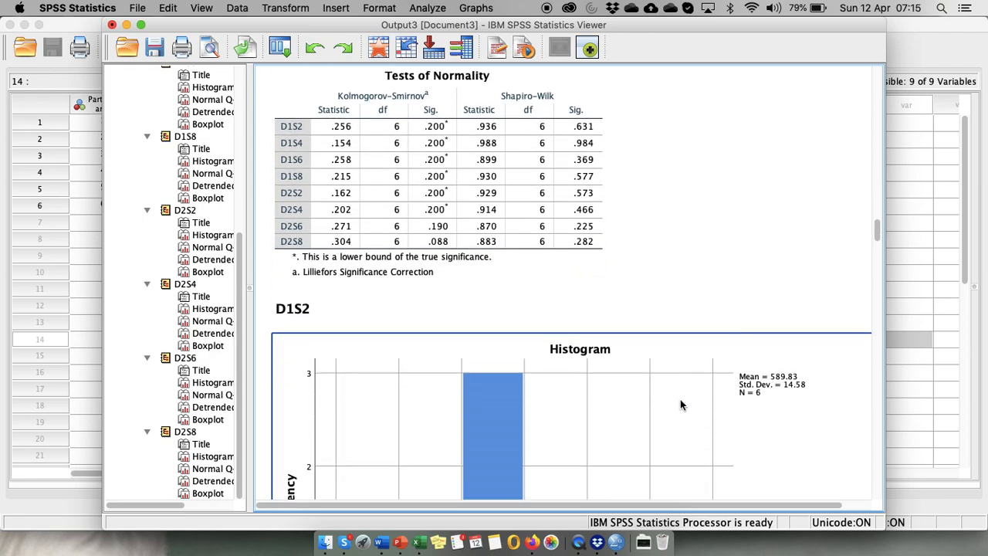
pyautogui.scroll(-3)
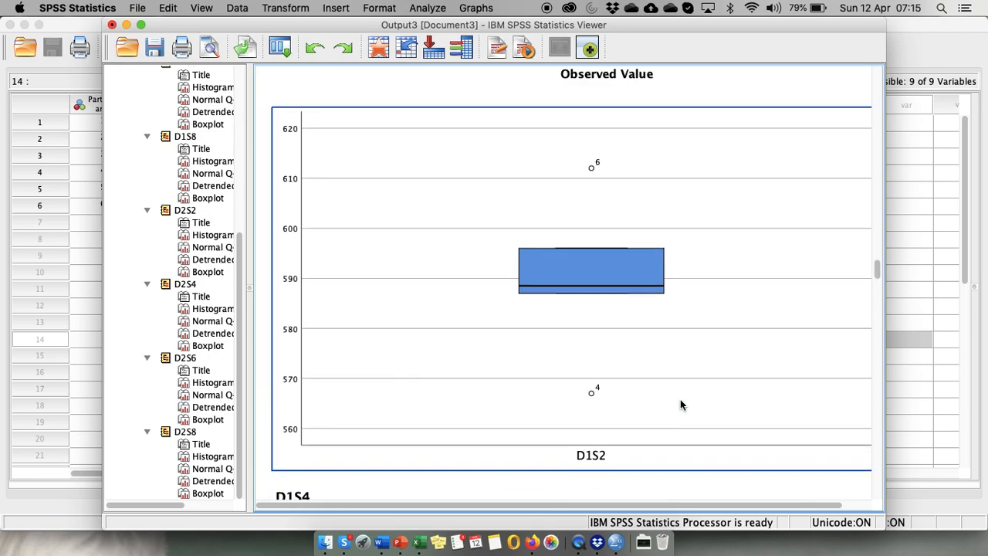
pyautogui.moveTo(590, 405)
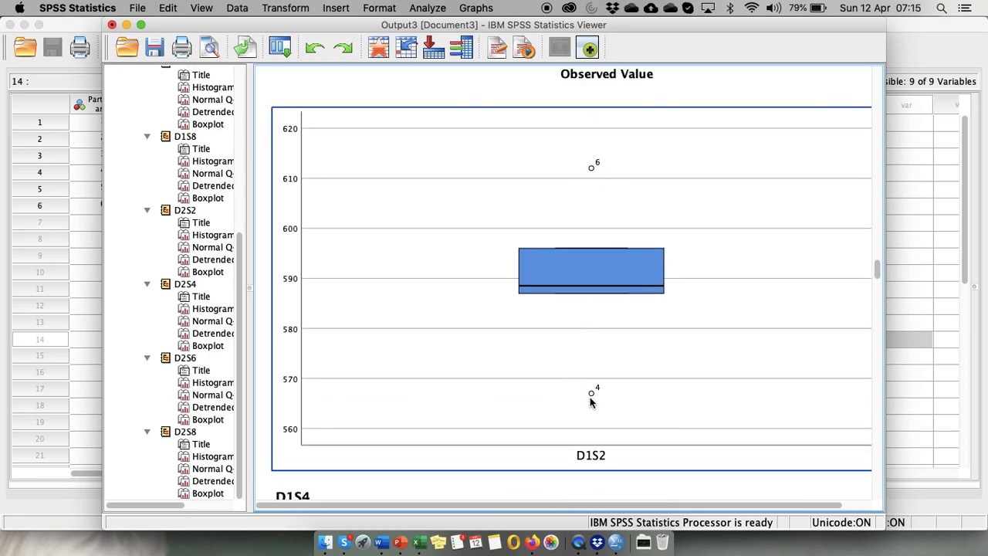
pyautogui.moveTo(594, 203)
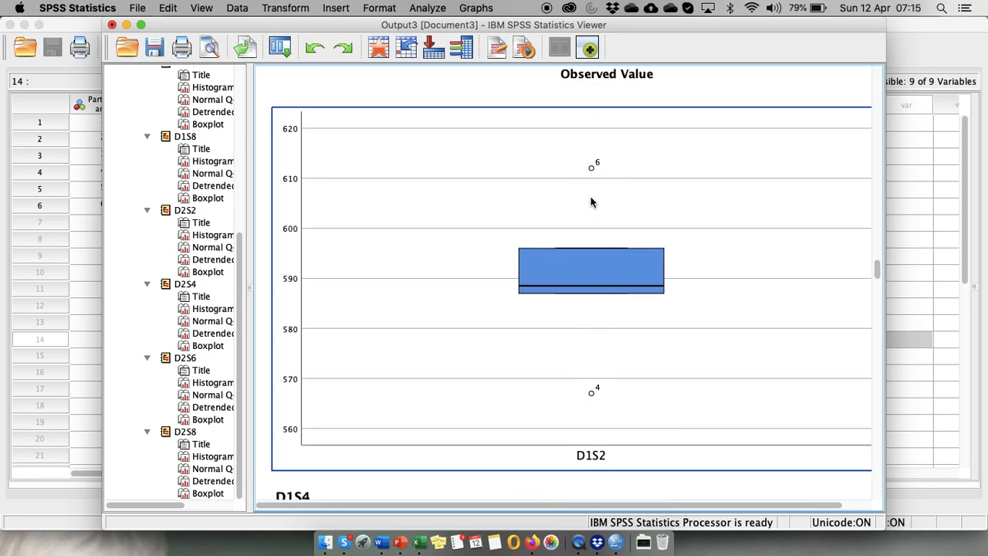
pyautogui.moveTo(590, 393)
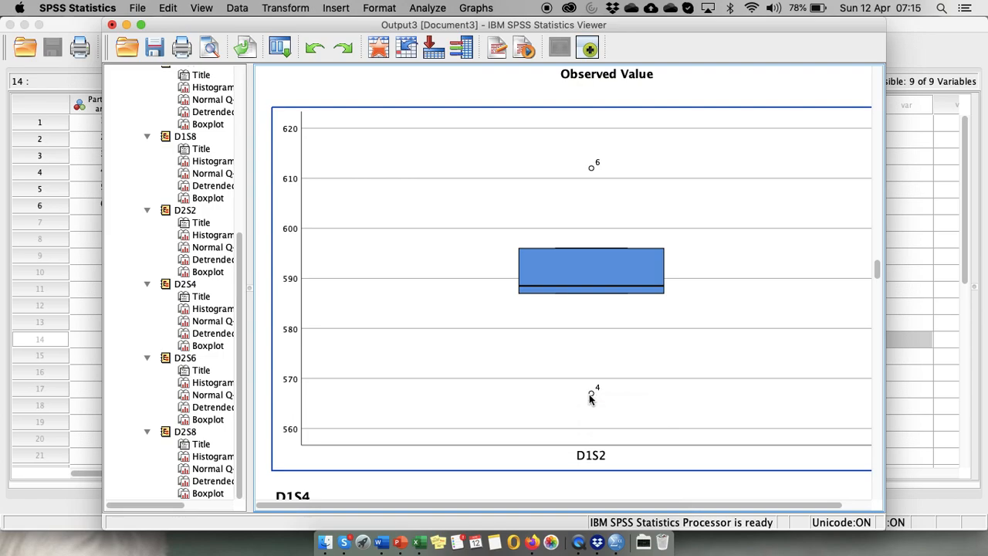
pyautogui.moveTo(608, 296)
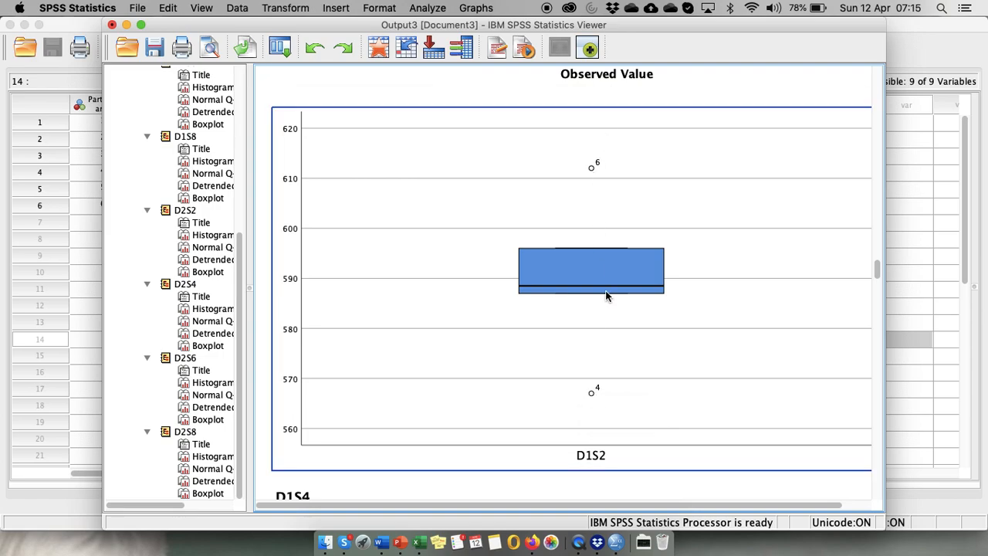
pyautogui.moveTo(595, 403)
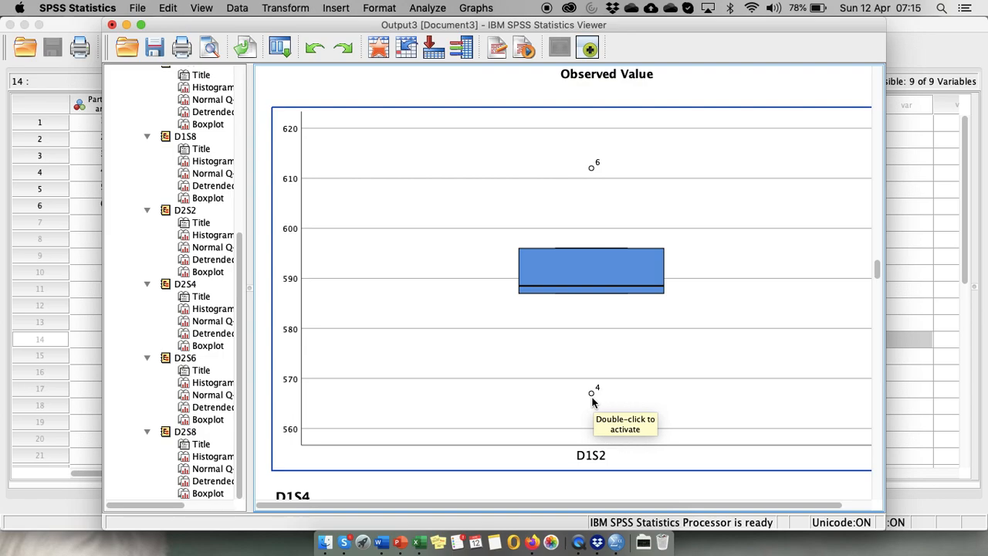
pyautogui.moveTo(595, 404)
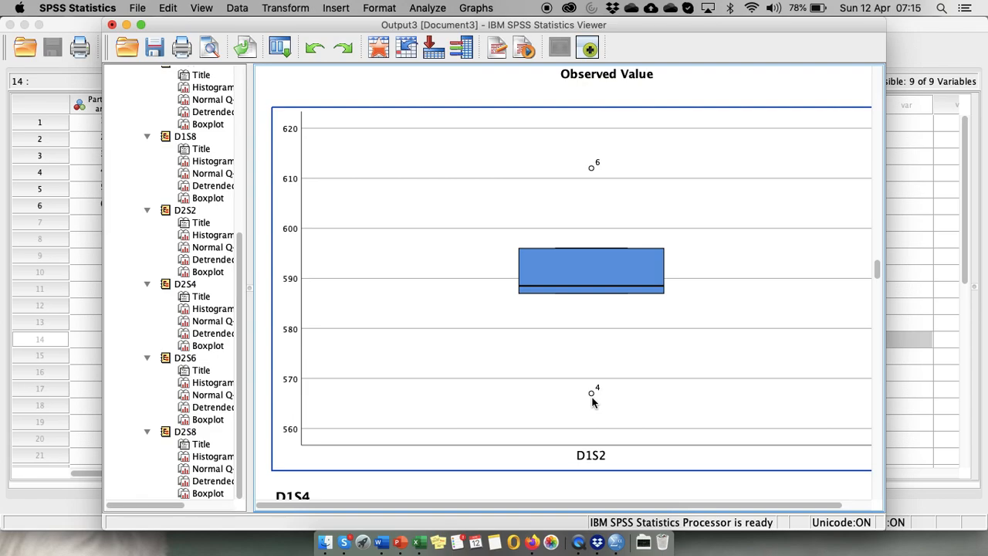
pyautogui.scroll(-3)
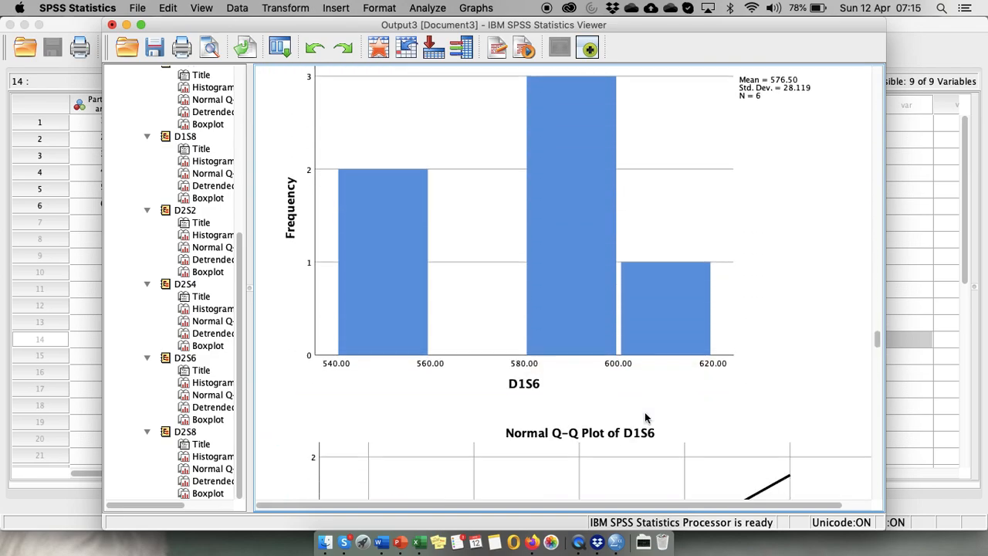
pyautogui.scroll(-3)
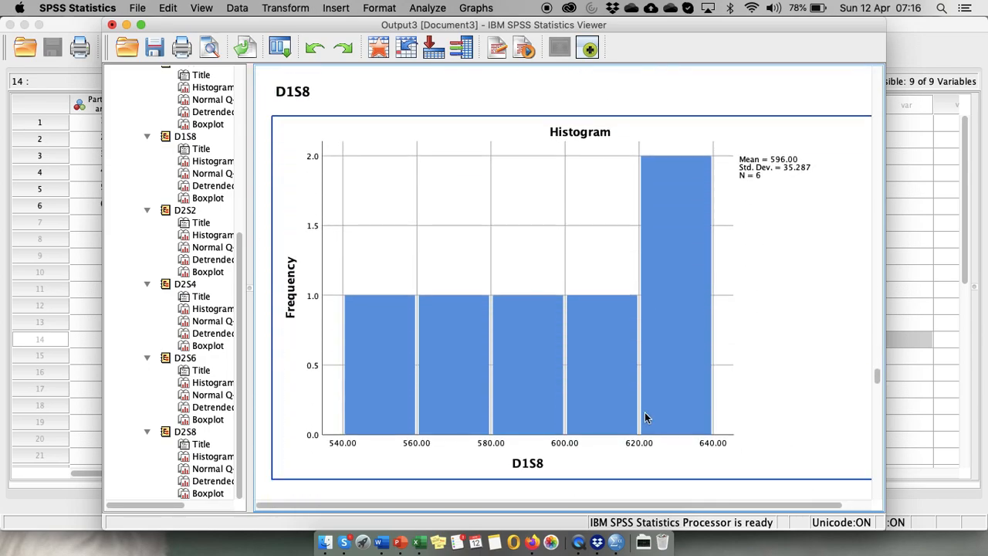
pyautogui.moveTo(719, 327)
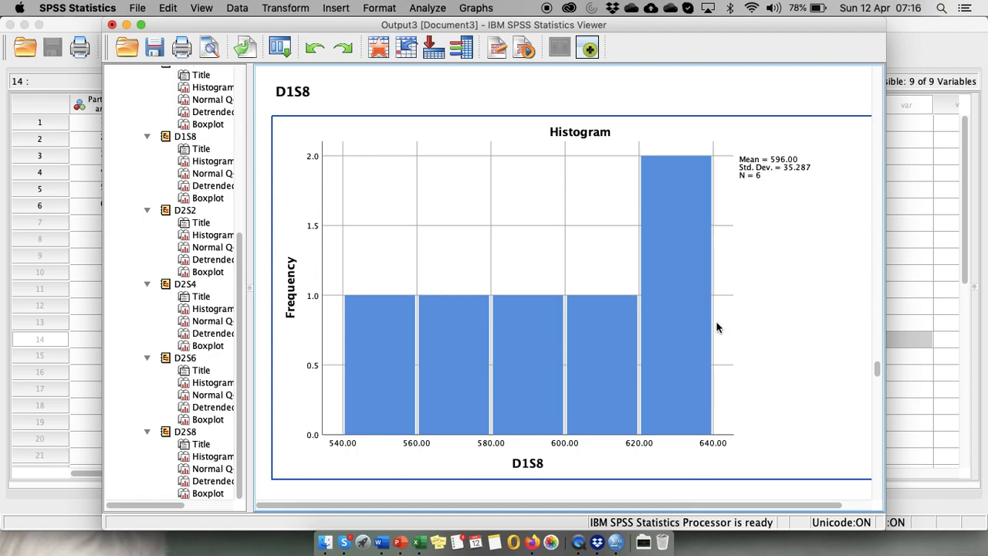
pyautogui.scroll(-3)
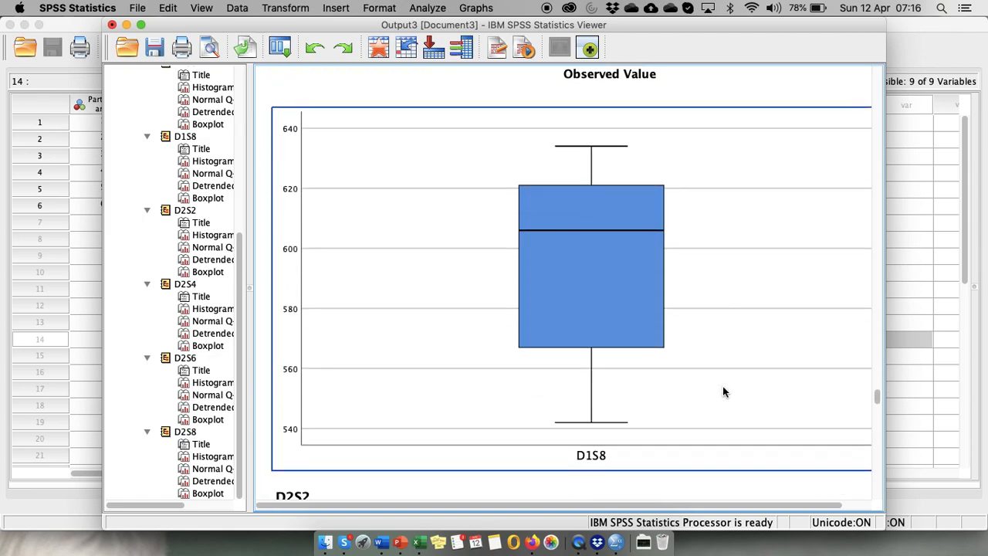
pyautogui.scroll(-3)
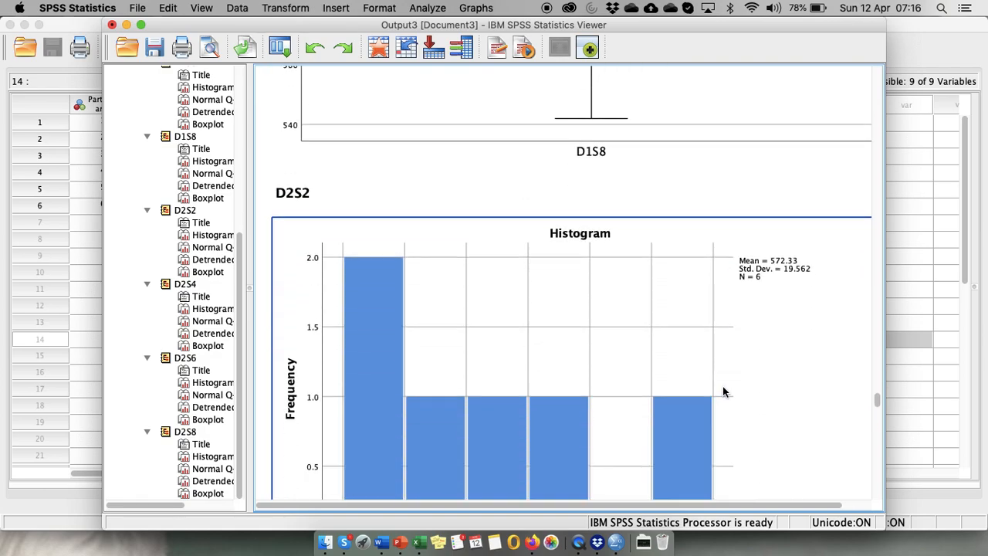
pyautogui.scroll(-3)
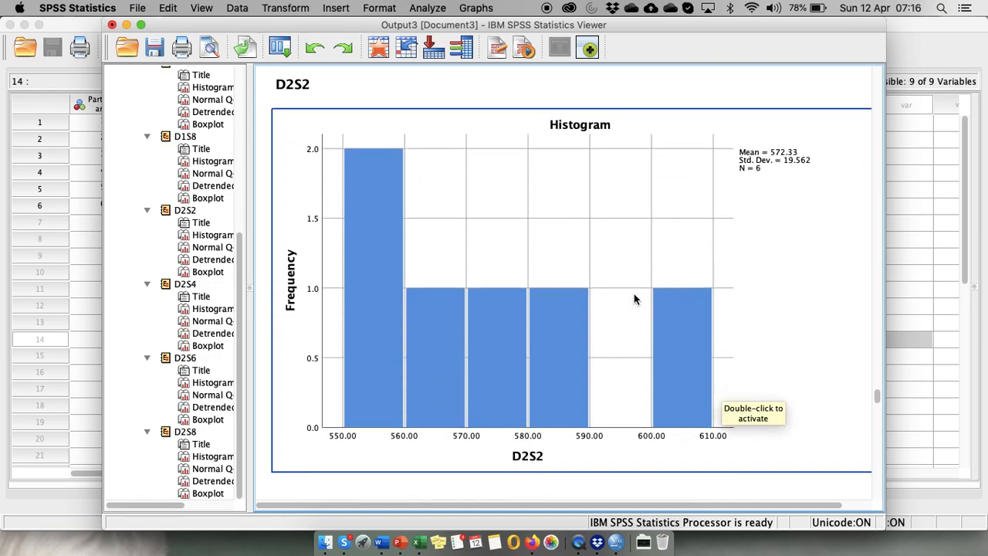
pyautogui.scroll(-3)
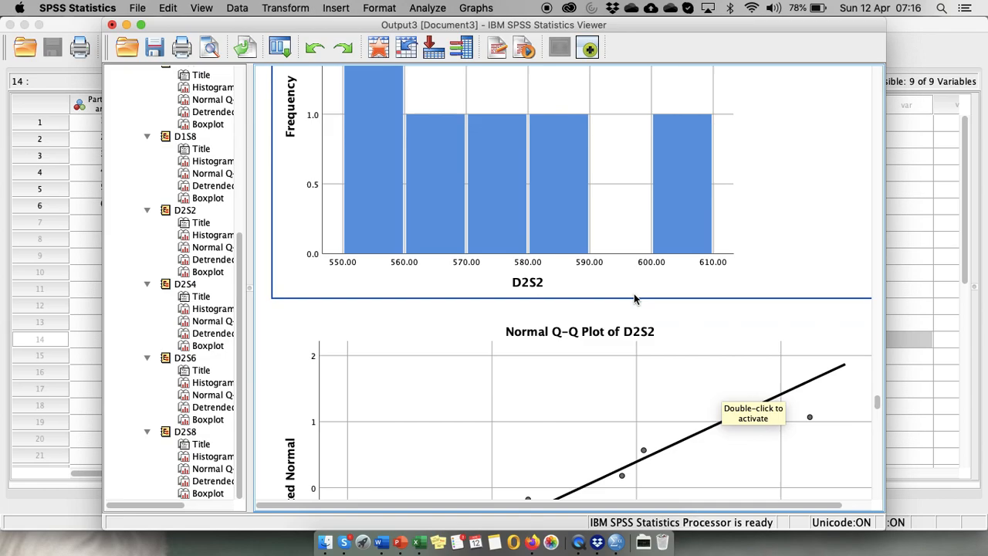
pyautogui.scroll(-3)
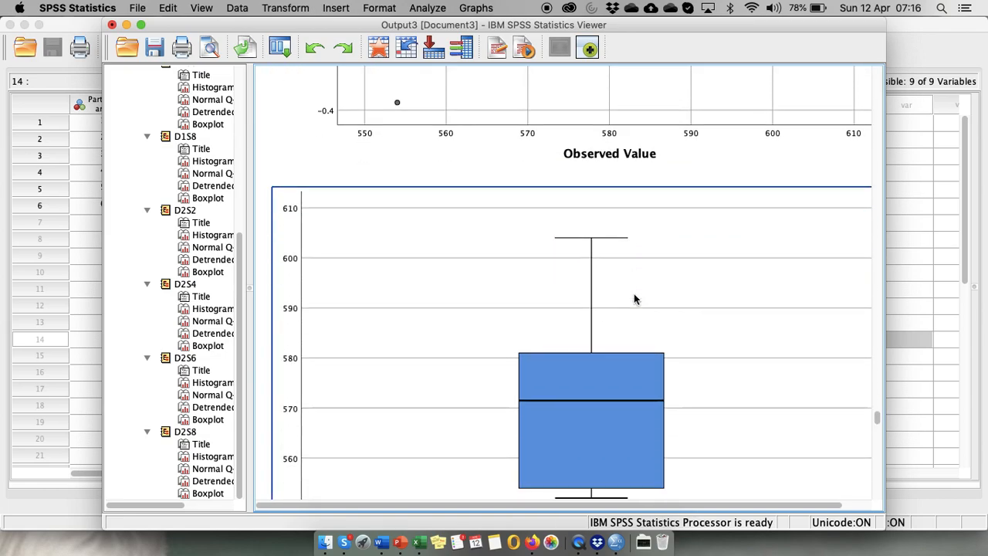
pyautogui.scroll(-3)
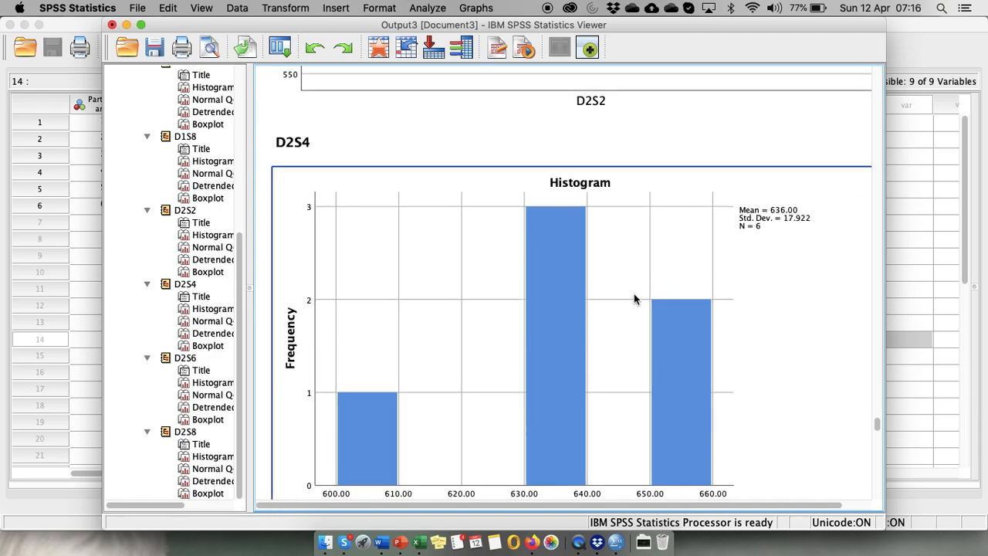
pyautogui.moveTo(353, 488)
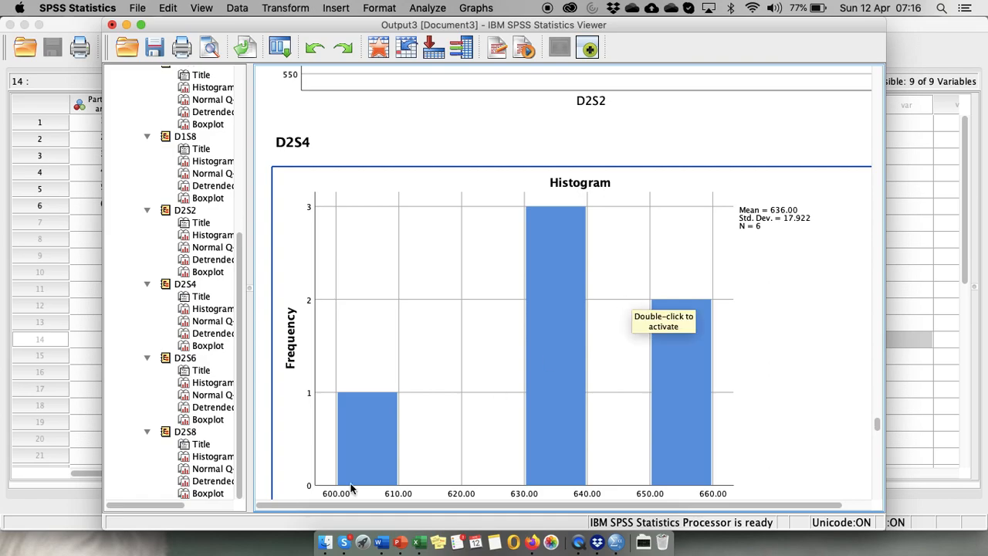
pyautogui.moveTo(411, 392)
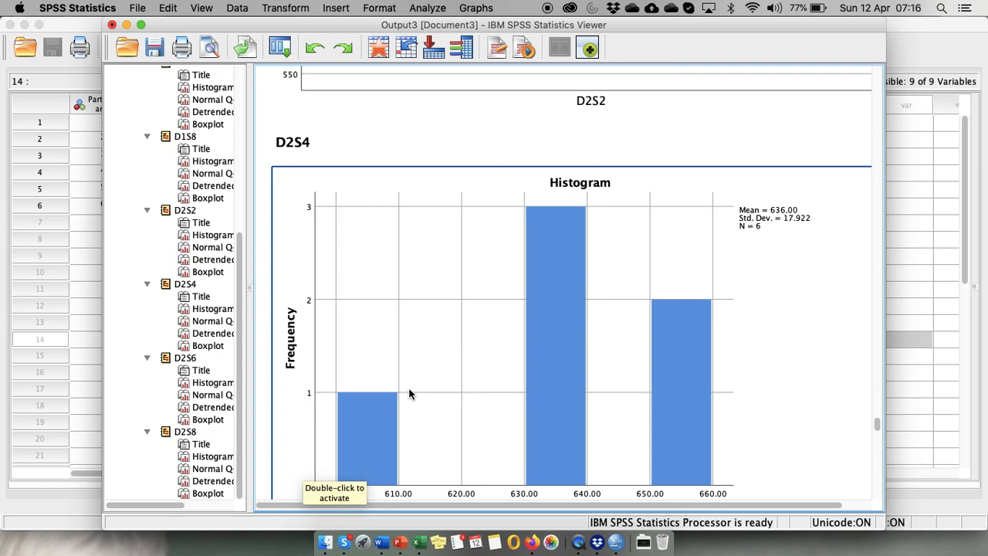
pyautogui.moveTo(689, 364)
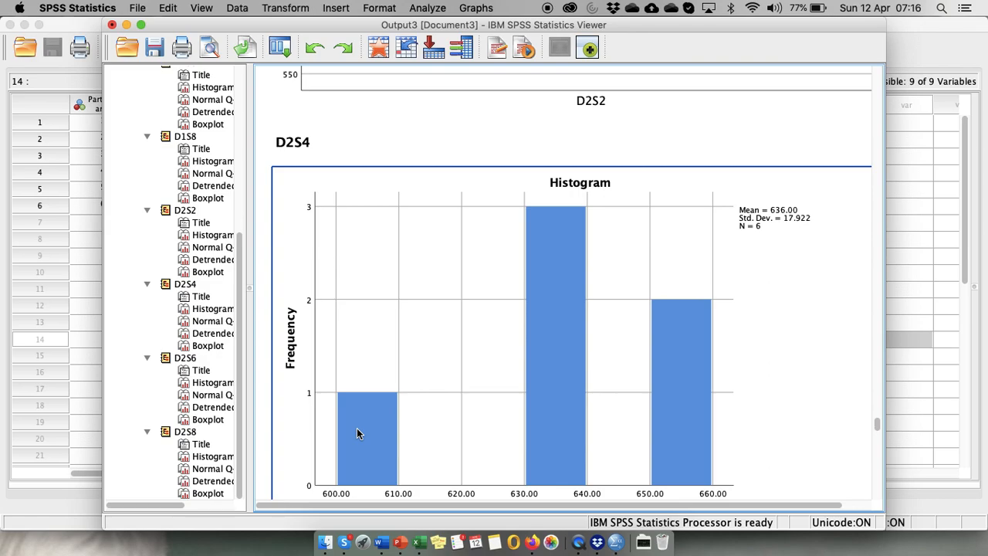
pyautogui.scroll(-3)
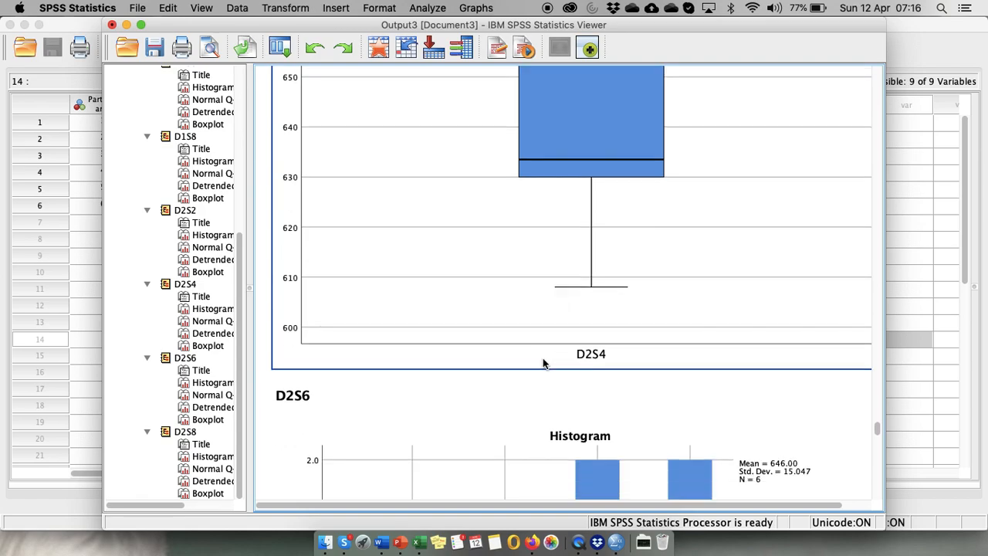
# Step: Scroll past the D2S6 and D2S8 histograms and normality plots in the Viewer output
pyautogui.scroll(-3)
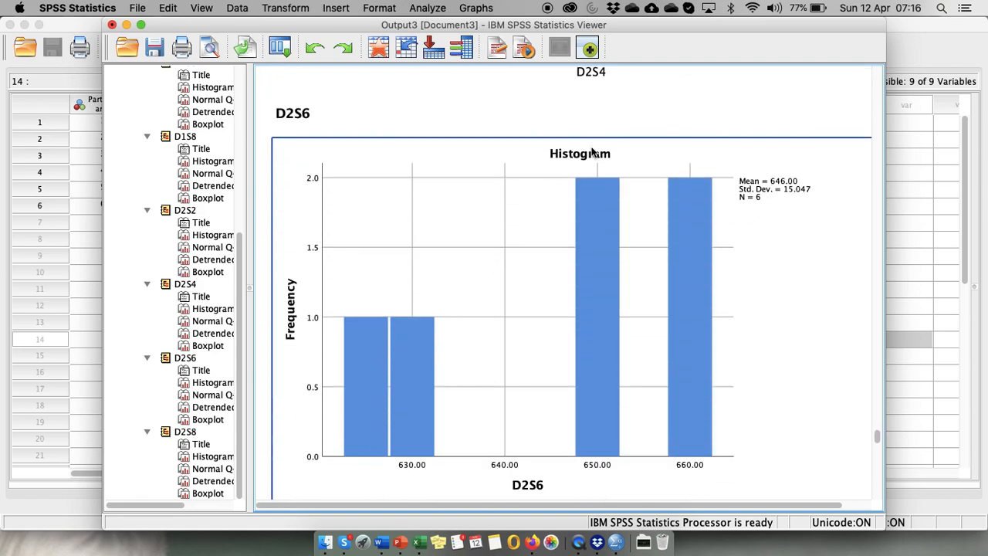
pyautogui.moveTo(376, 370)
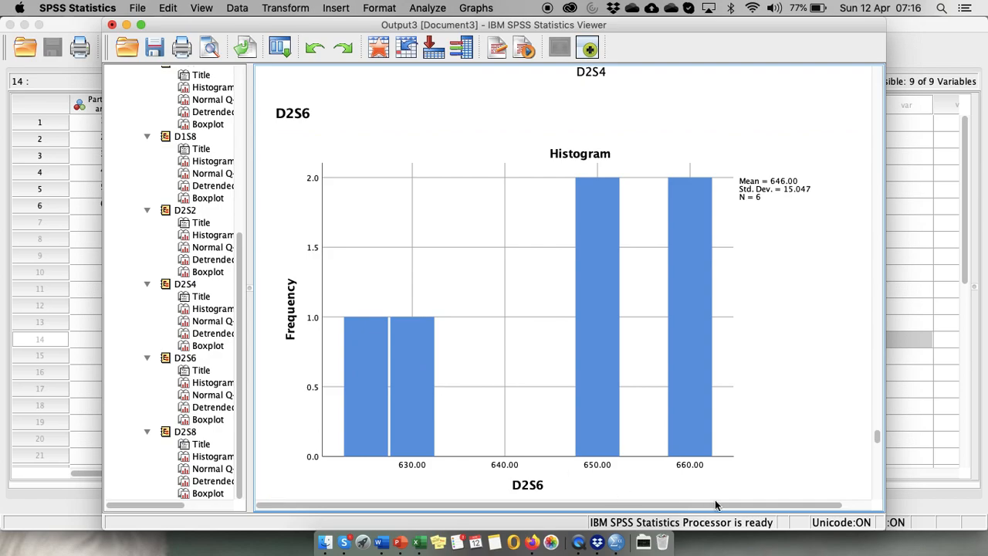
pyautogui.scroll(-3)
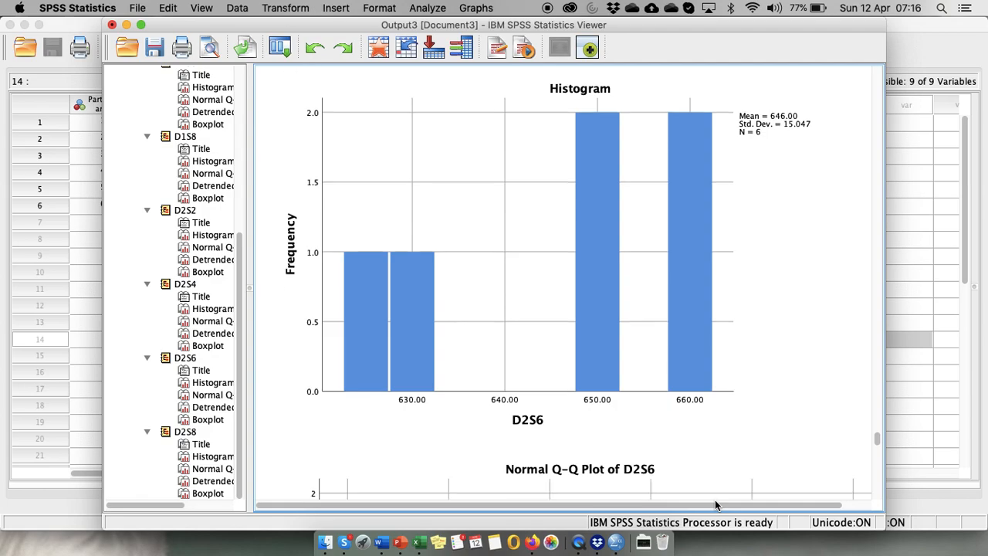
pyautogui.scroll(-3)
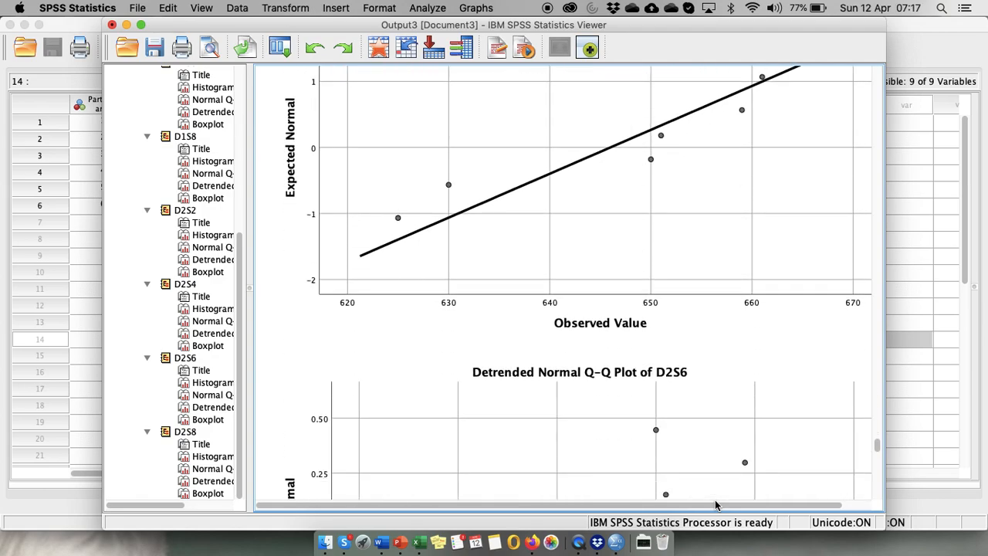
pyautogui.scroll(-3)
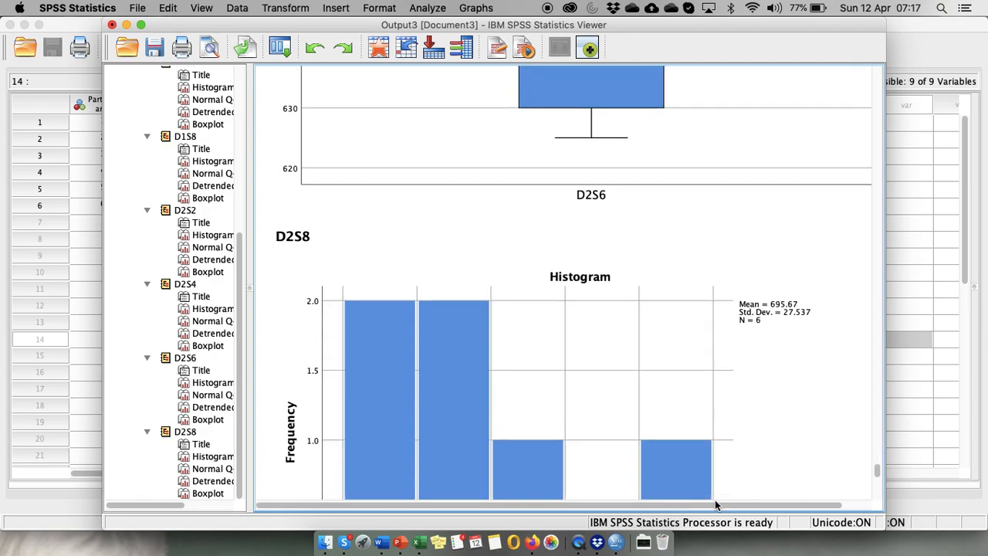
pyautogui.scroll(-3)
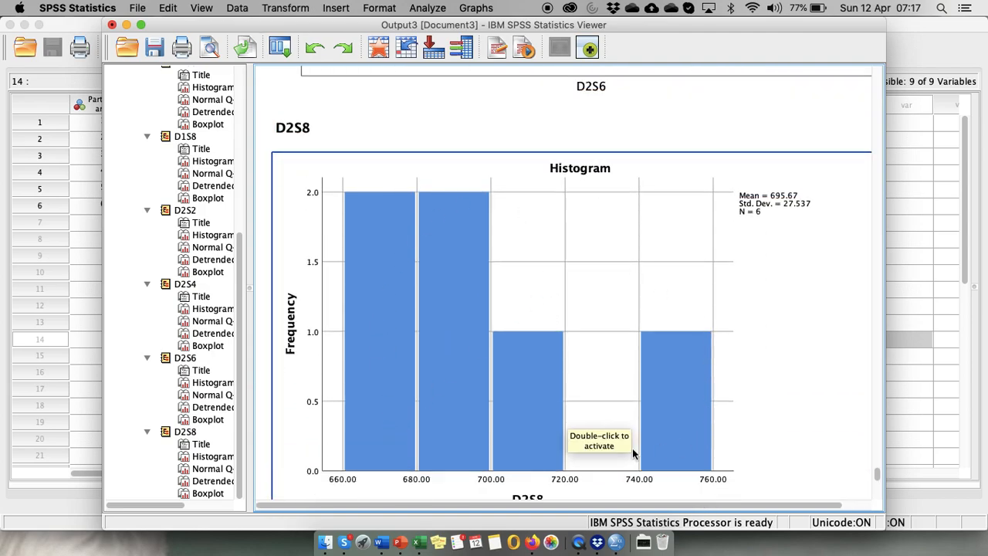
pyautogui.scroll(-3)
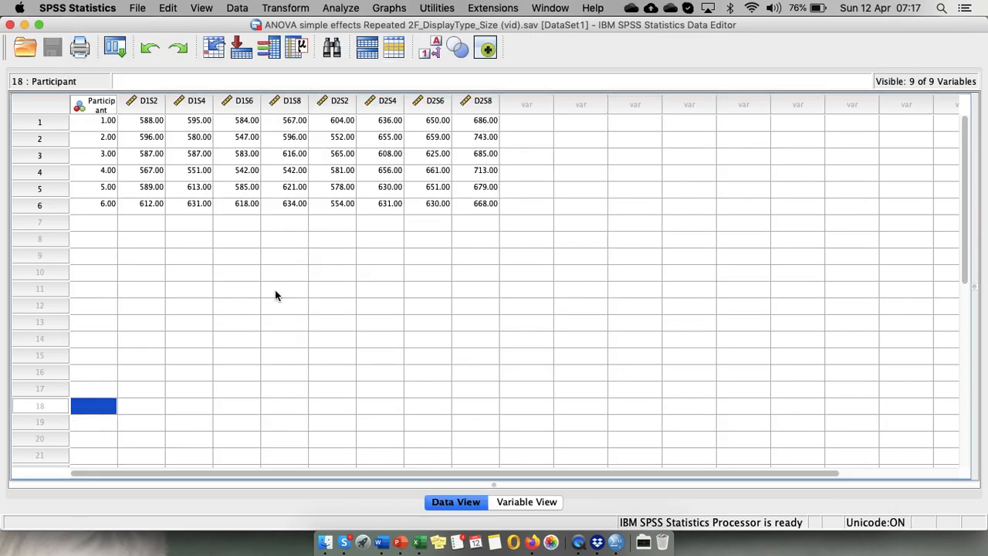
# Step: Start a Repeated Measures analysis from the General Linear Model menu
pyautogui.click(338, 8)
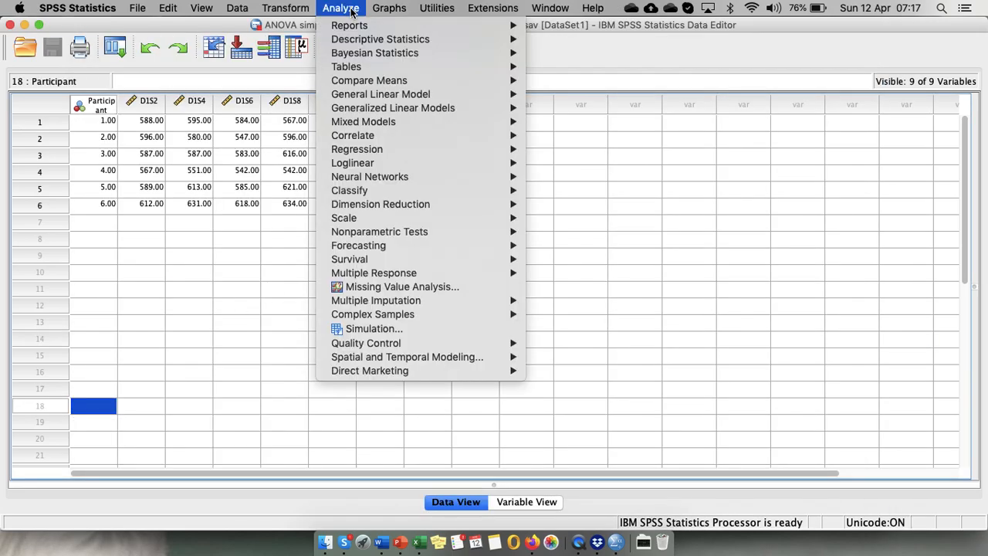
pyautogui.moveTo(380, 94)
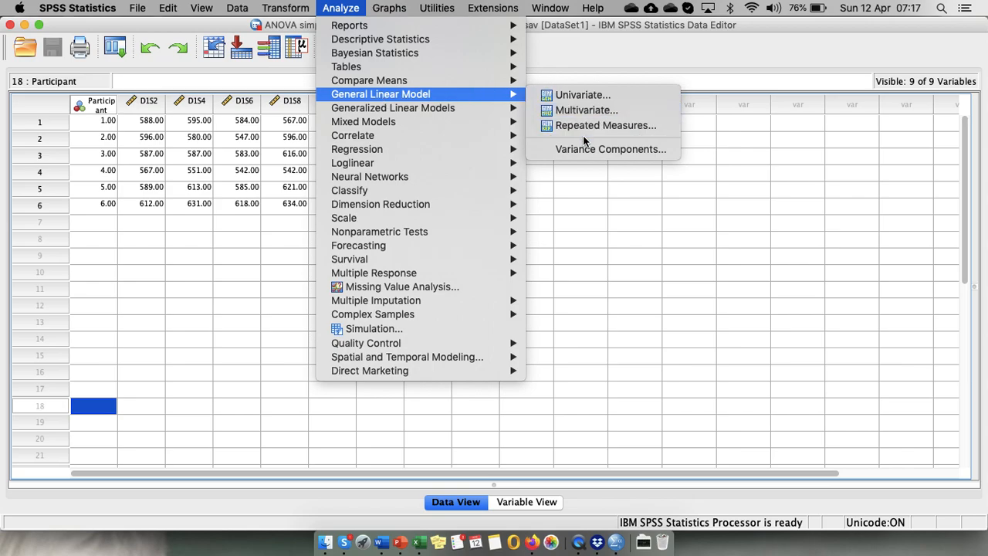
pyautogui.click(606, 125)
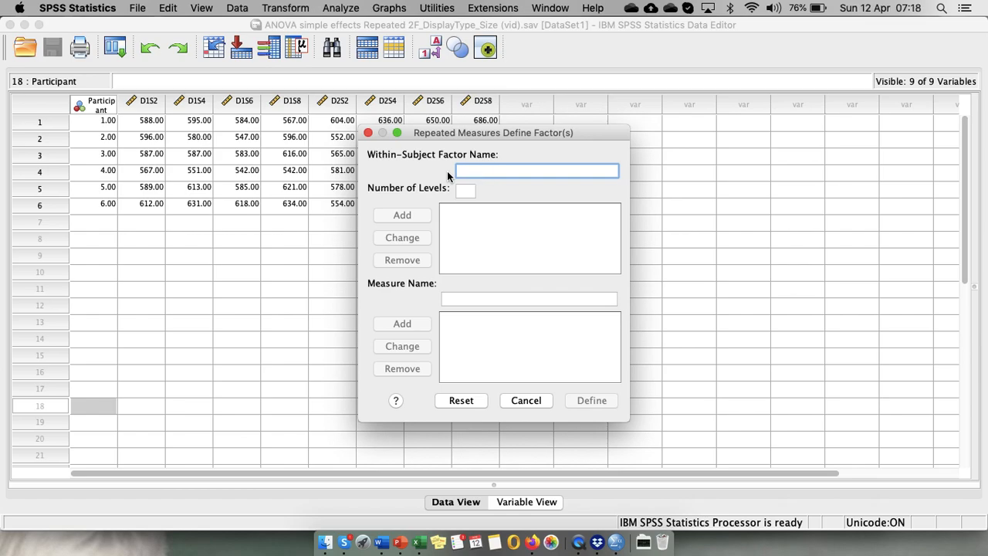
# Step: Add within-subject factors DT with 2 levels and DS with 4 levels, then proceed to Define
pyautogui.write('DT')
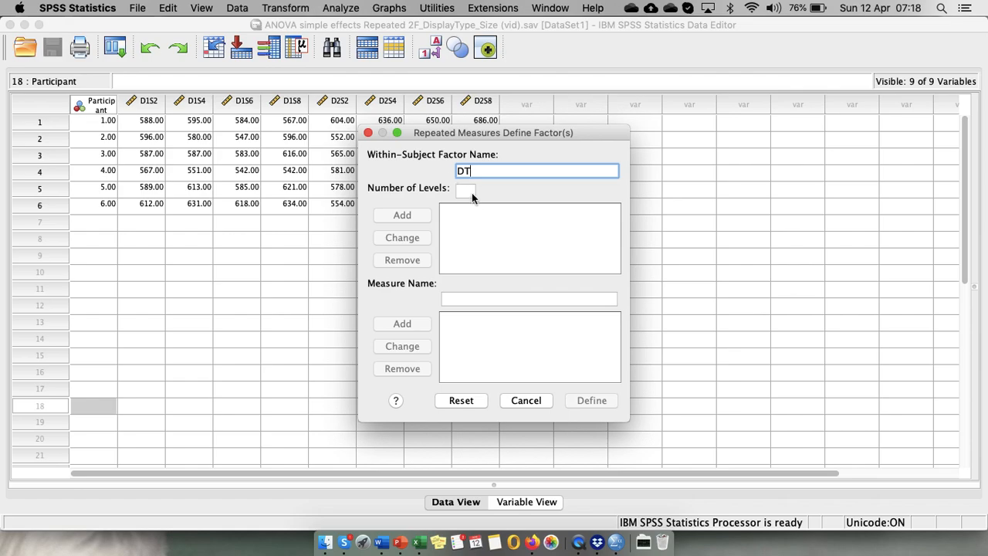
pyautogui.click(466, 190)
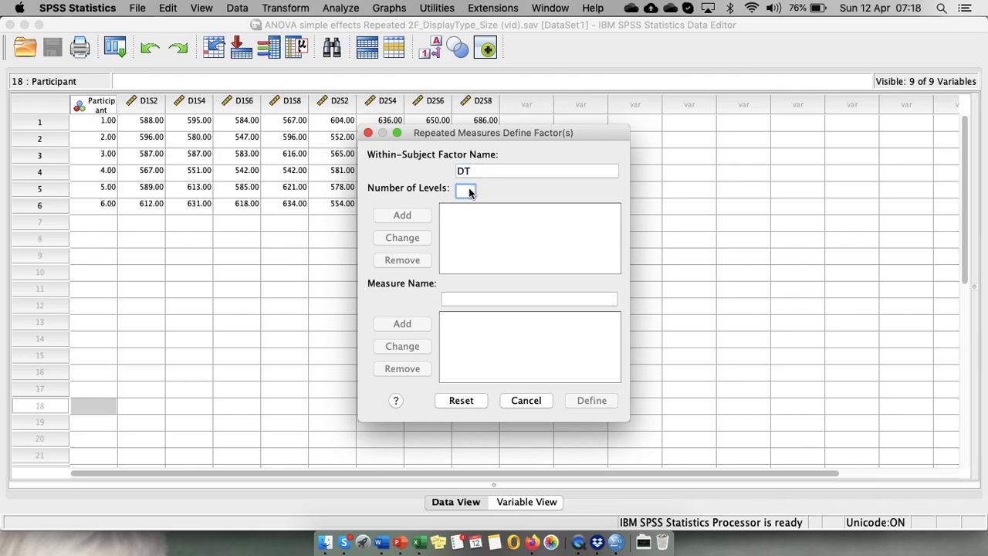
pyautogui.click(402, 214)
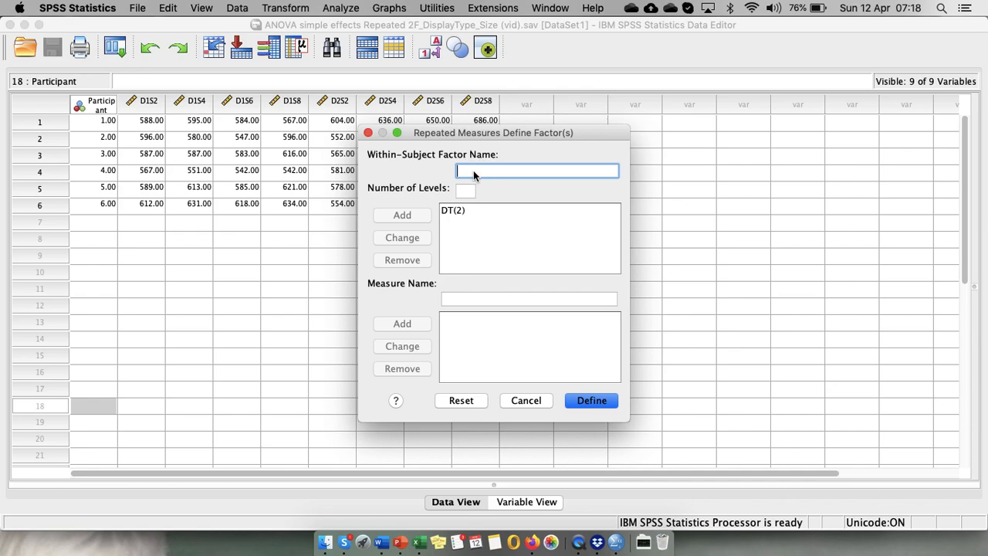
pyautogui.write('DS')
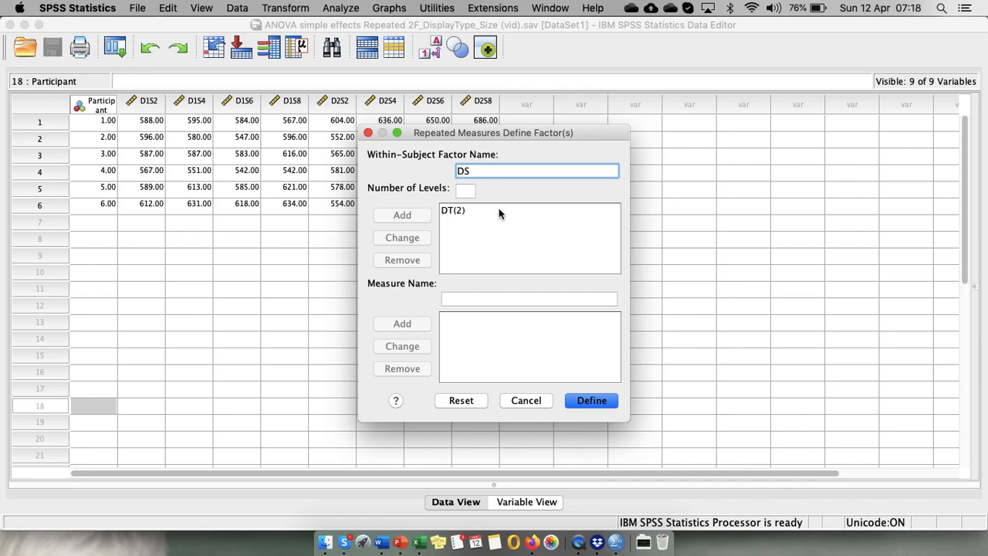
pyautogui.click(467, 191)
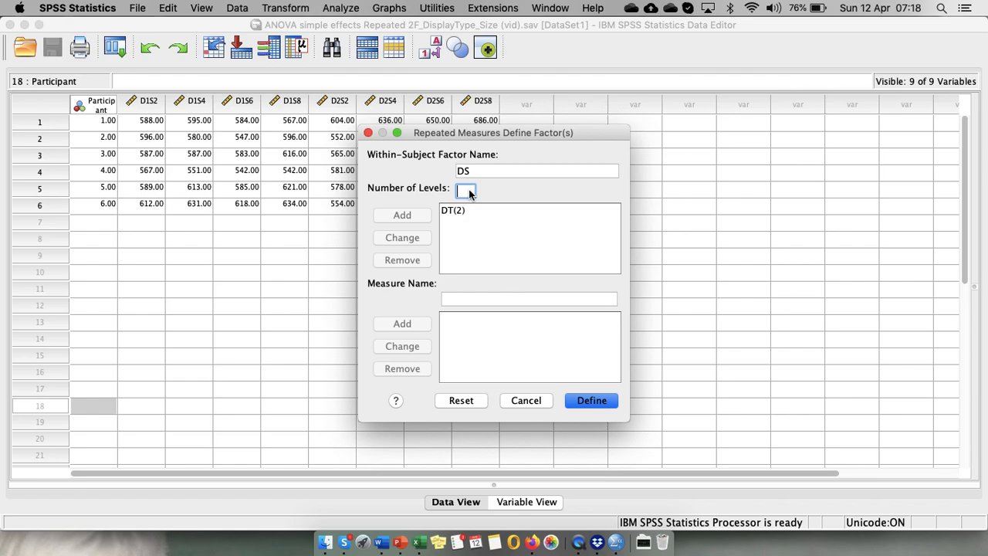
pyautogui.click(401, 215)
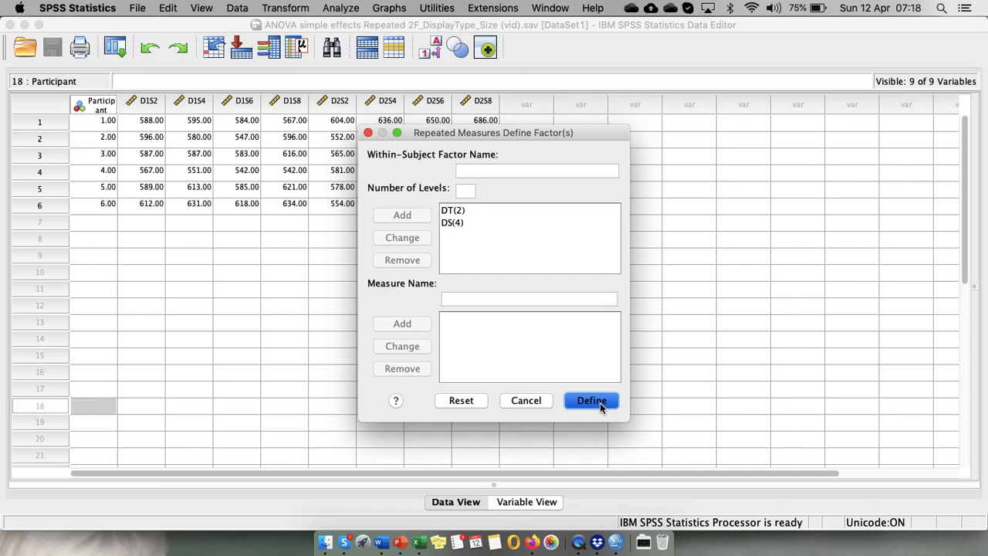
pyautogui.moveTo(678, 326)
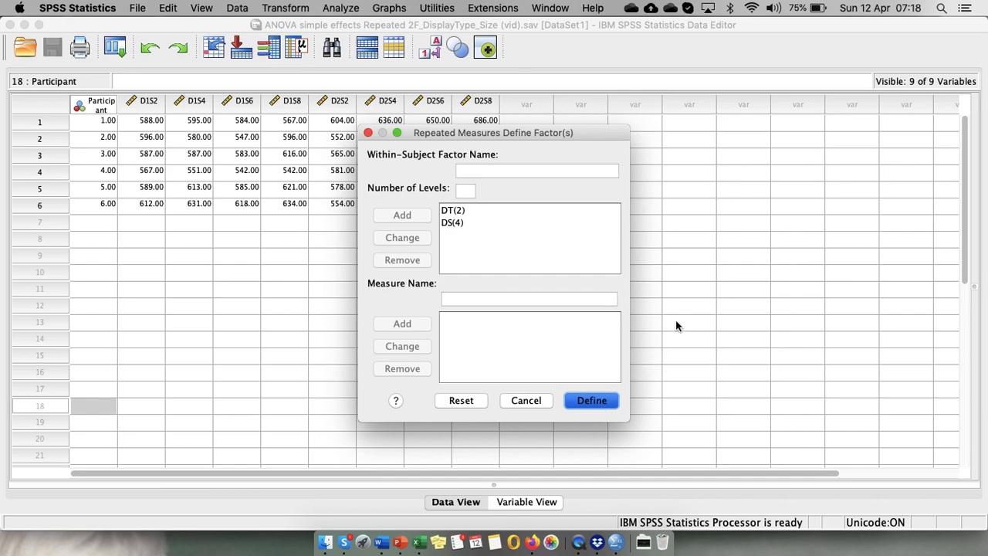
pyautogui.moveTo(652, 383)
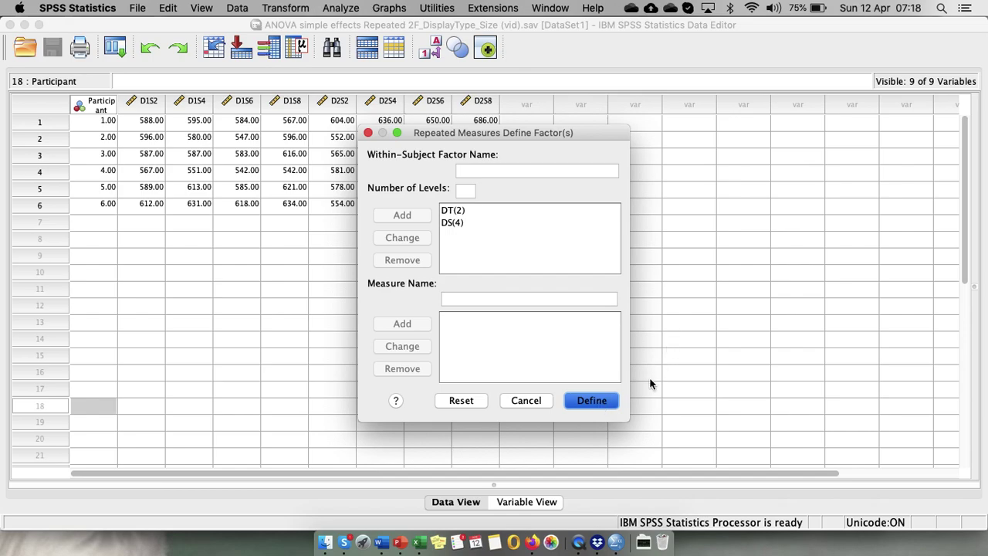
pyautogui.click(591, 401)
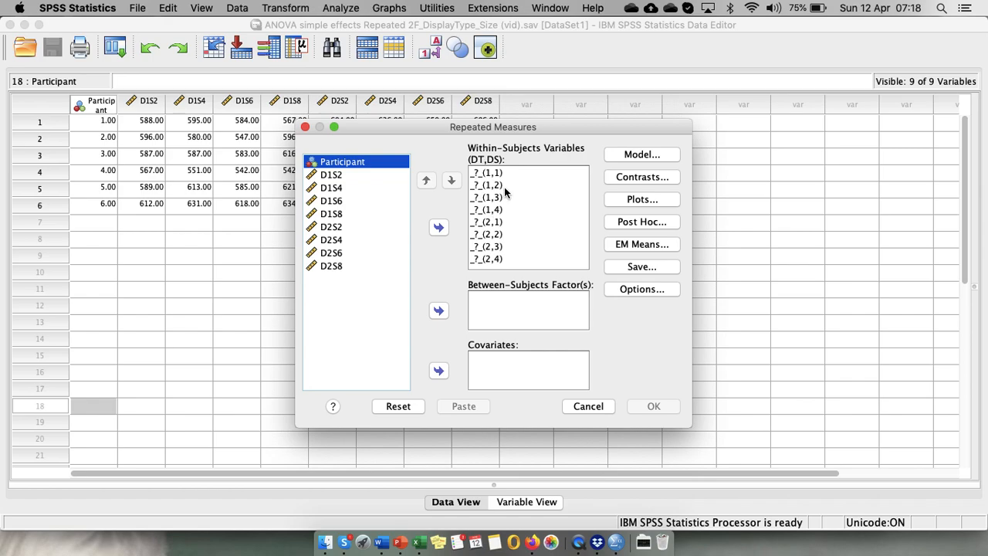
pyautogui.moveTo(491, 198)
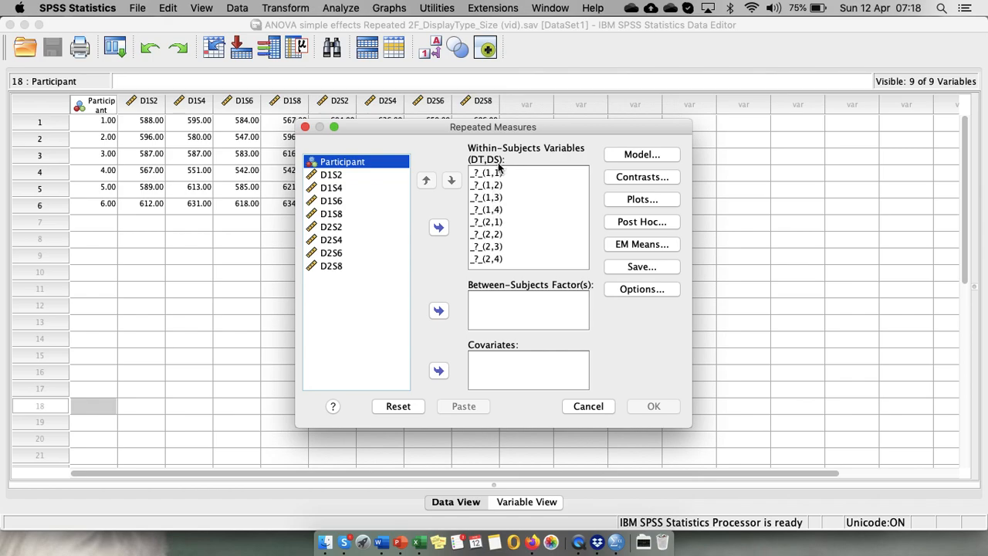
# Step: Assign D1S2–D1S8 and D2S2–D2S8 to the eight DT×DS within-subjects level combinations
pyautogui.click(485, 223)
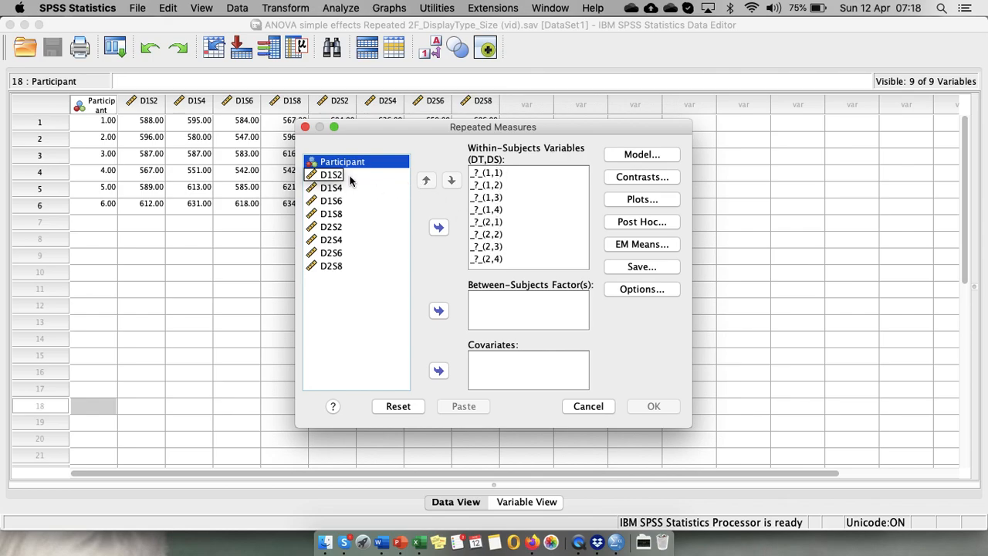
pyautogui.click(439, 227)
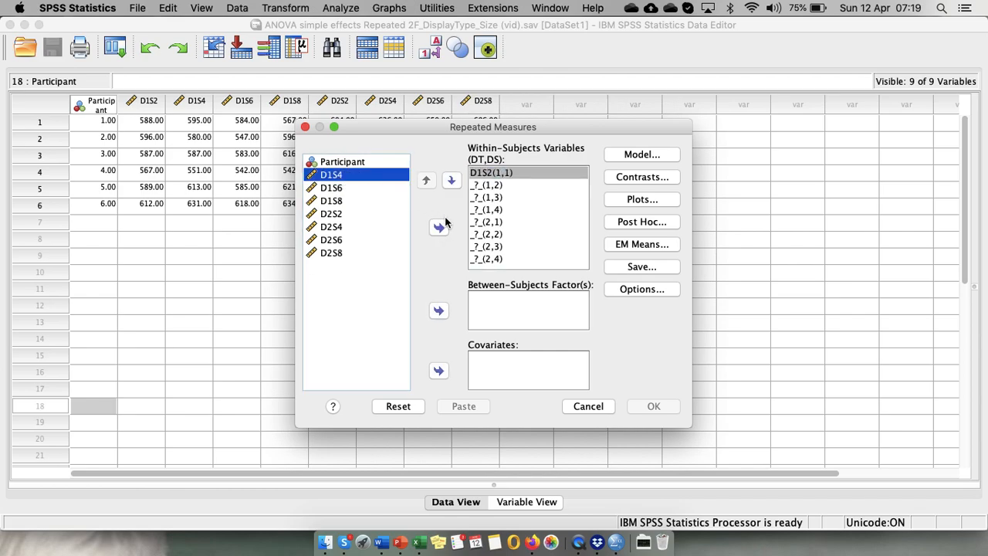
pyautogui.click(438, 225)
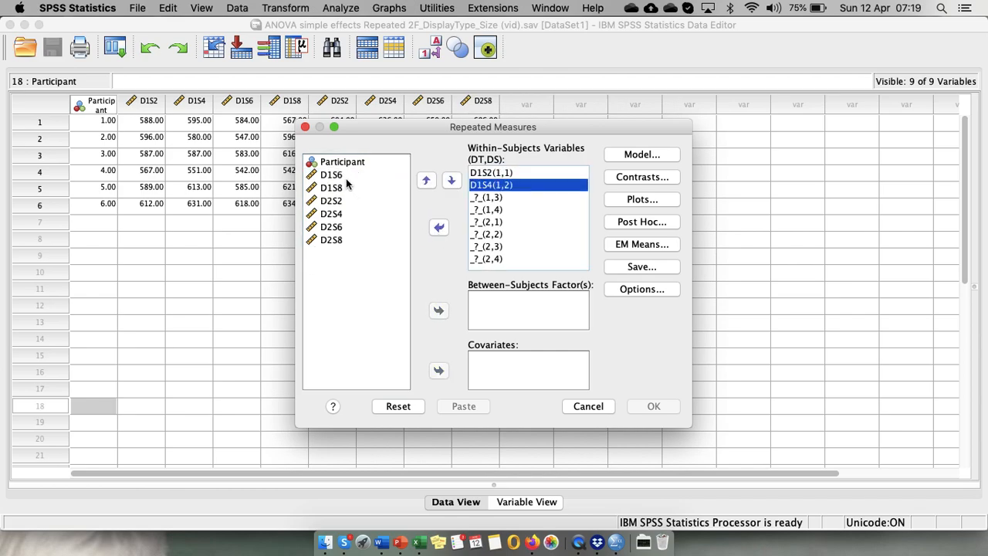
pyautogui.moveTo(352, 185)
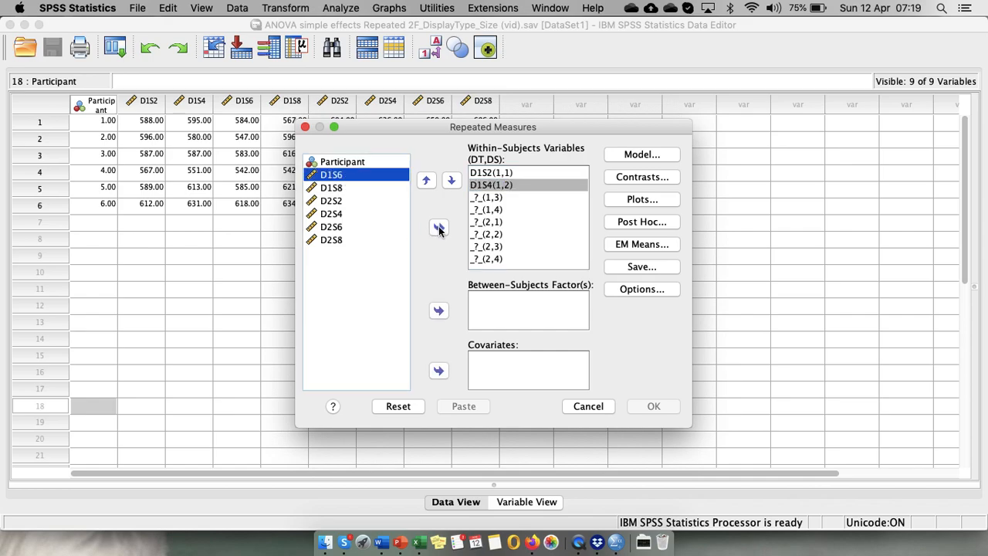
pyautogui.click(439, 227)
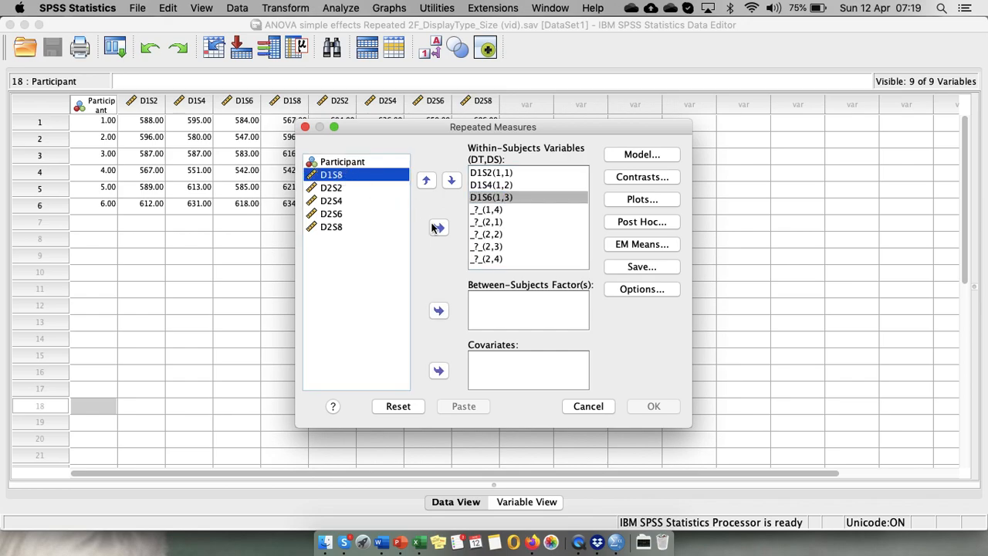
pyautogui.click(439, 227)
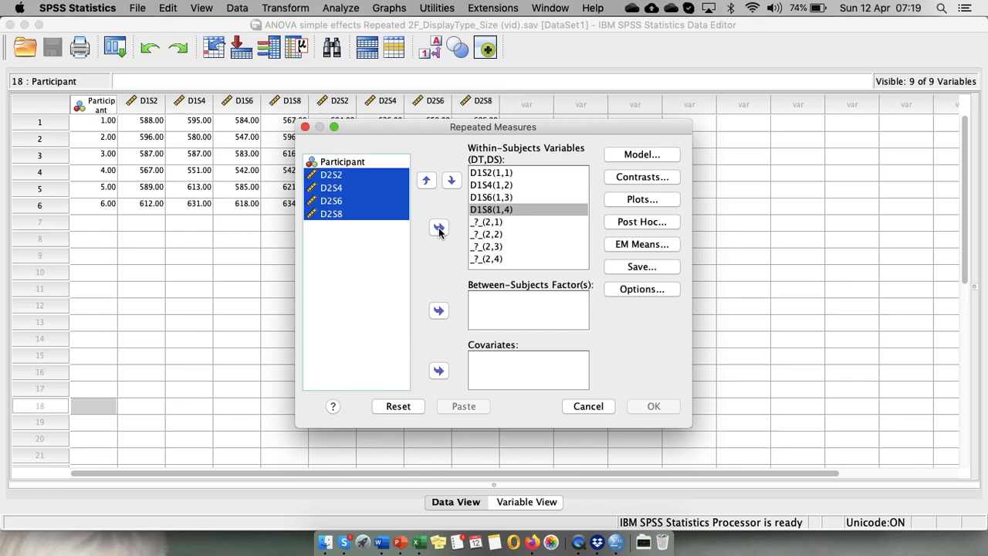
pyautogui.click(439, 227)
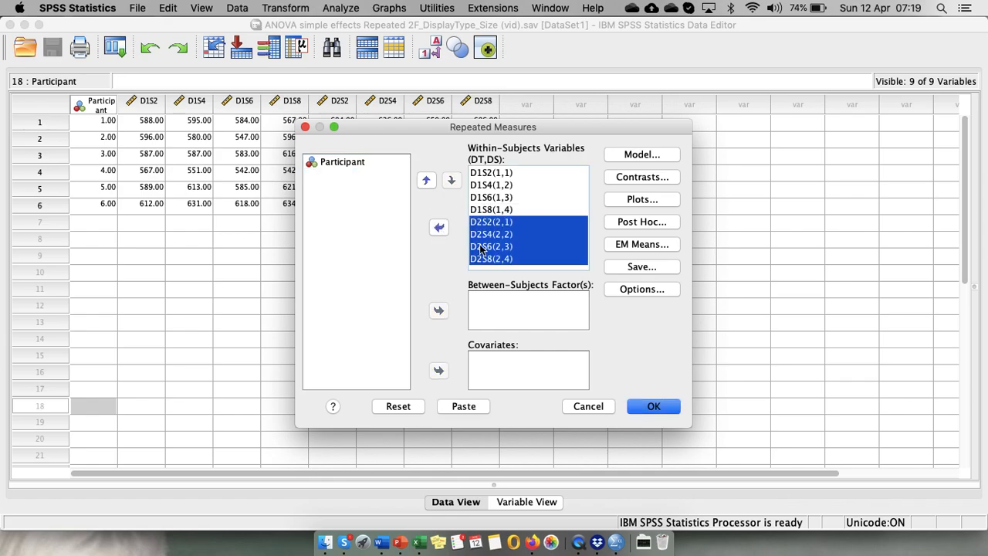
pyautogui.click(643, 199)
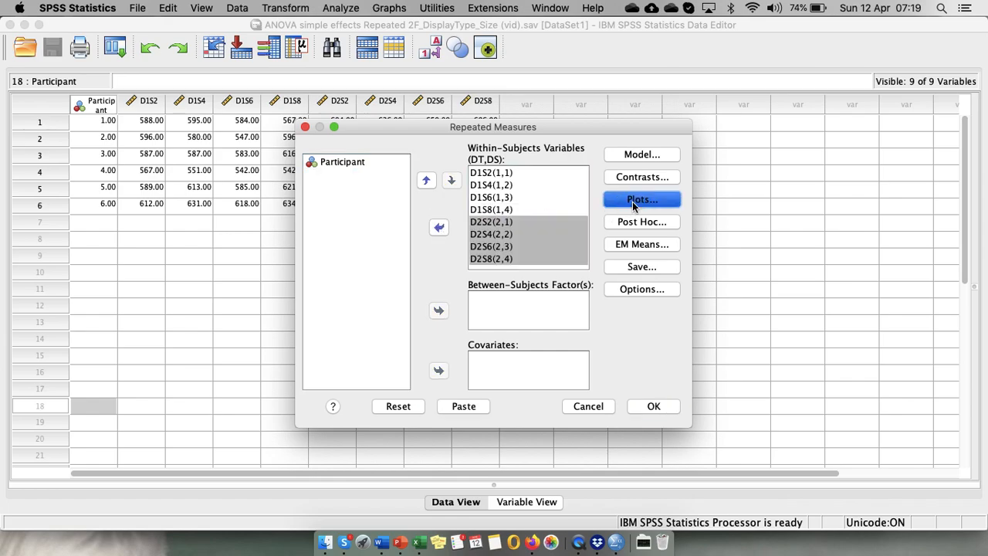
pyautogui.click(643, 199)
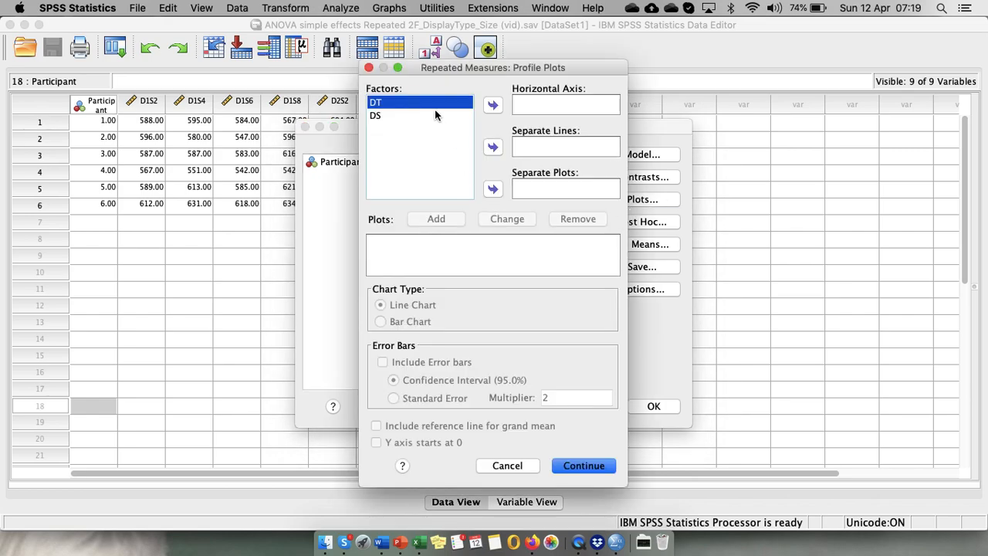
# Step: Add a profile plot with DS on the horizontal axis and separate lines per DT level
pyautogui.click(377, 116)
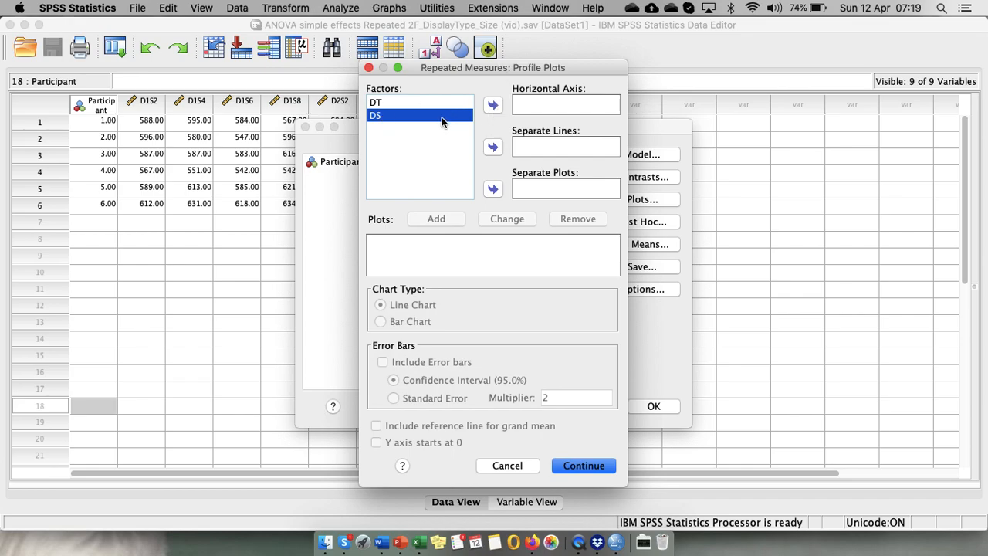
pyautogui.click(491, 105)
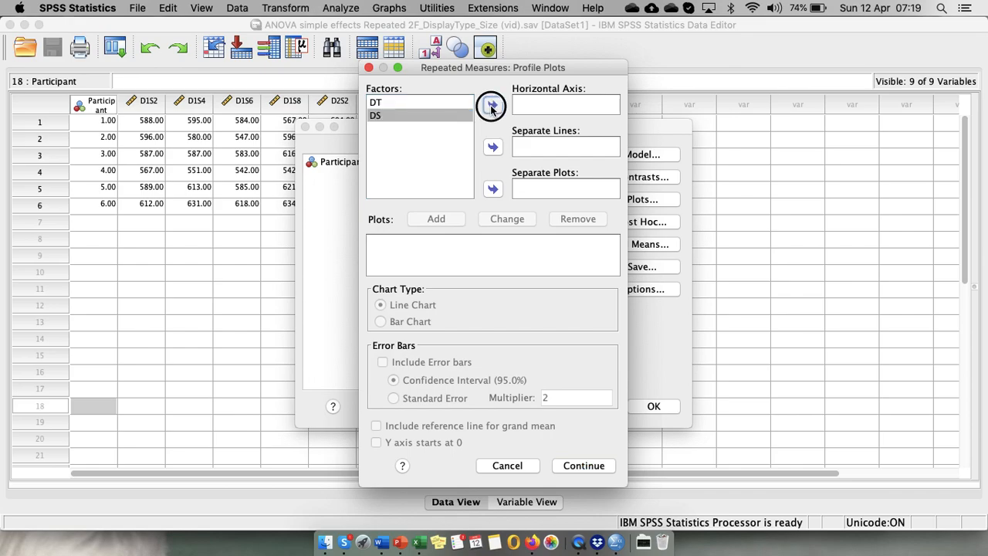
pyautogui.click(492, 105)
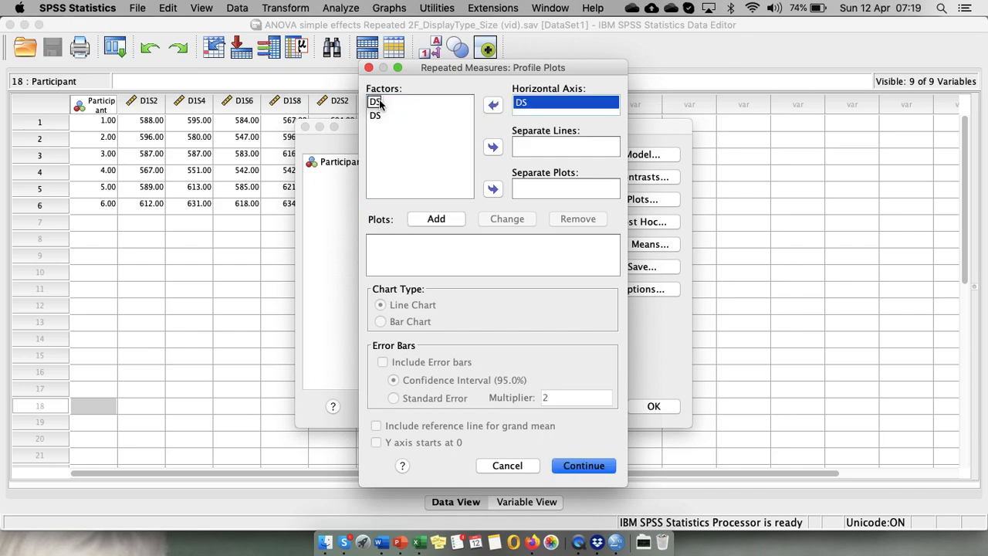
pyautogui.click(374, 102)
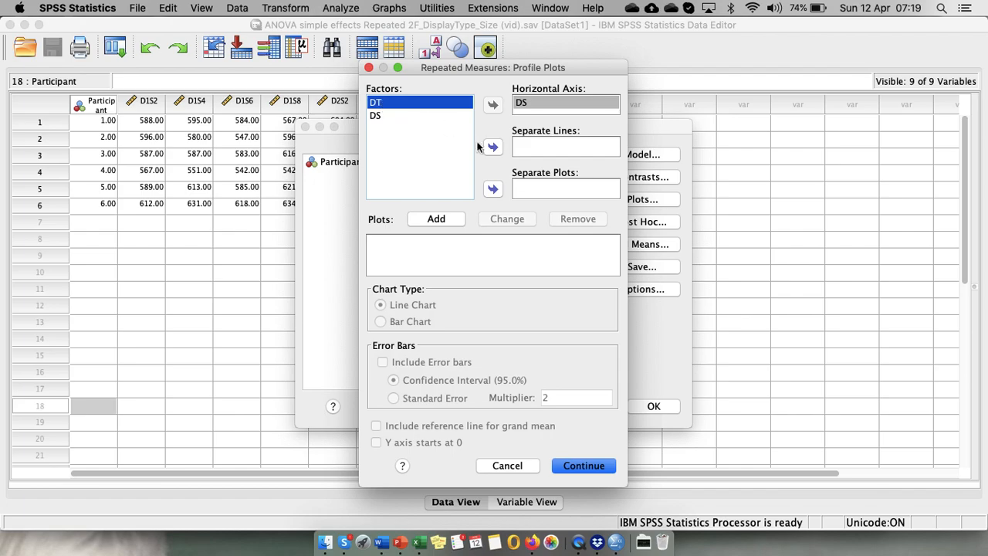
pyautogui.click(493, 146)
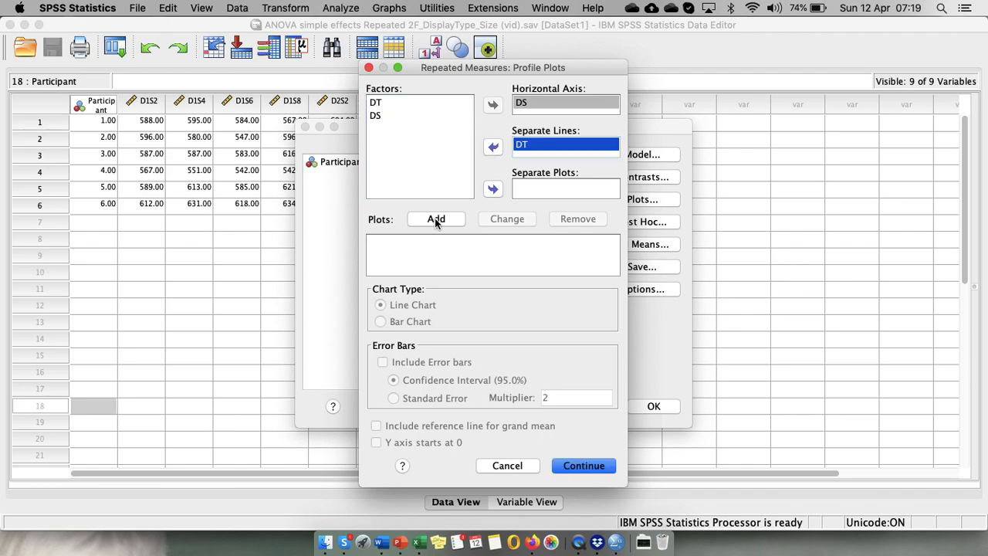
pyautogui.click(435, 219)
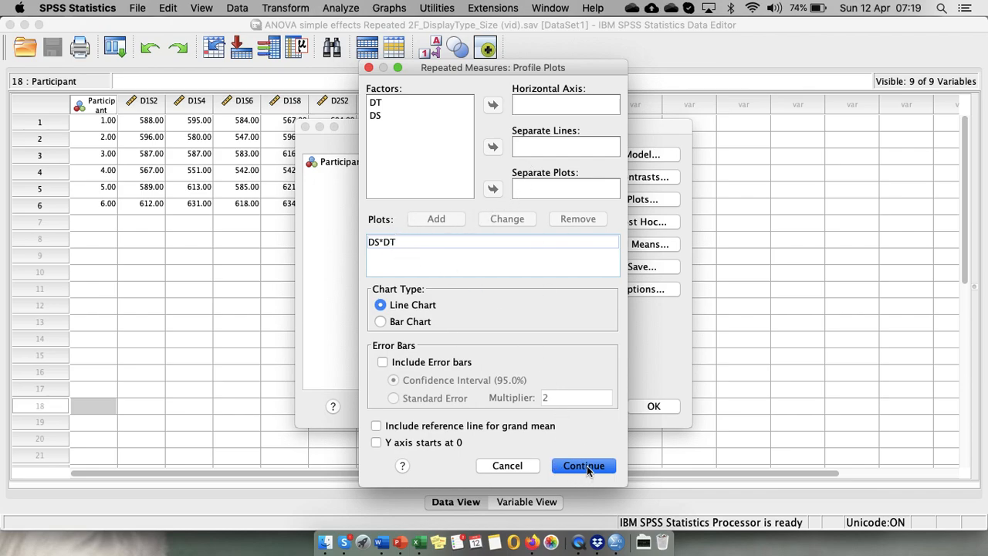
pyautogui.click(583, 467)
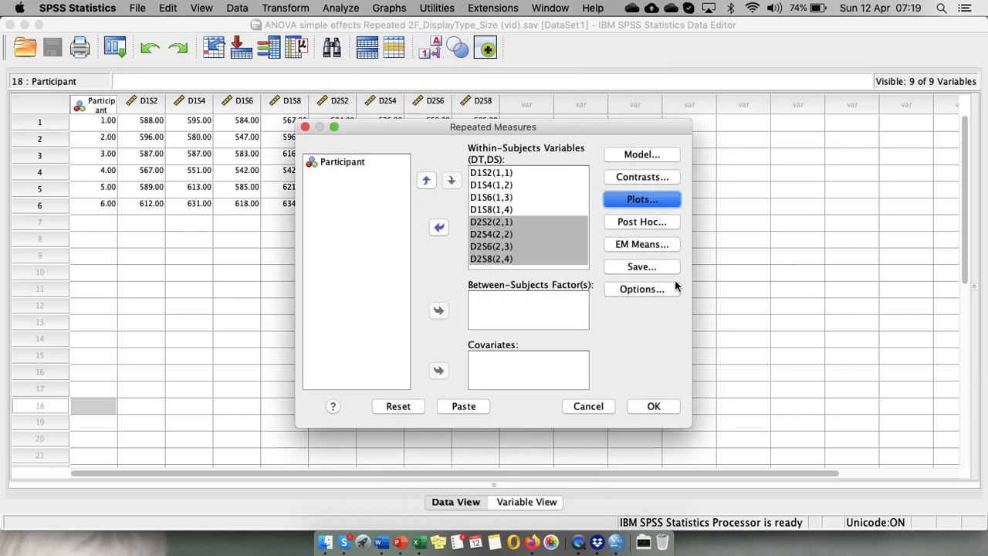
pyautogui.moveTo(640, 294)
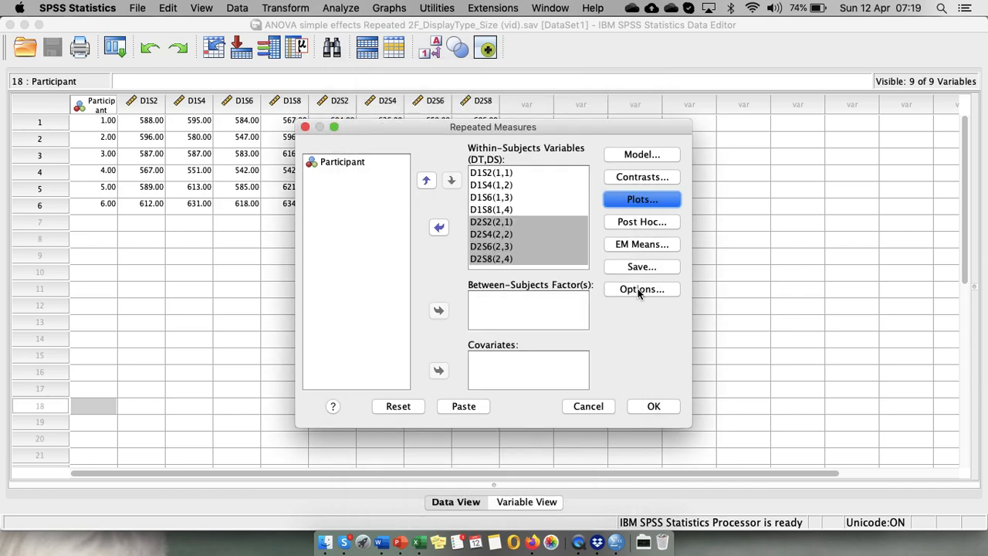
pyautogui.click(642, 291)
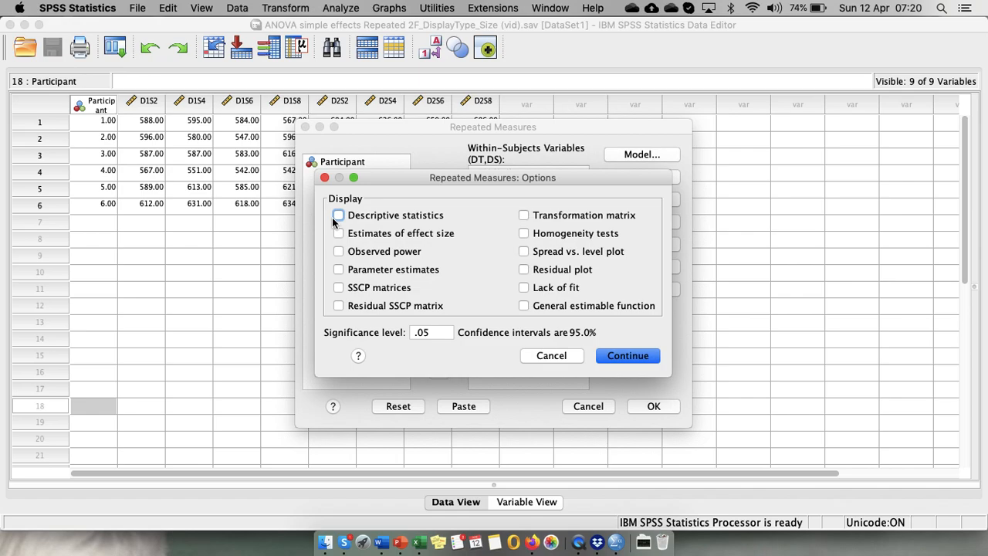
# Step: Include descriptive statistics in the options and run the repeated measures analysis
pyautogui.click(336, 215)
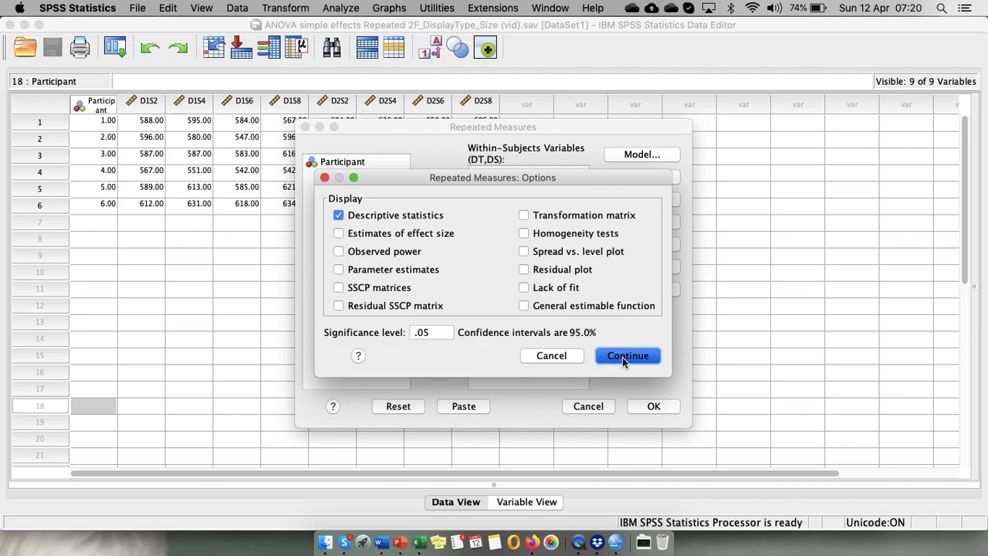
pyautogui.click(627, 355)
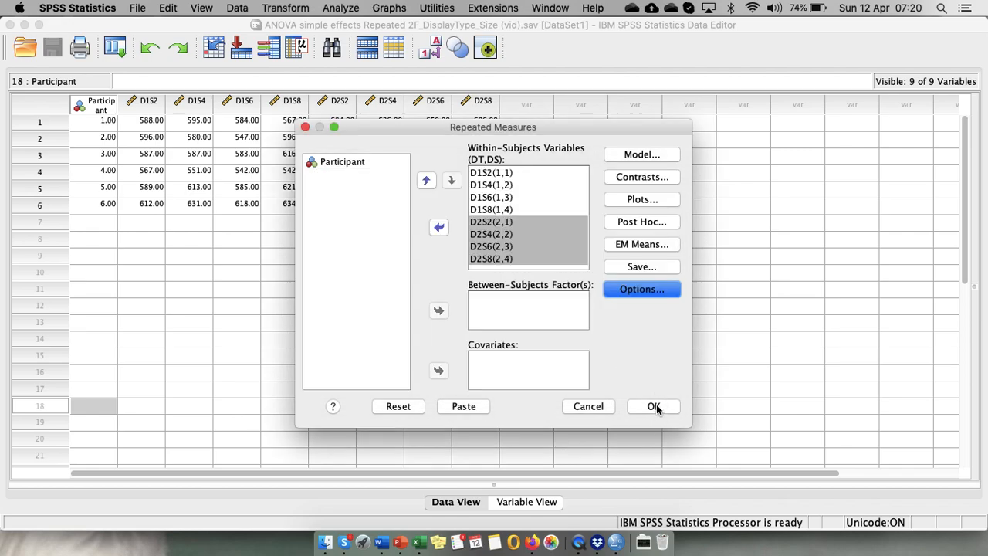
pyautogui.click(652, 407)
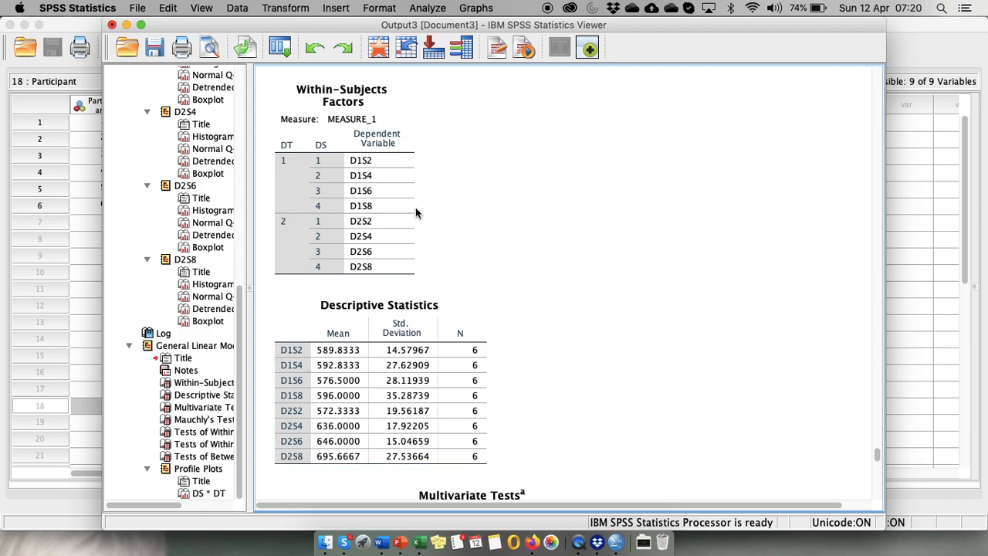
pyautogui.click(337, 142)
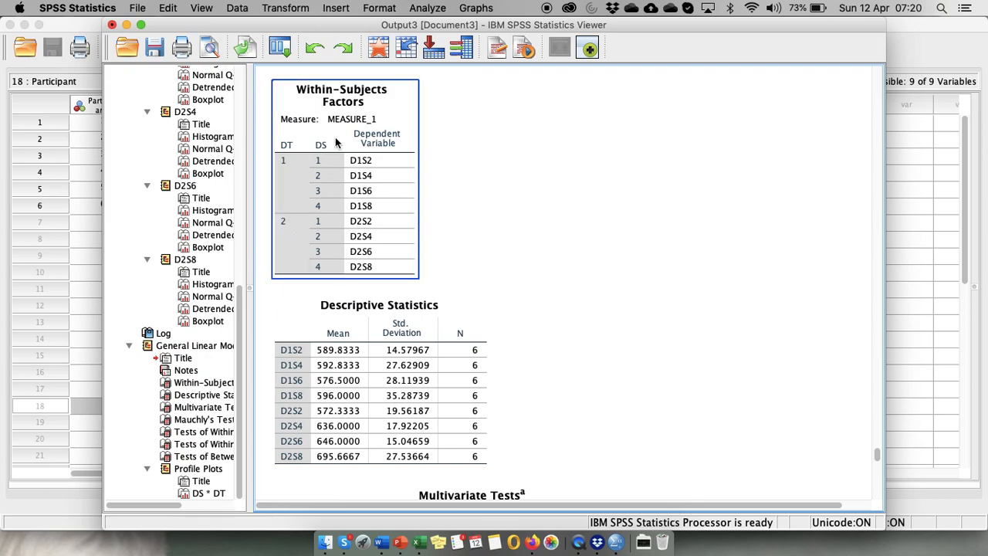
pyautogui.moveTo(326, 272)
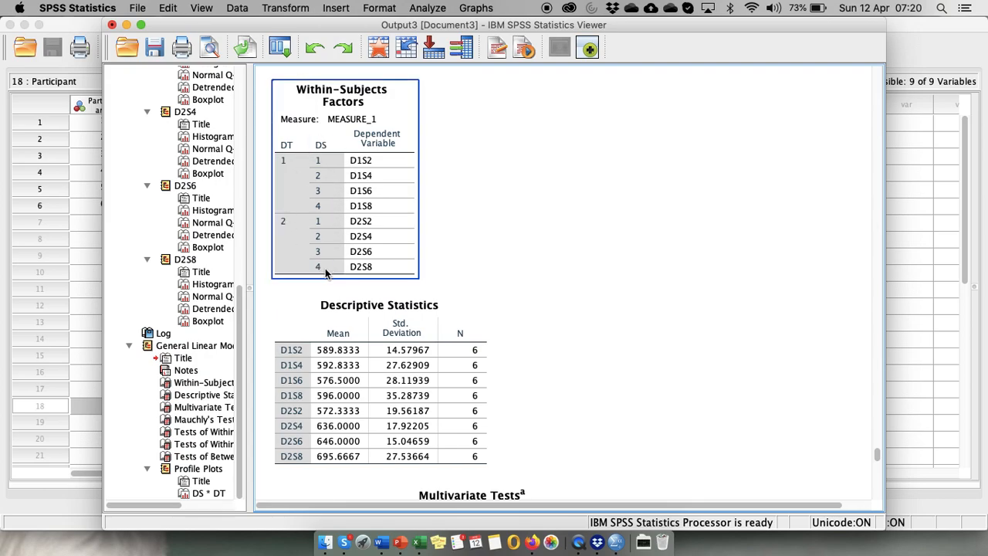
pyautogui.scroll(-3)
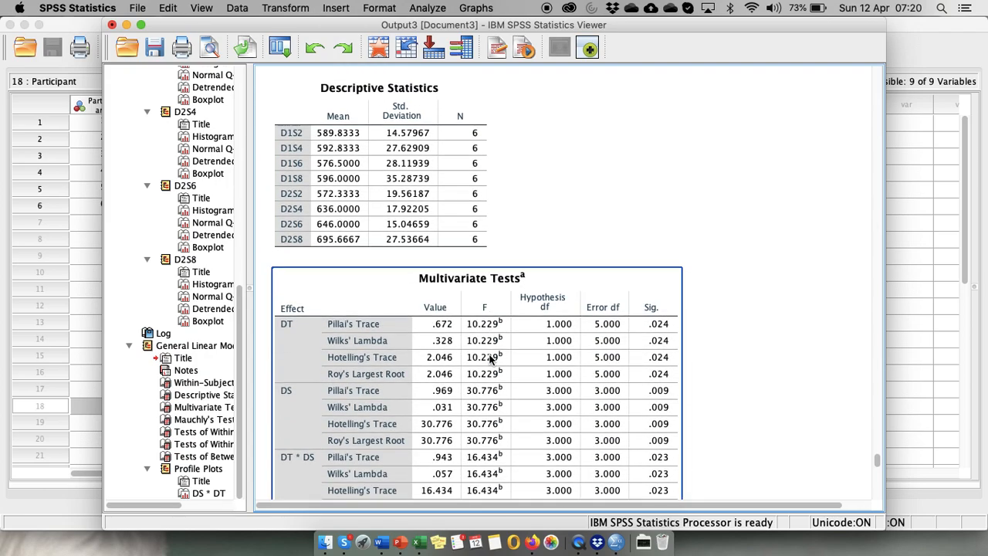
pyautogui.scroll(-3)
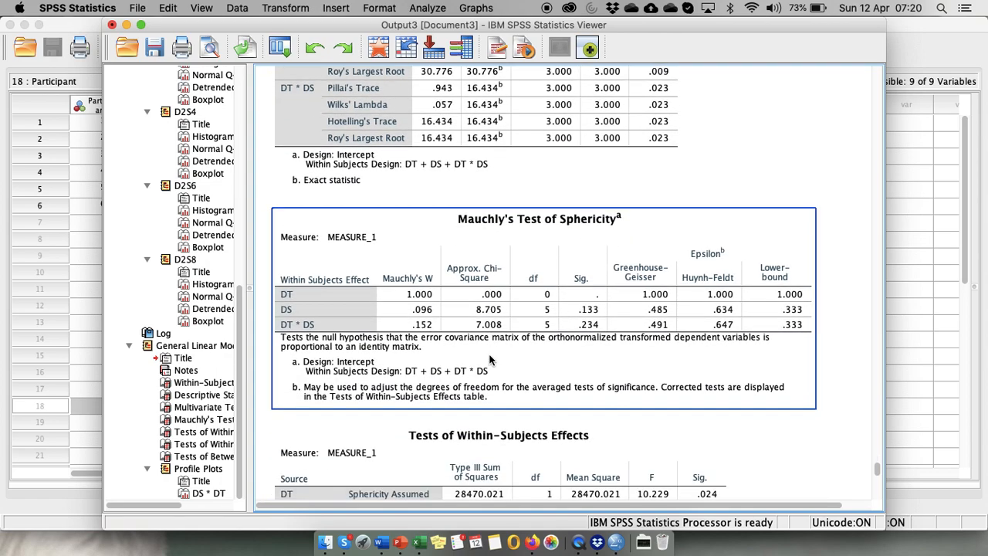
pyautogui.moveTo(609, 317)
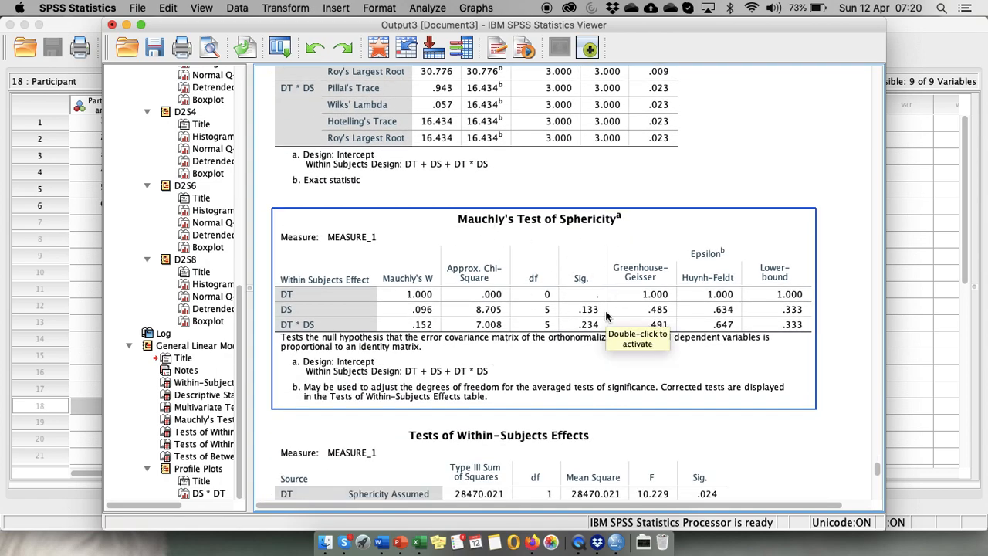
pyautogui.moveTo(563, 329)
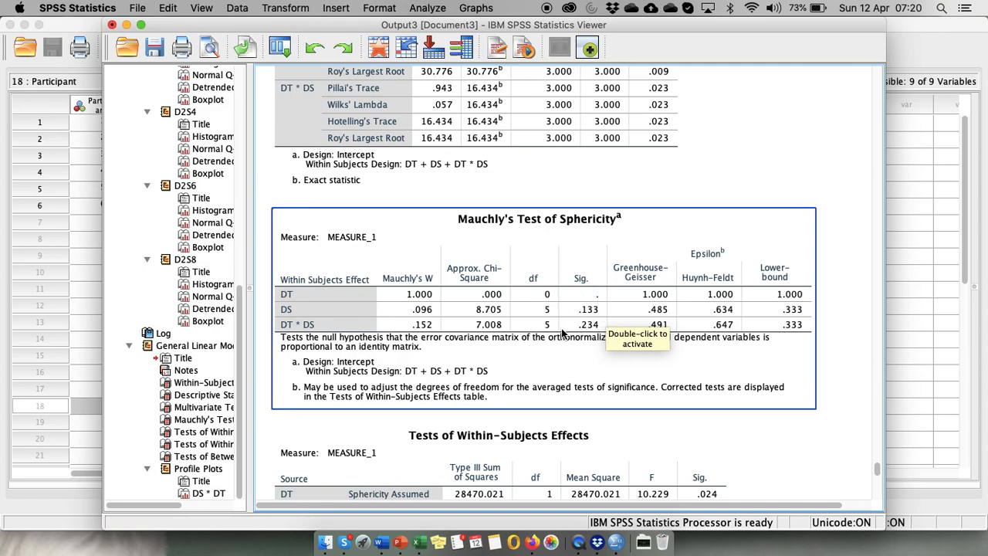
pyautogui.moveTo(372, 293)
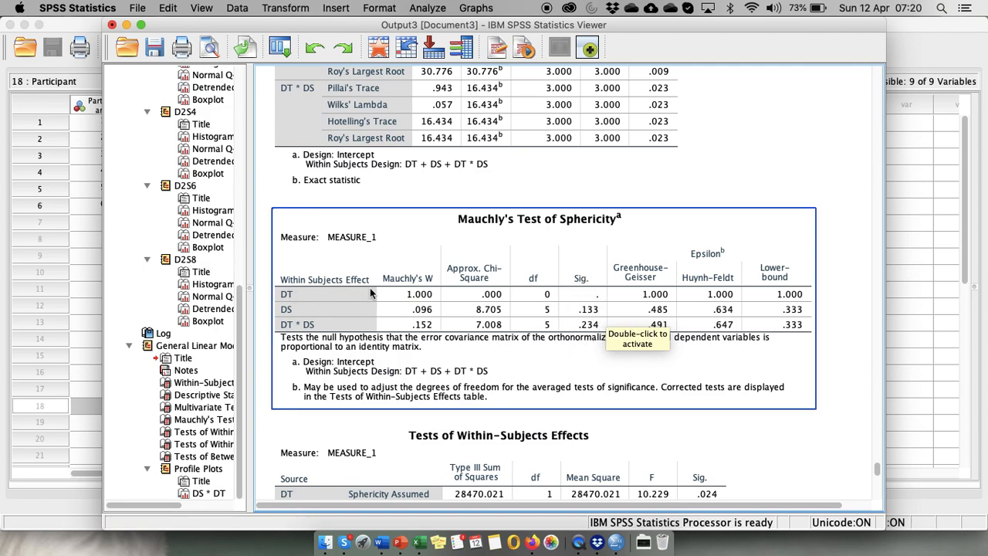
pyautogui.moveTo(343, 293)
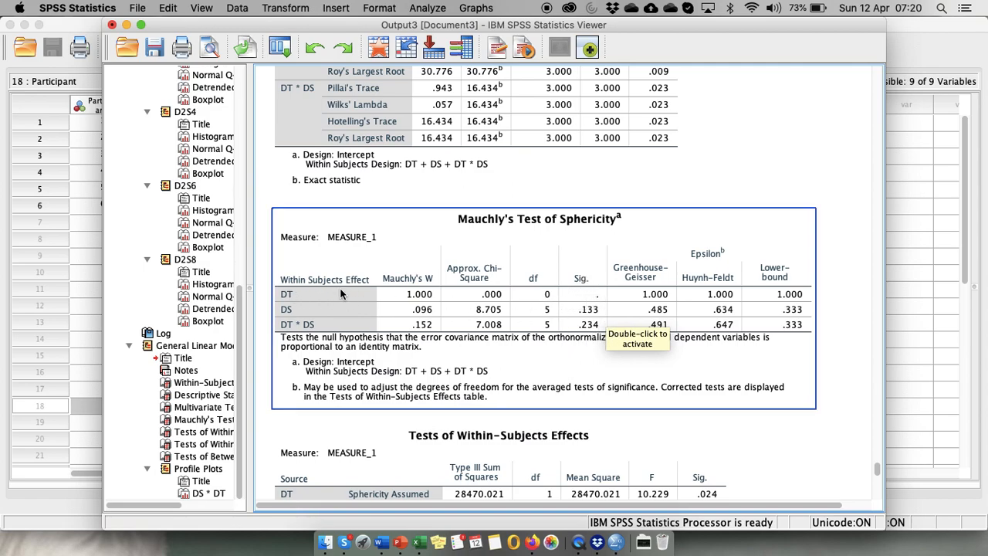
pyautogui.moveTo(583, 291)
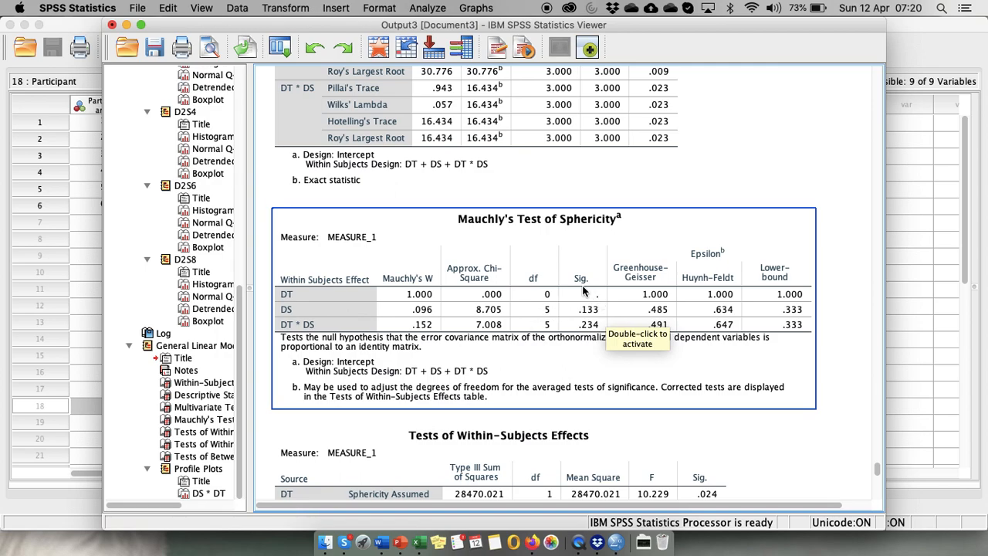
pyautogui.moveTo(591, 309)
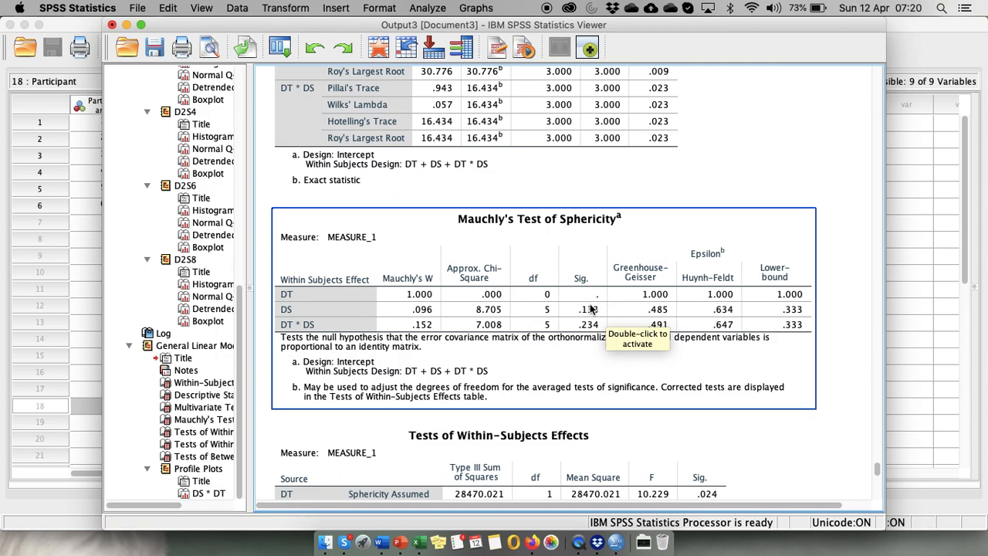
pyautogui.moveTo(600, 301)
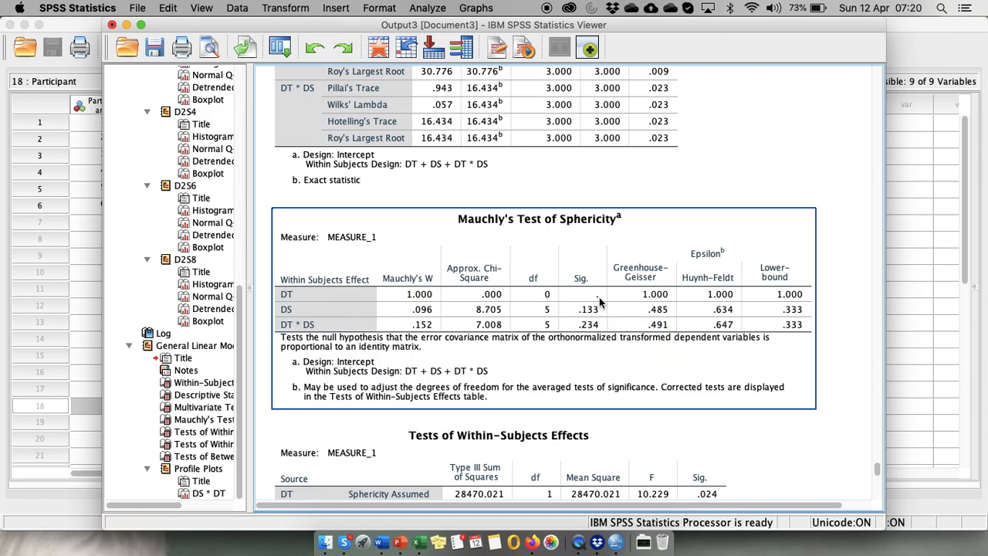
pyautogui.scroll(-3)
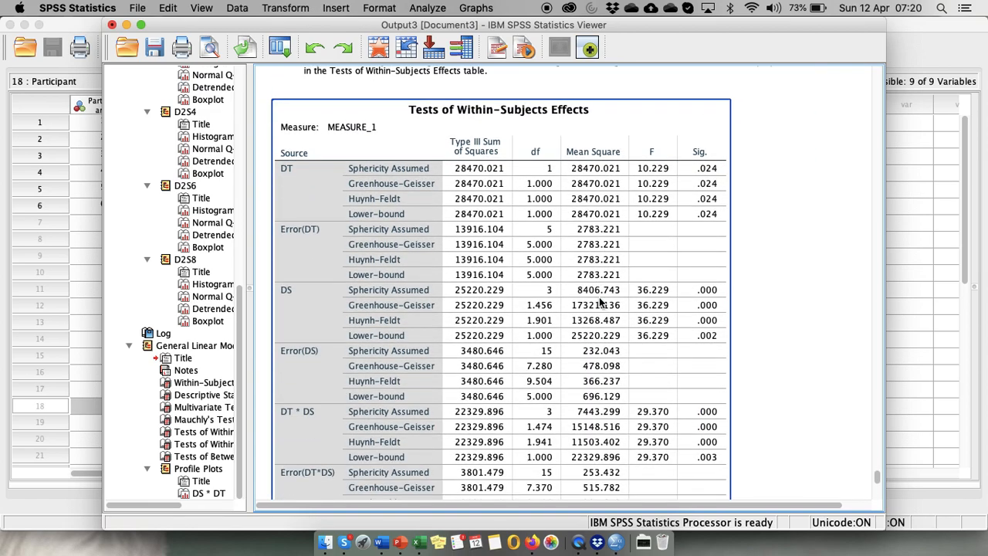
pyautogui.moveTo(642, 228)
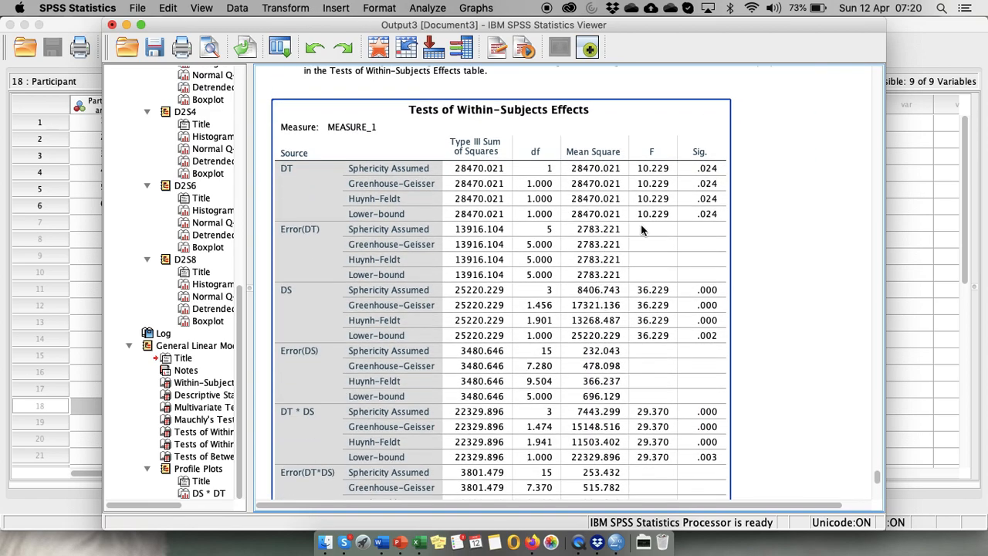
pyautogui.moveTo(287, 180)
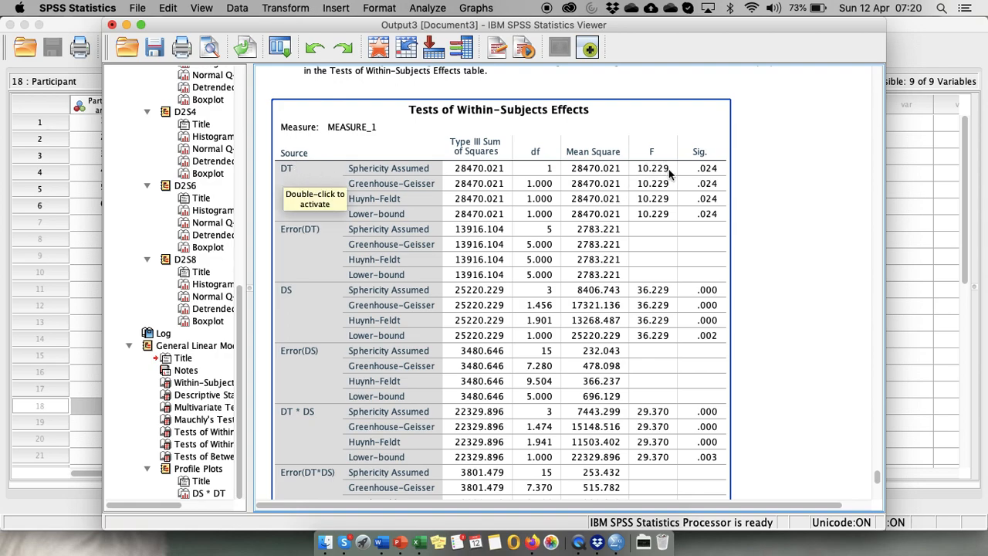
pyautogui.moveTo(720, 178)
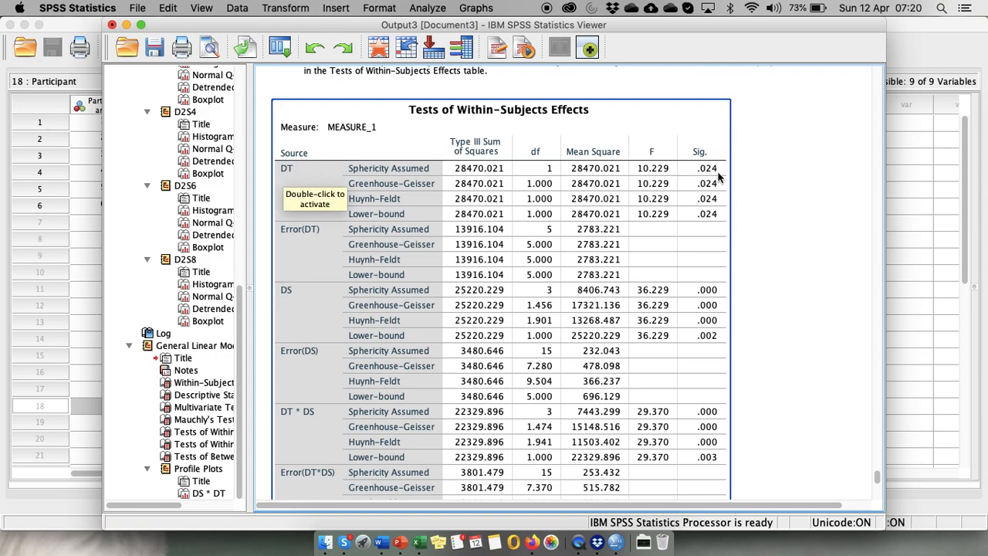
pyautogui.moveTo(588, 293)
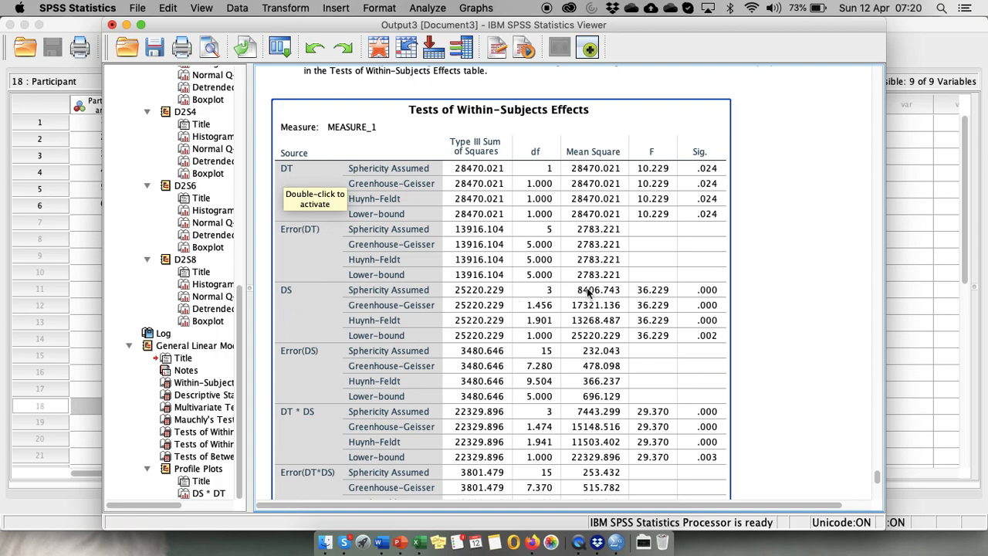
pyautogui.moveTo(359, 366)
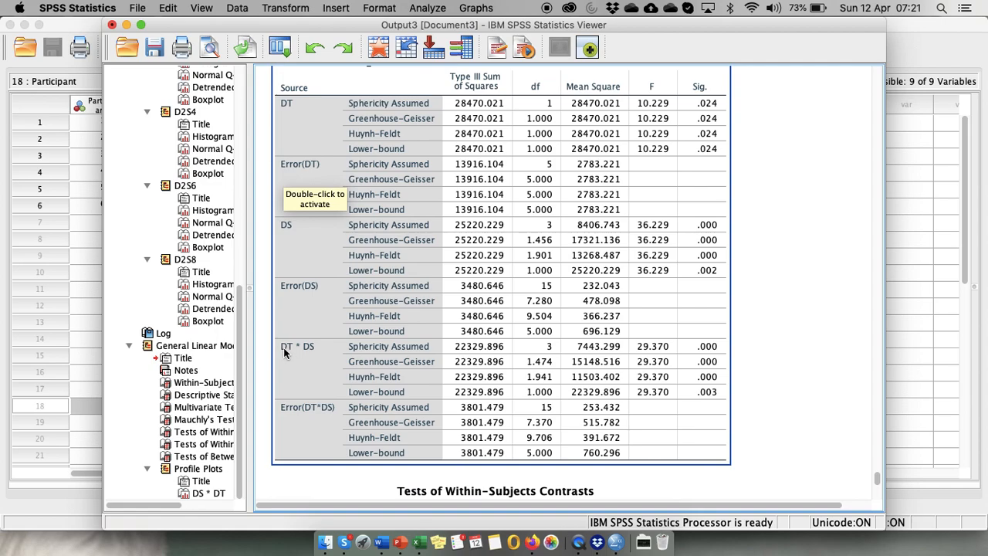
pyautogui.moveTo(726, 359)
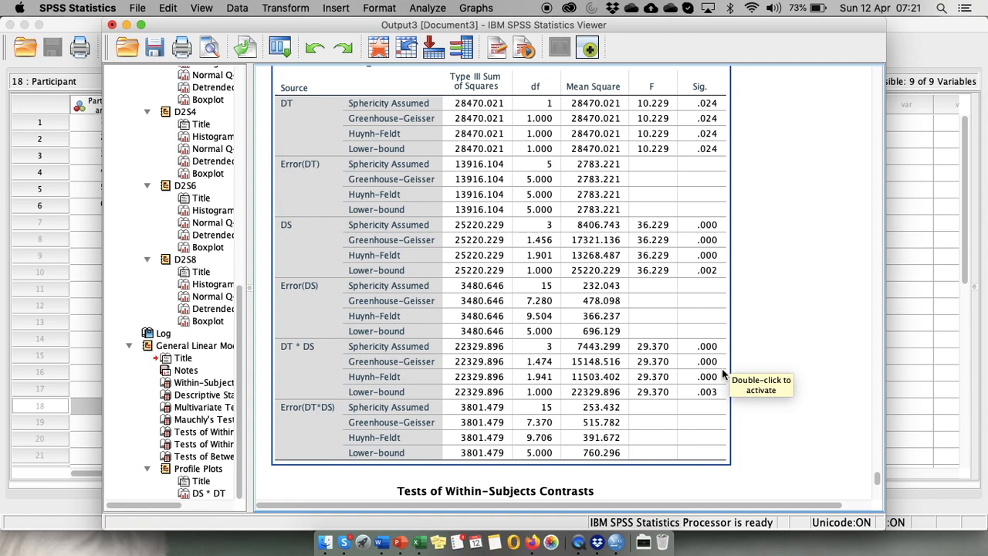
pyautogui.moveTo(705, 133)
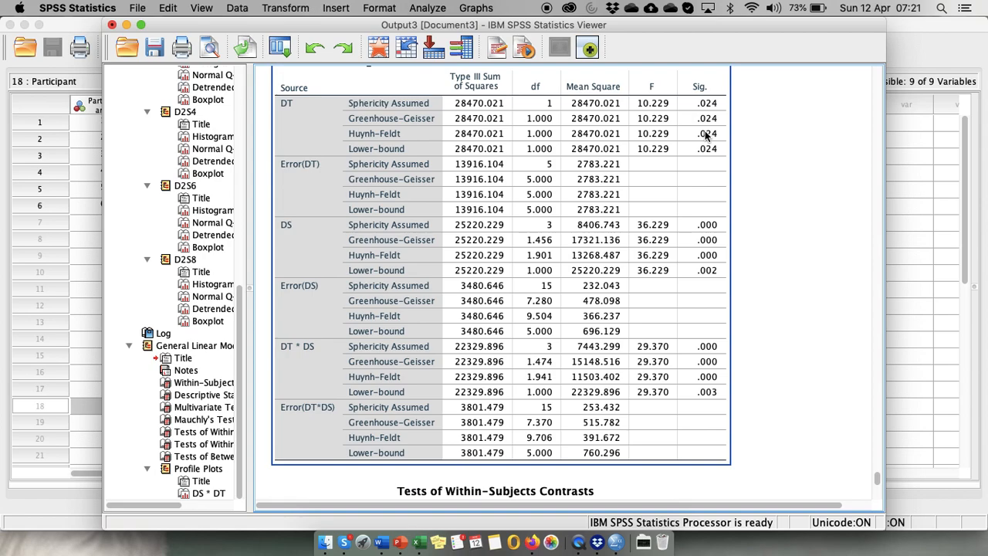
pyautogui.moveTo(314, 255)
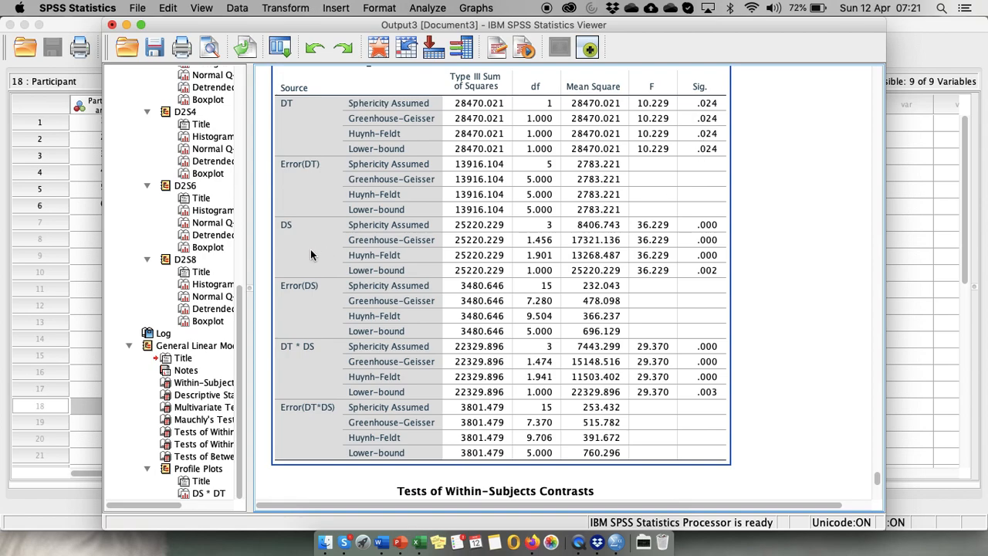
pyautogui.moveTo(683, 122)
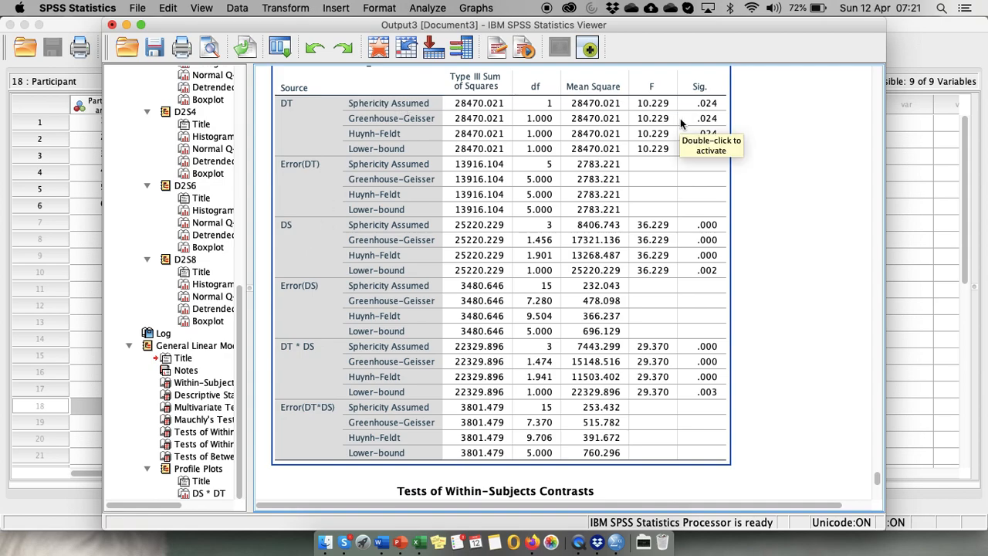
pyautogui.moveTo(312, 244)
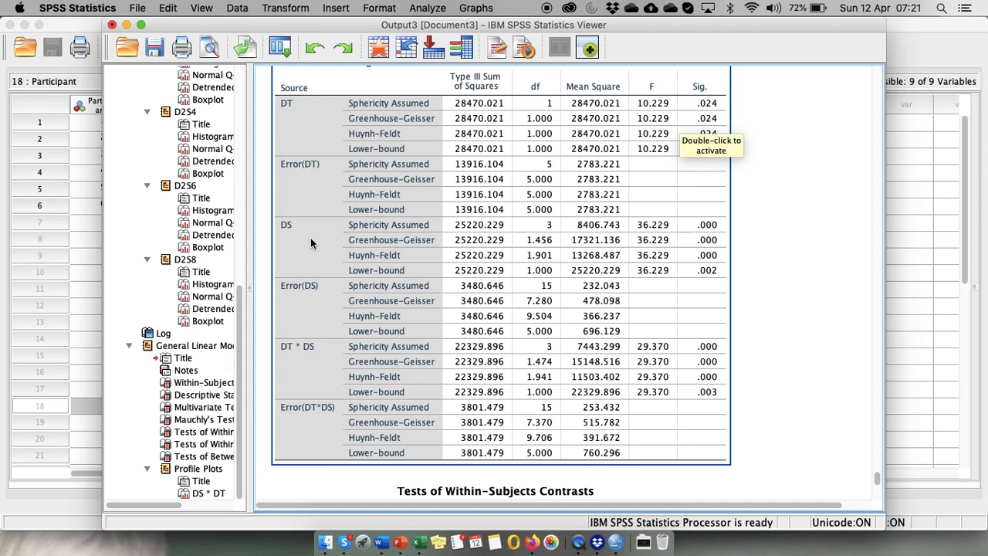
pyautogui.moveTo(708, 241)
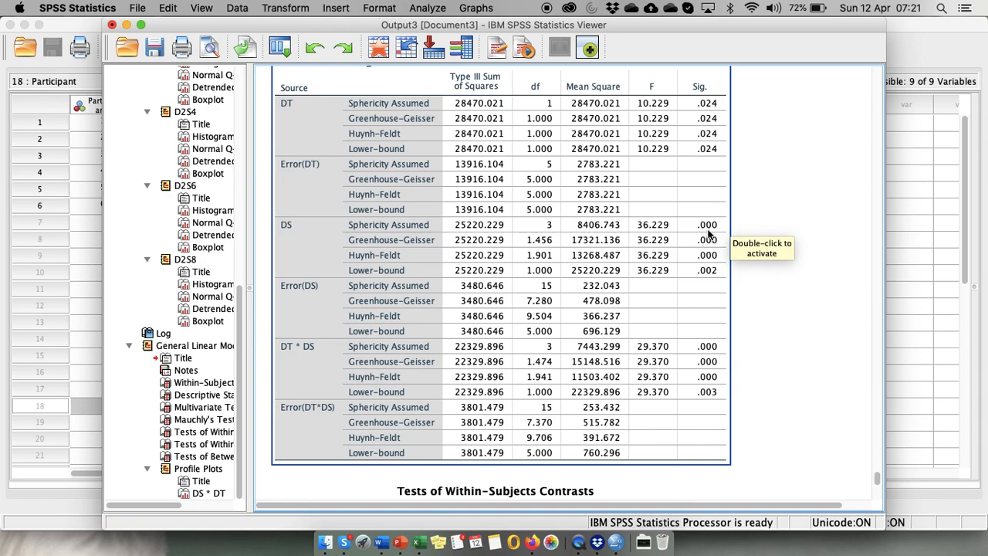
pyautogui.moveTo(708, 235)
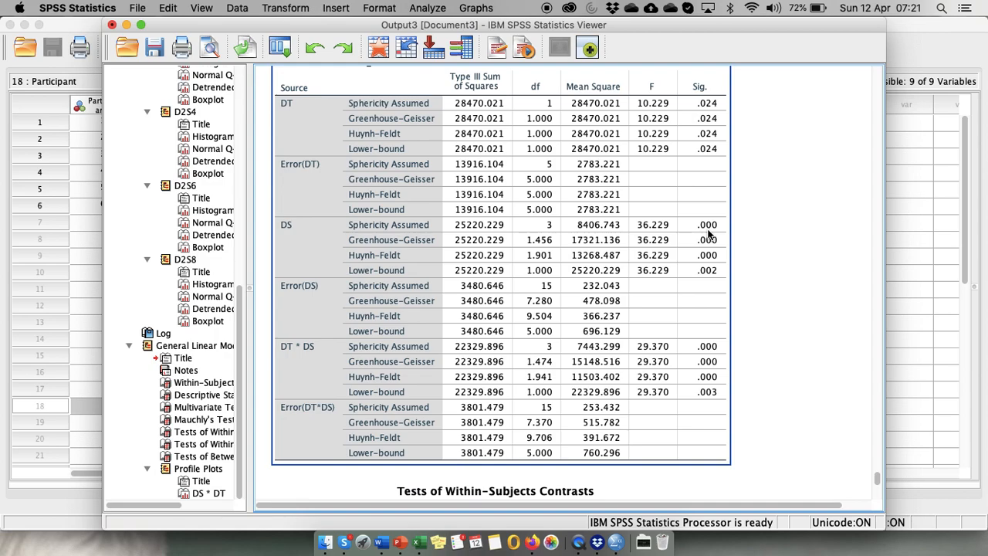
pyautogui.moveTo(293, 358)
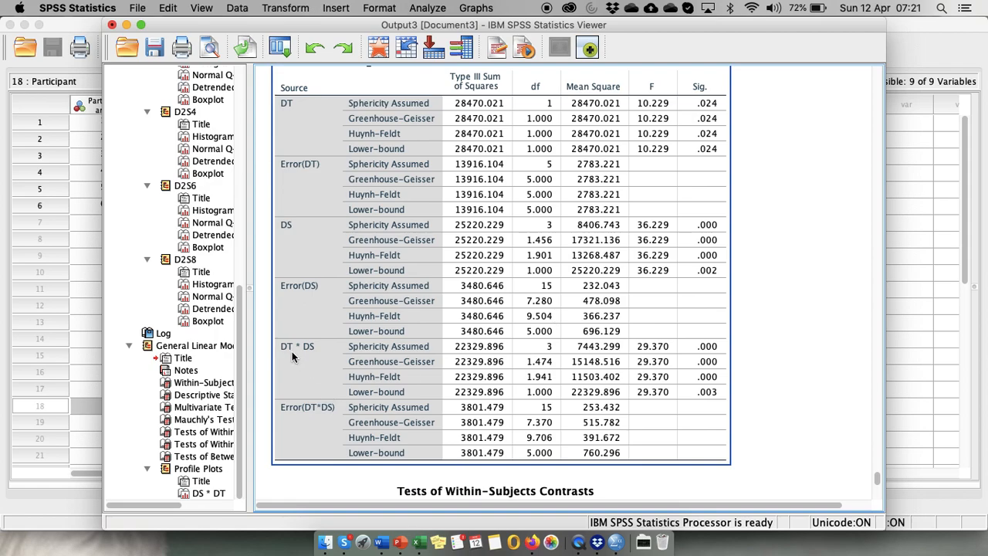
pyautogui.moveTo(293, 355)
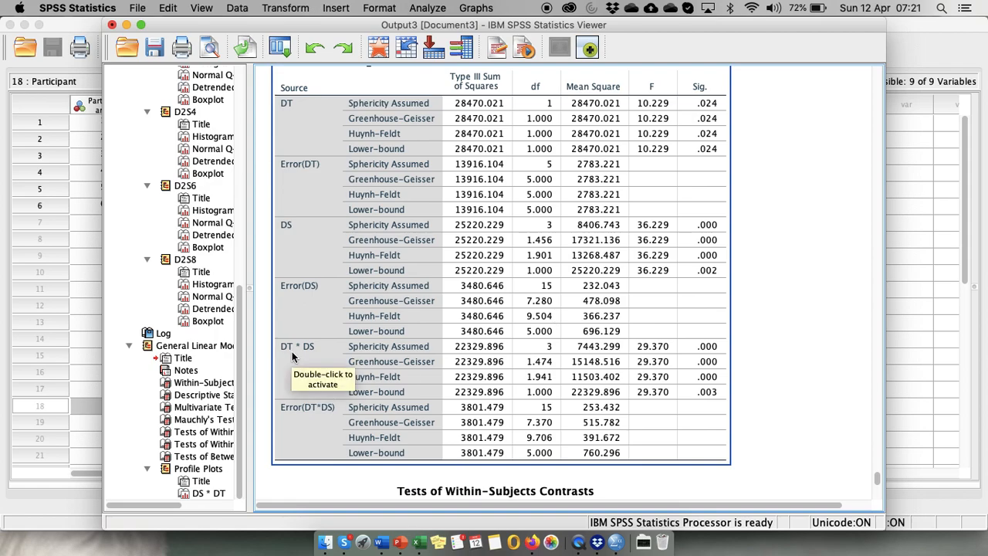
pyautogui.moveTo(624, 380)
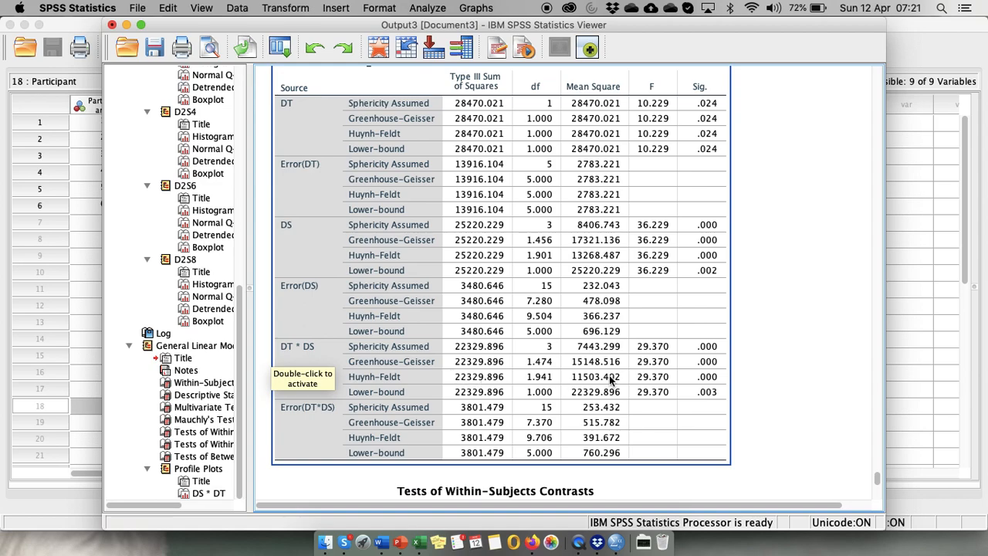
pyautogui.moveTo(693, 355)
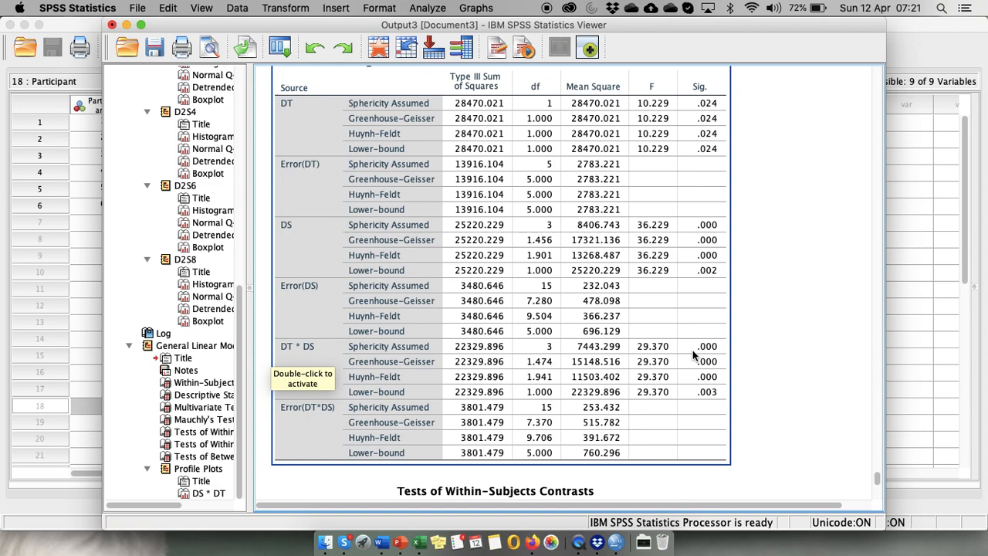
pyautogui.moveTo(695, 355)
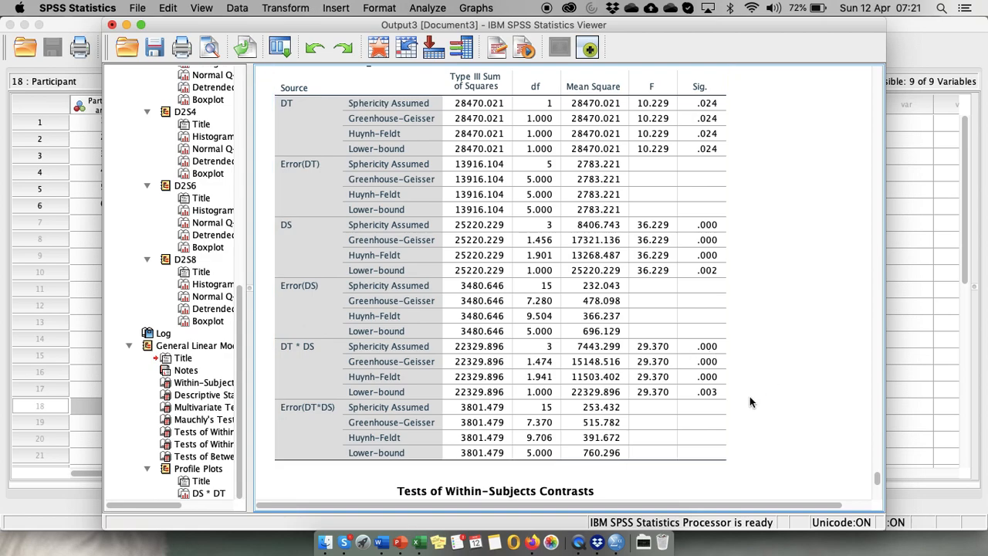
pyautogui.scroll(-3)
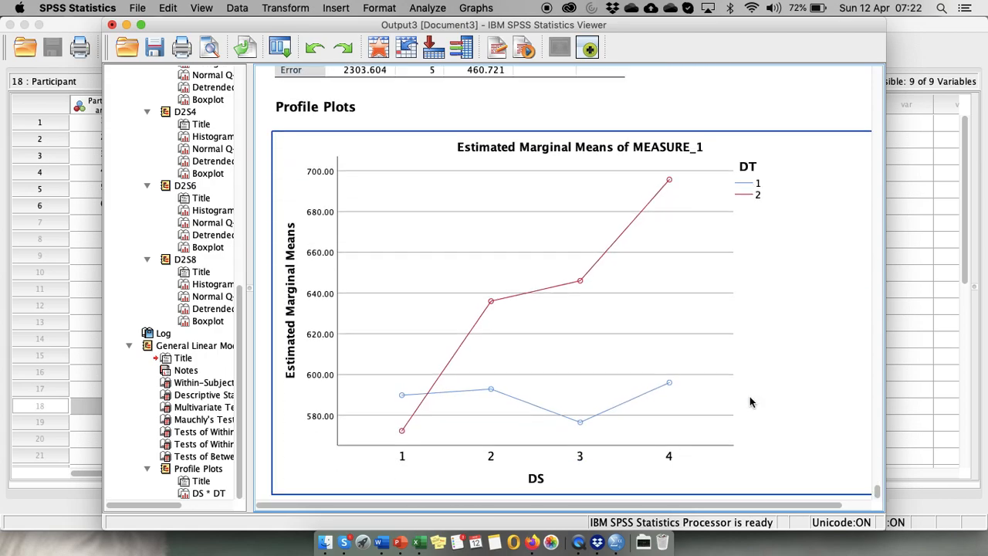
pyautogui.moveTo(497, 383)
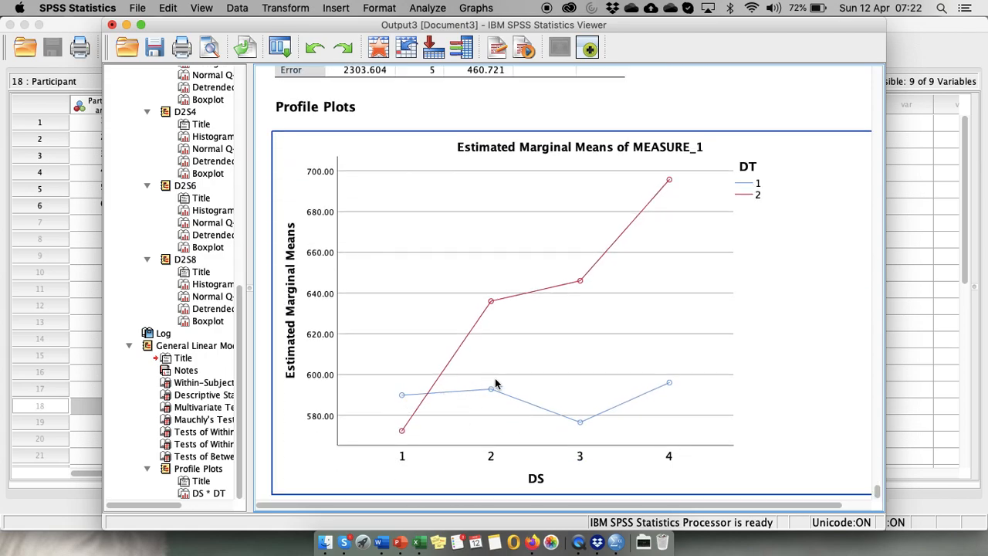
pyautogui.moveTo(673, 394)
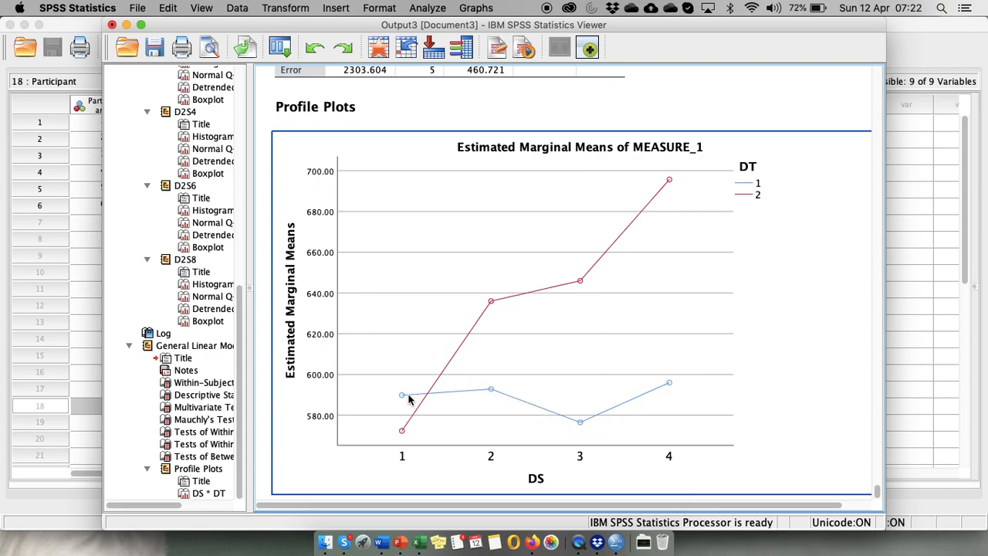
pyautogui.moveTo(485, 324)
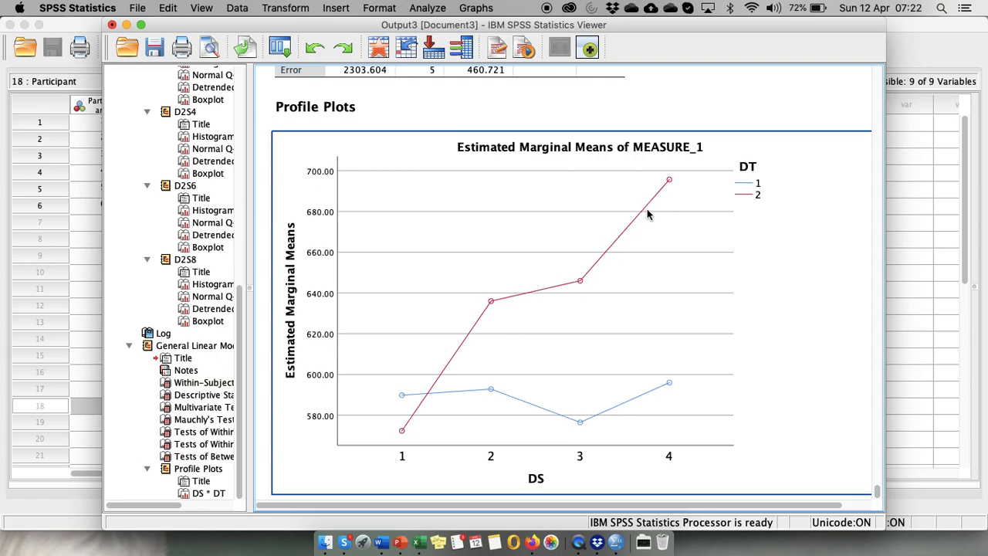
pyautogui.moveTo(672, 180)
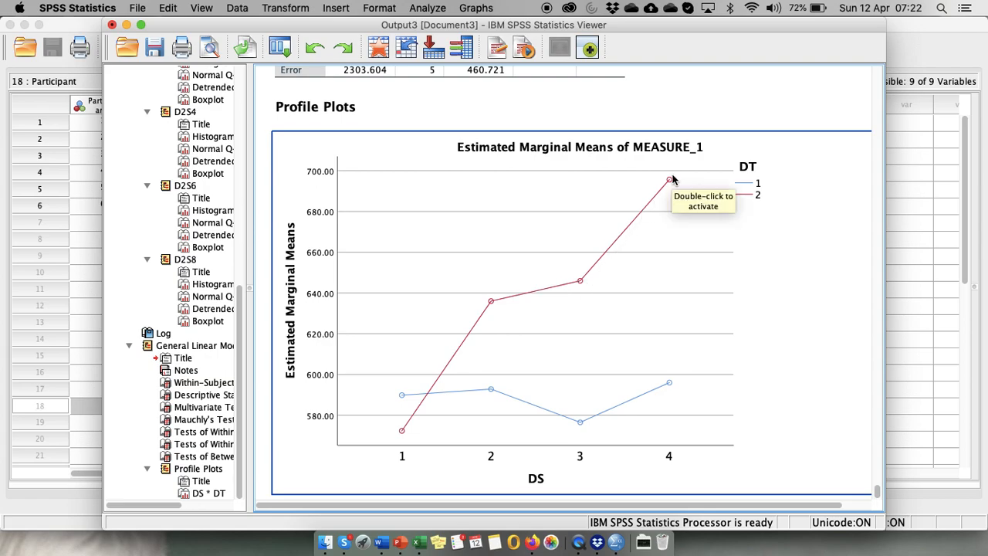
pyautogui.moveTo(695, 243)
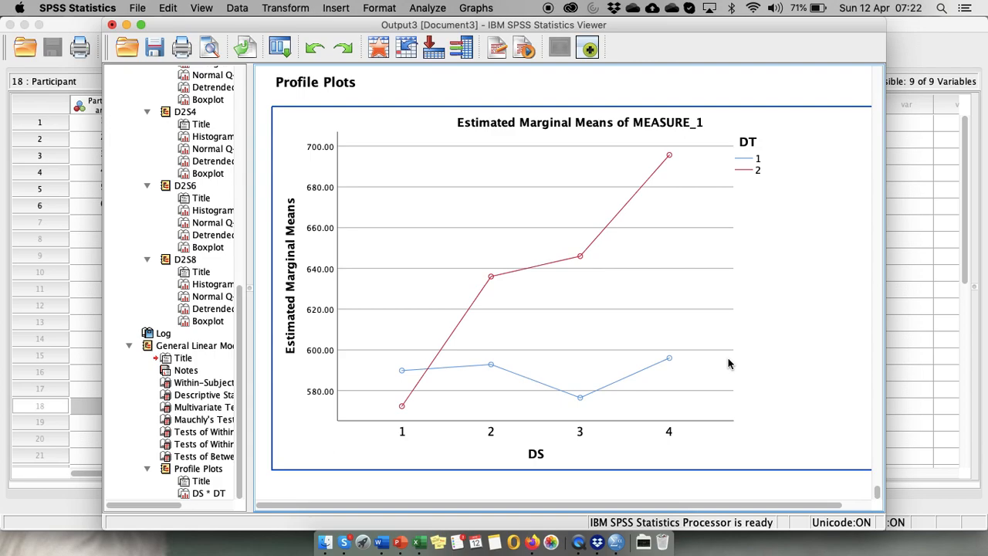
pyautogui.moveTo(414, 368)
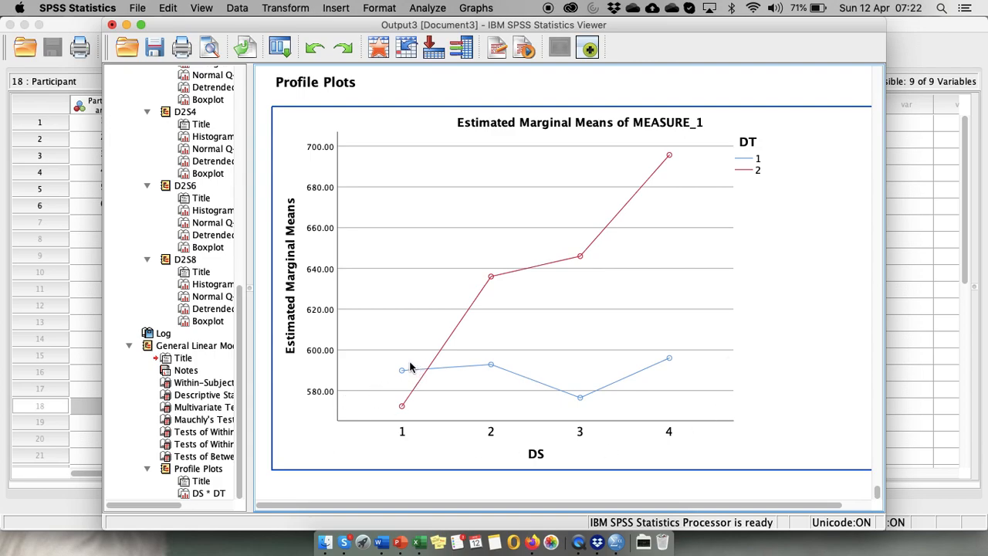
pyautogui.moveTo(415, 414)
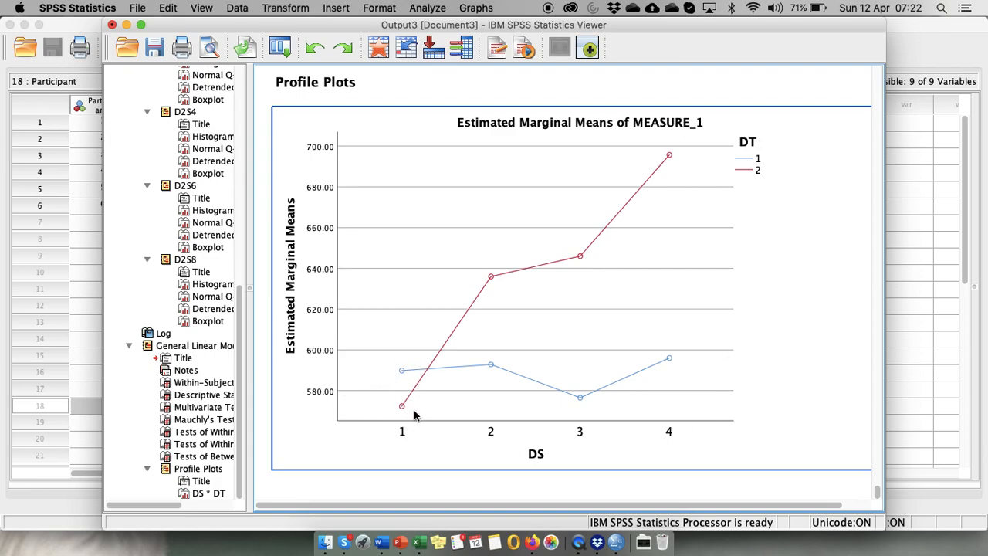
pyautogui.moveTo(408, 362)
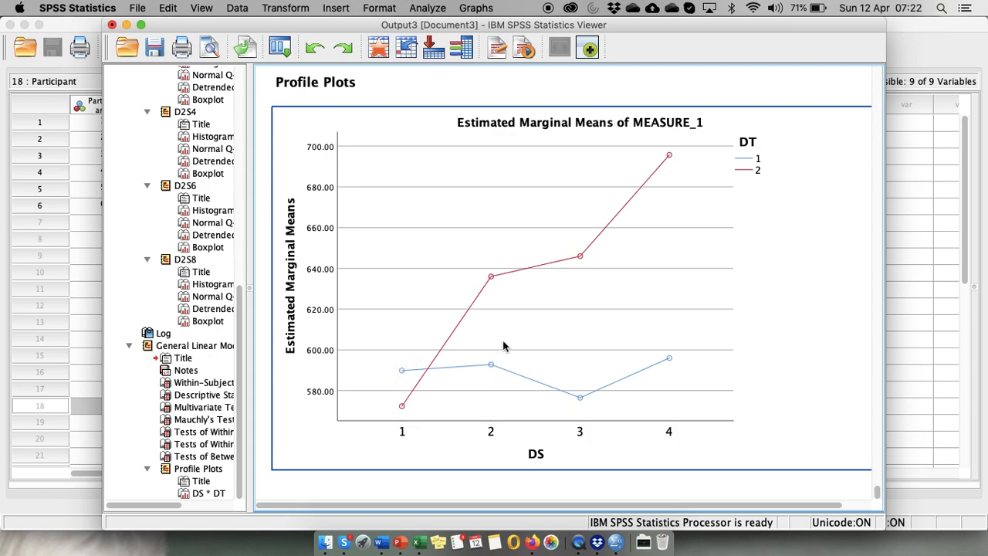
pyautogui.moveTo(577, 414)
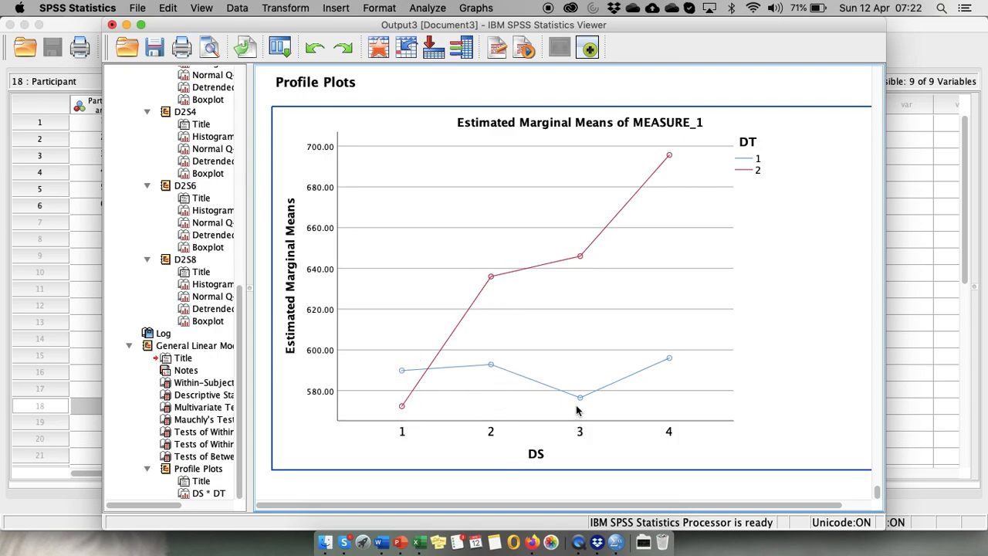
pyautogui.moveTo(581, 435)
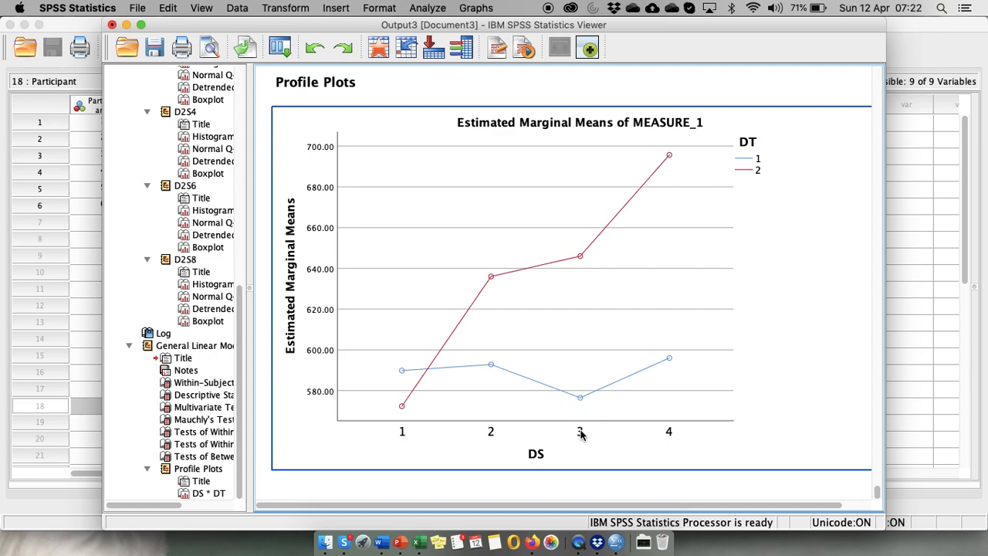
pyautogui.moveTo(593, 284)
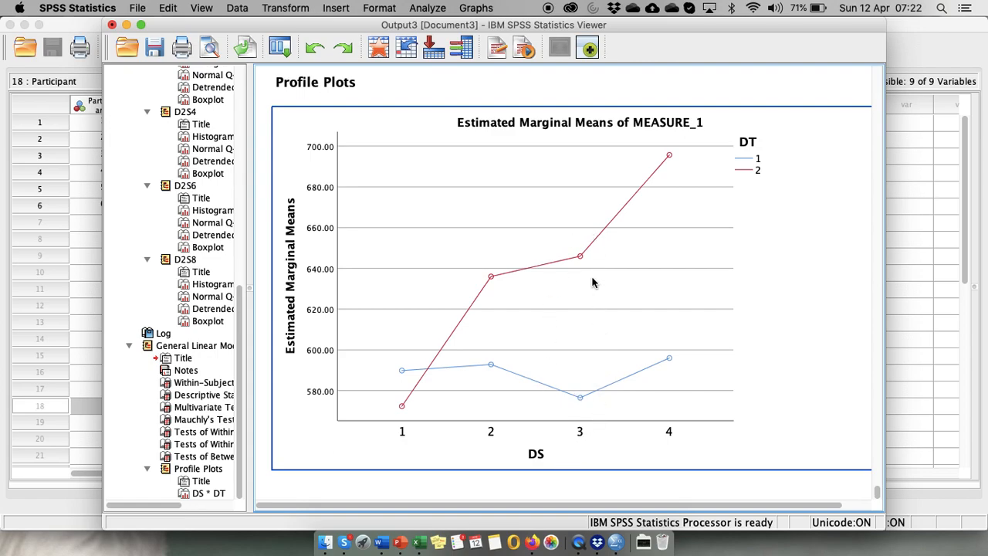
pyautogui.moveTo(572, 410)
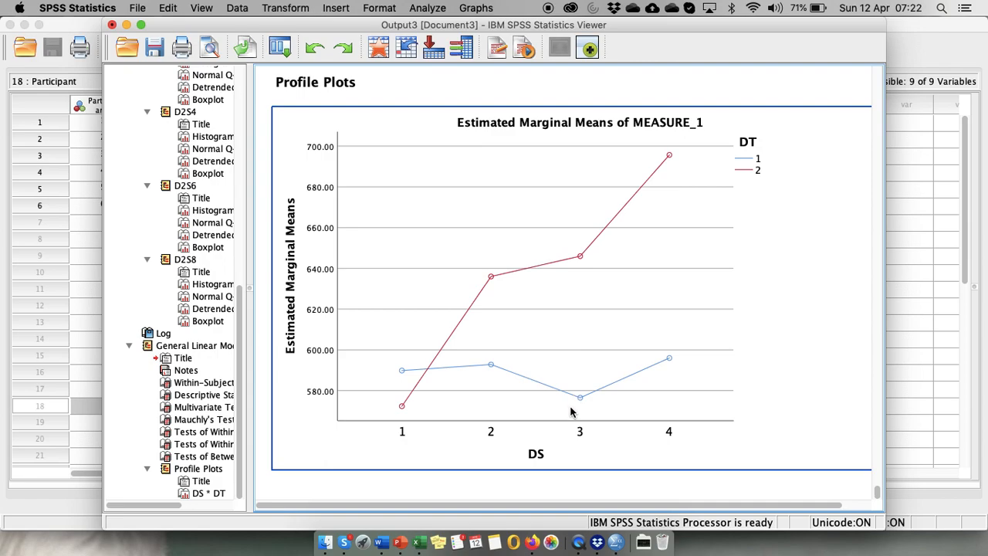
pyautogui.moveTo(400, 426)
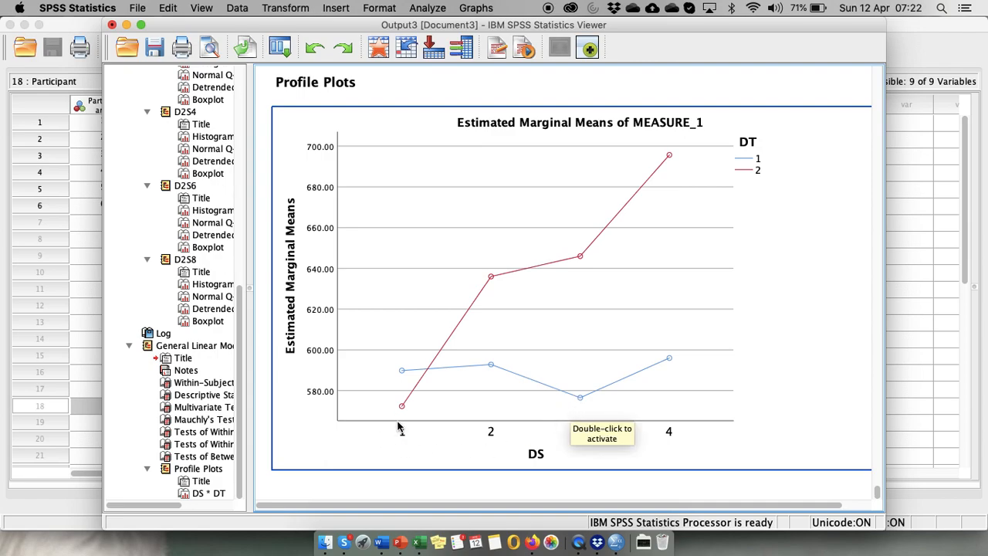
pyautogui.moveTo(400, 427)
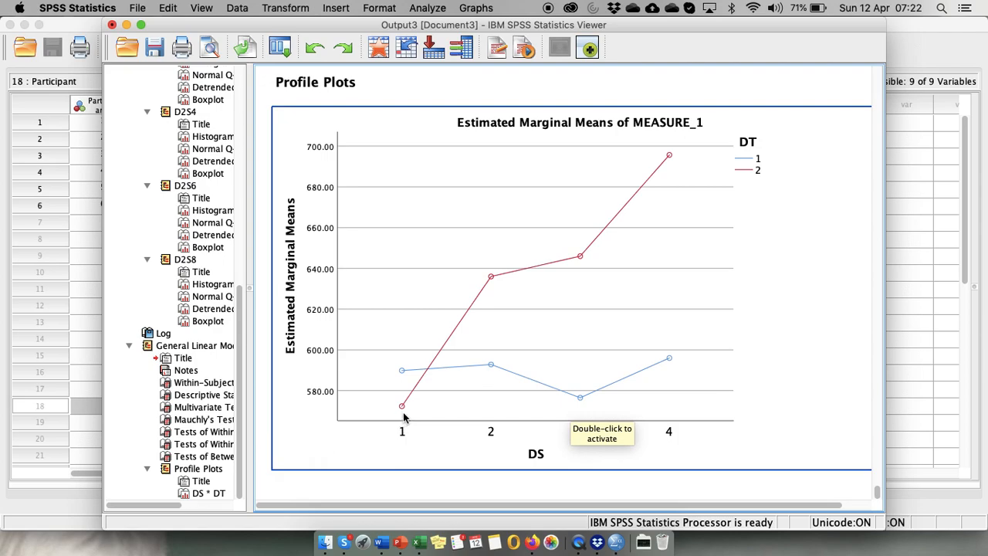
pyautogui.moveTo(683, 147)
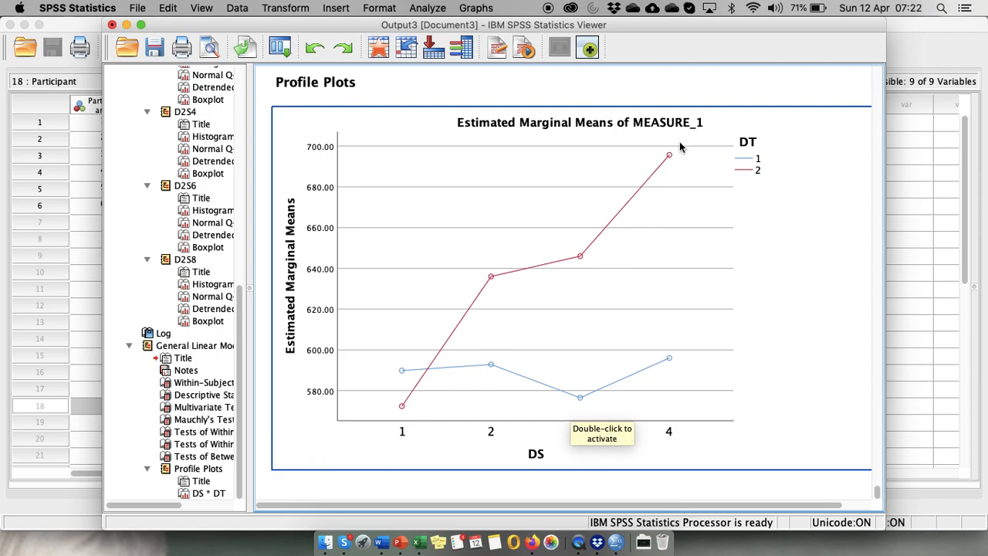
pyautogui.moveTo(598, 393)
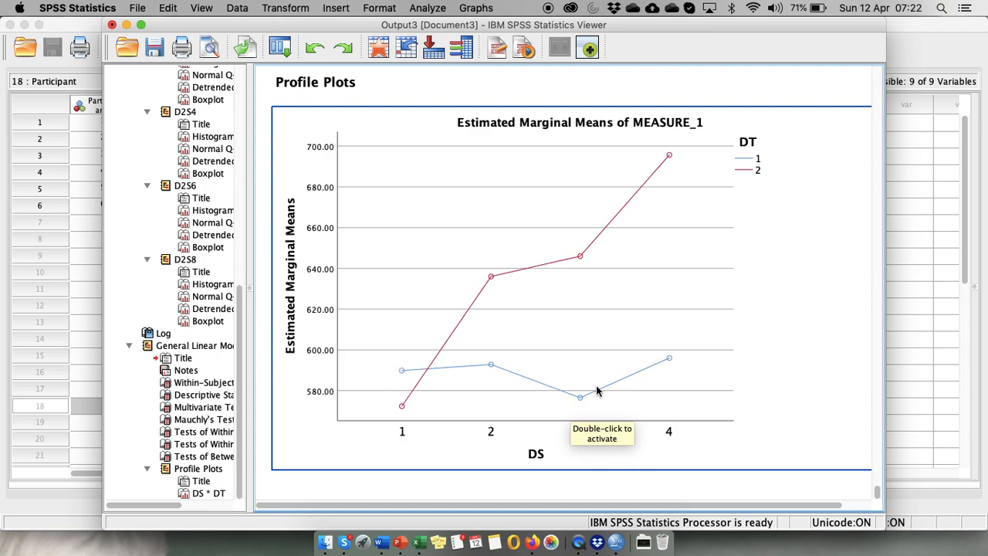
pyautogui.moveTo(369, 375)
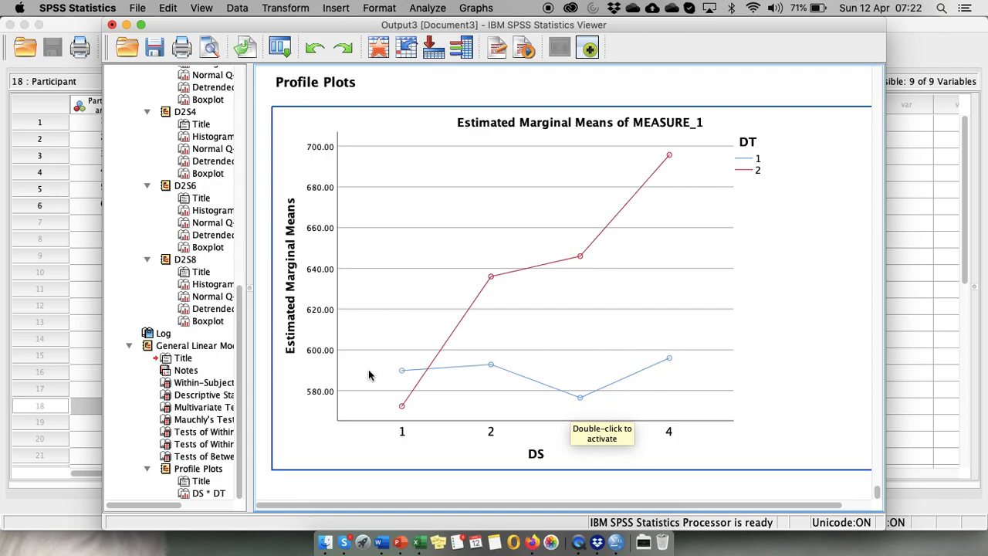
pyautogui.moveTo(675, 411)
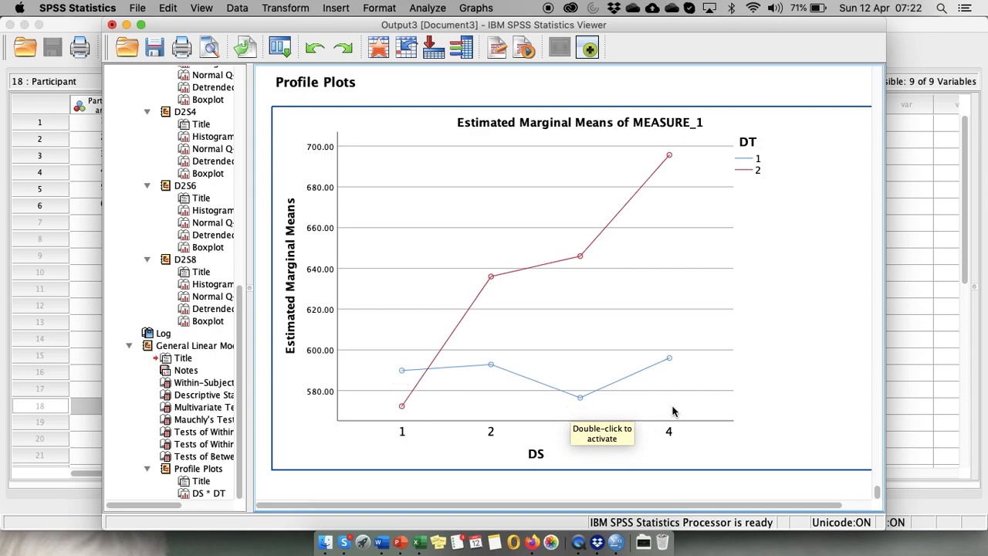
pyautogui.moveTo(608, 409)
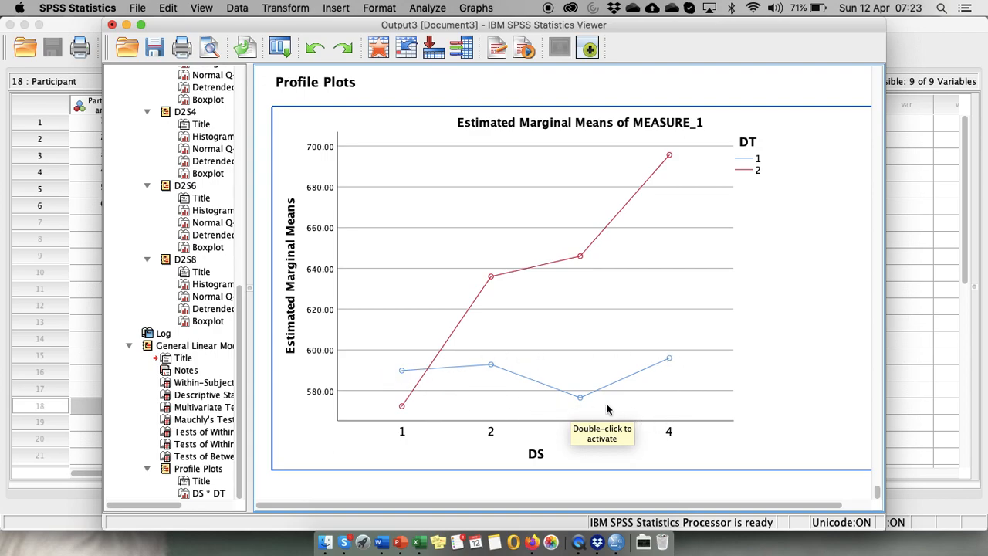
pyautogui.moveTo(414, 386)
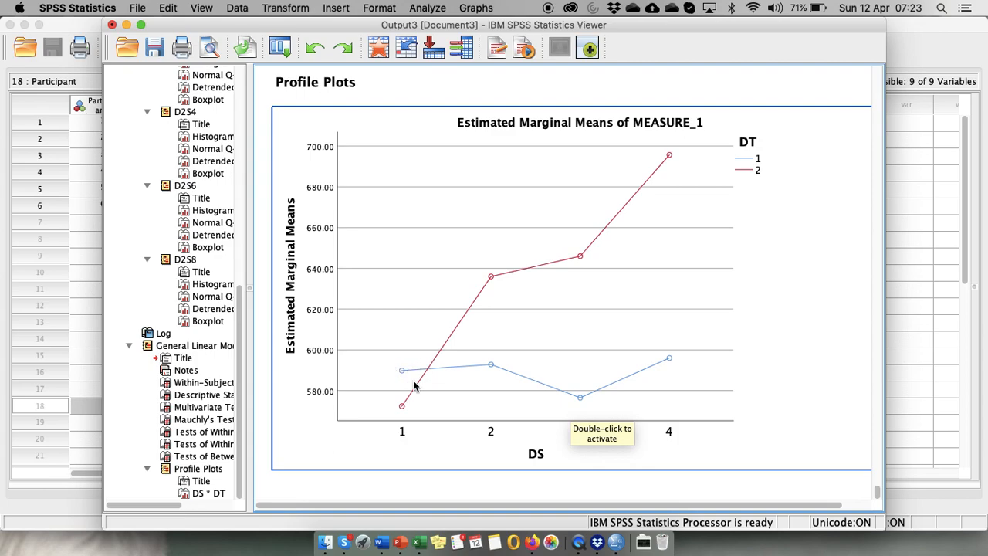
pyautogui.moveTo(405, 375)
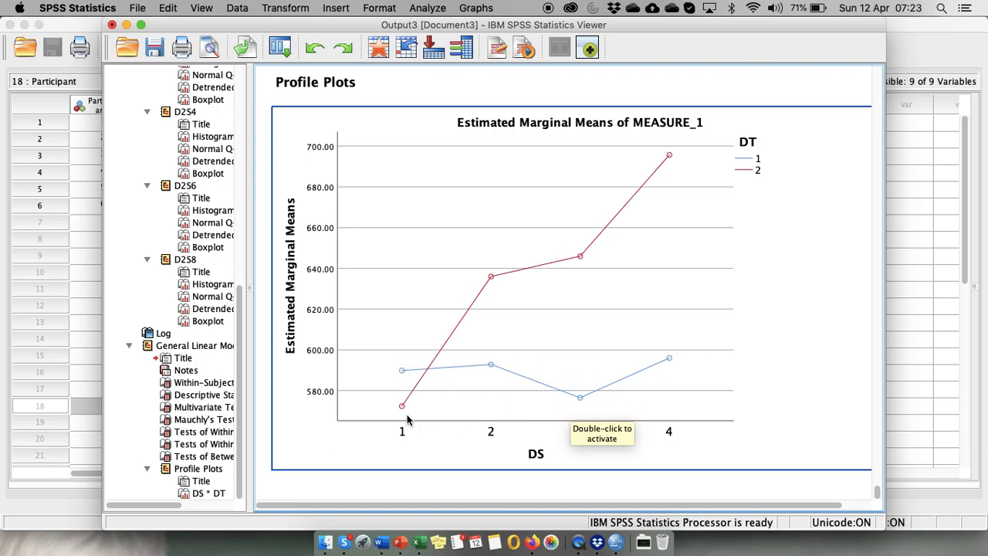
pyautogui.moveTo(519, 238)
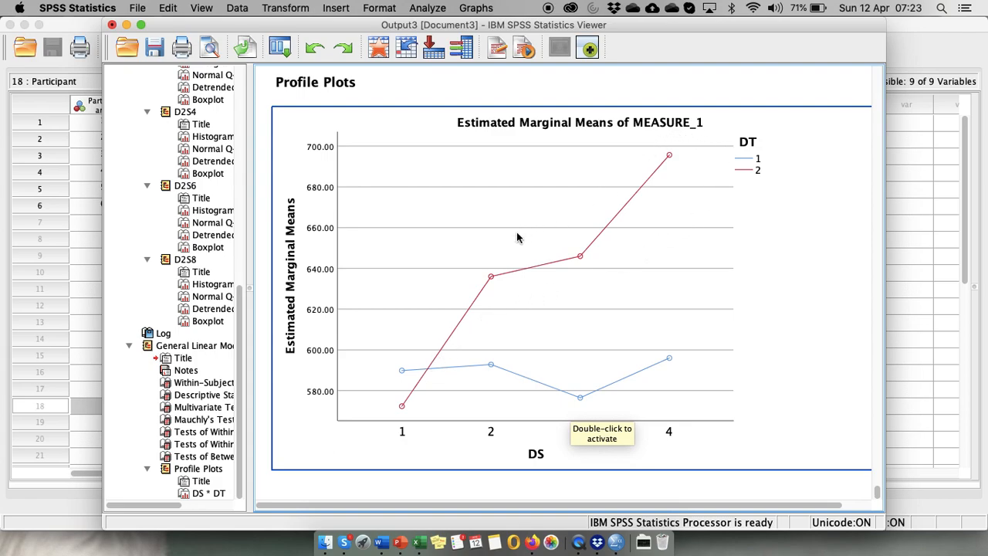
pyautogui.moveTo(701, 167)
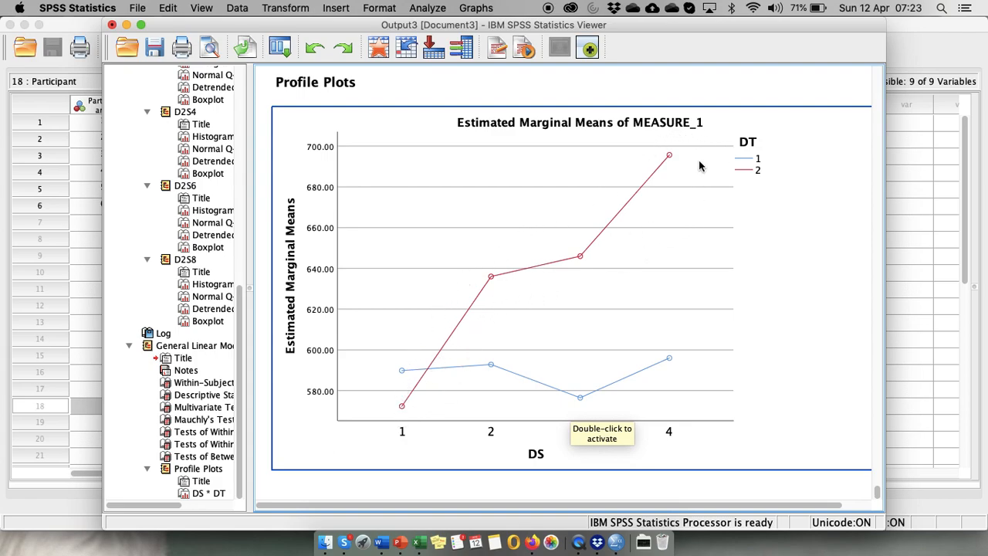
pyautogui.moveTo(673, 146)
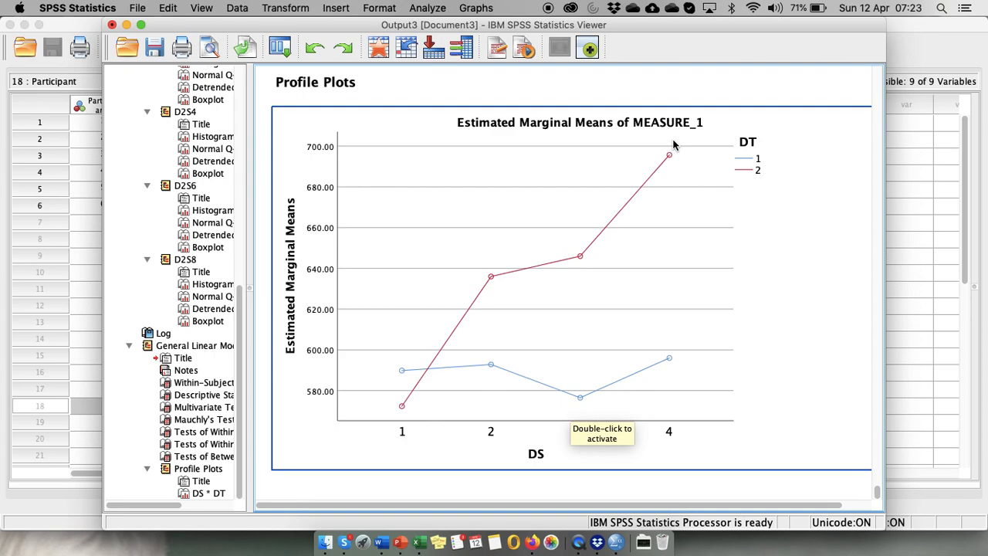
pyautogui.moveTo(673, 145)
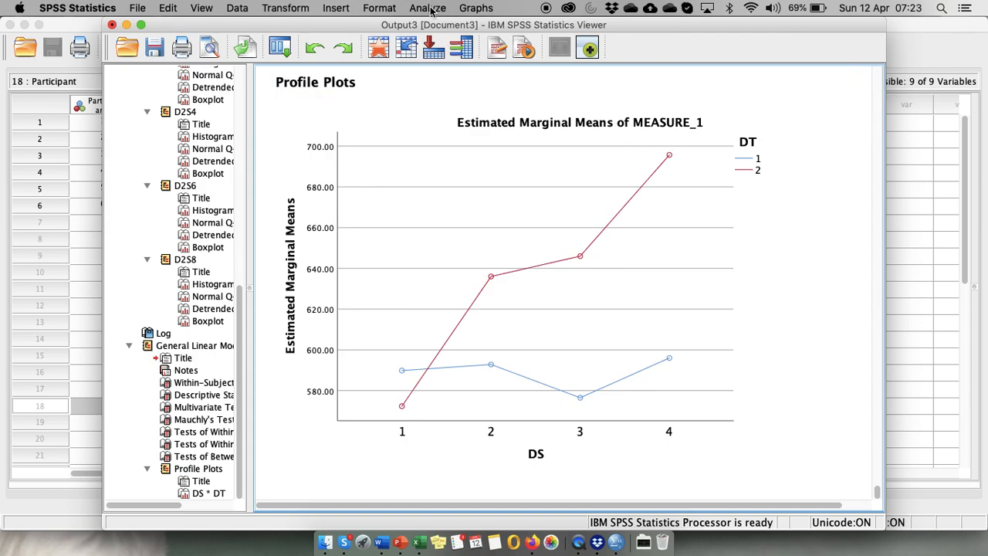
# Step: Start a new Repeated Measures analysis from the General Linear Model menu
pyautogui.click(426, 8)
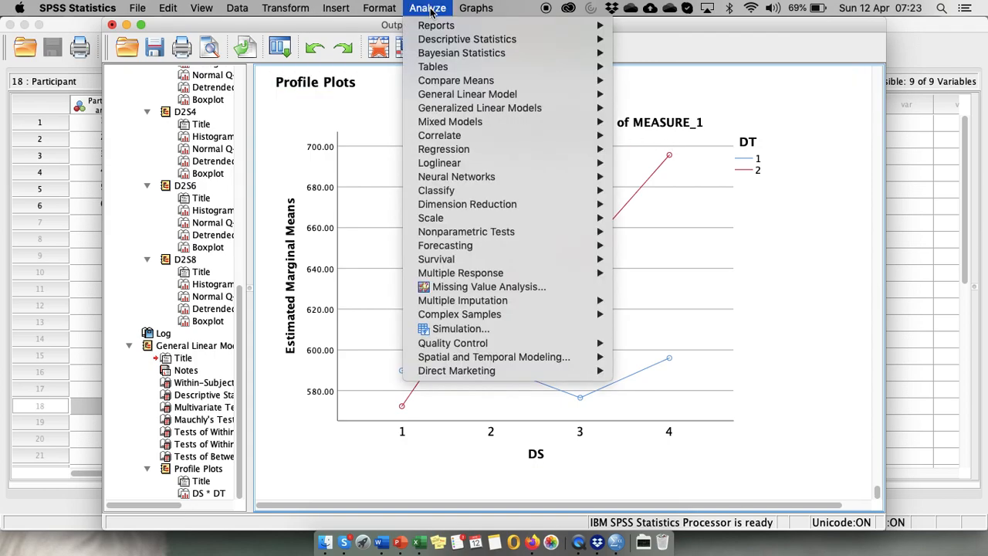
pyautogui.moveTo(467, 95)
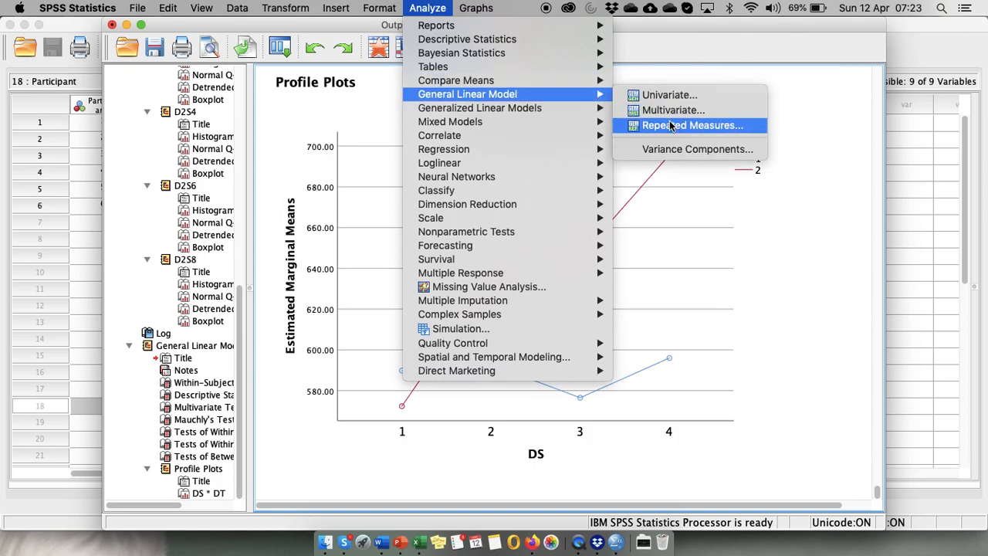
pyautogui.click(697, 125)
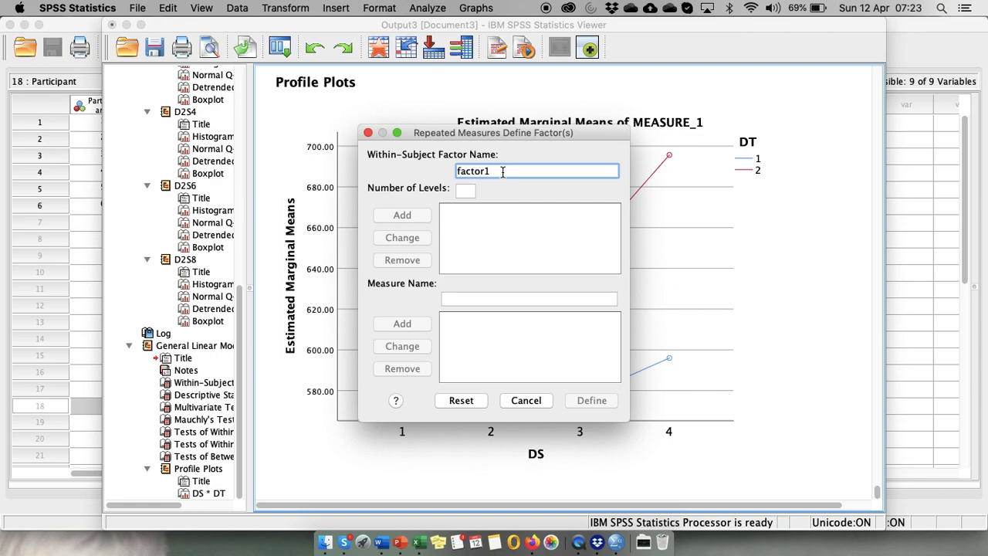
# Step: Name the within-subject factor DT1DS with 4 levels, add it and proceed to Define
pyautogui.press('Backspace')
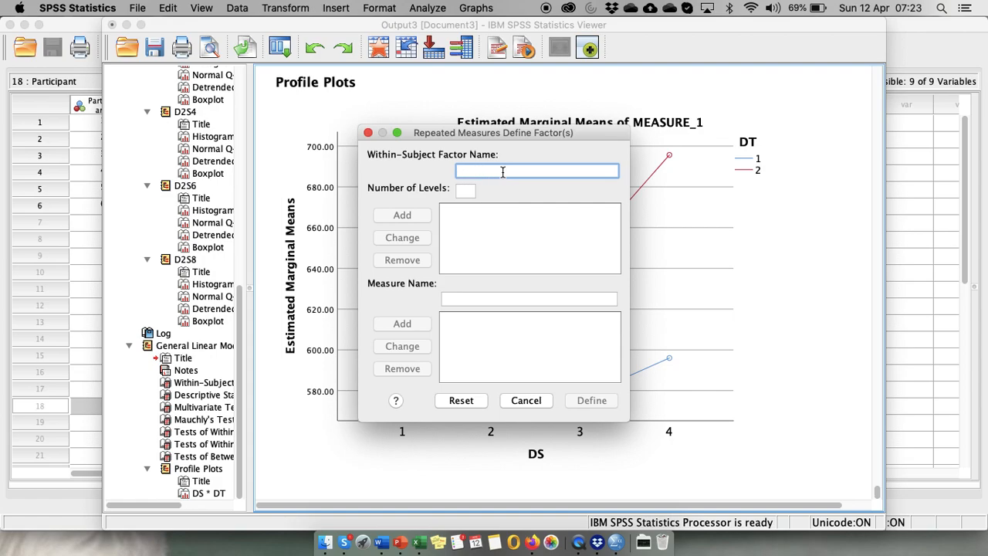
pyautogui.write('DT')
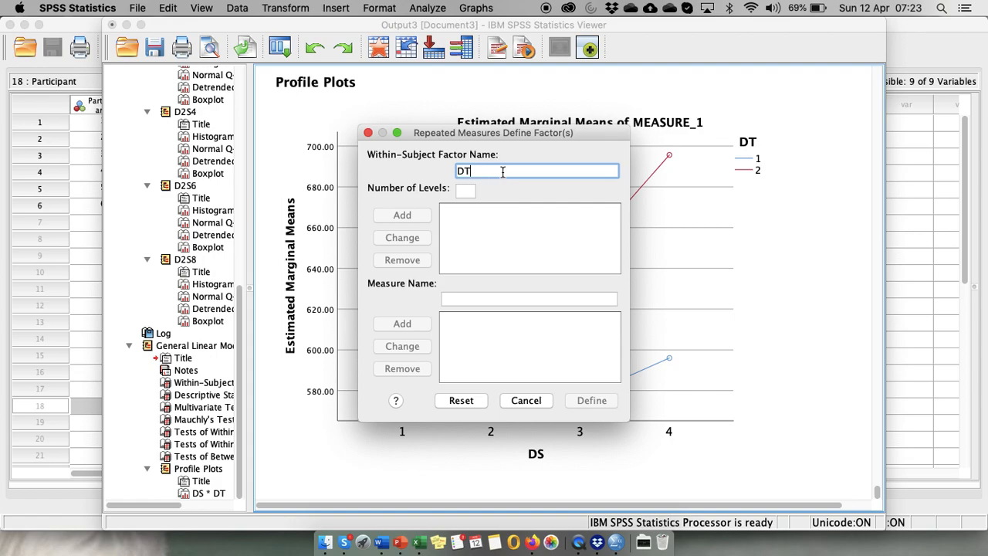
pyautogui.write('1DS')
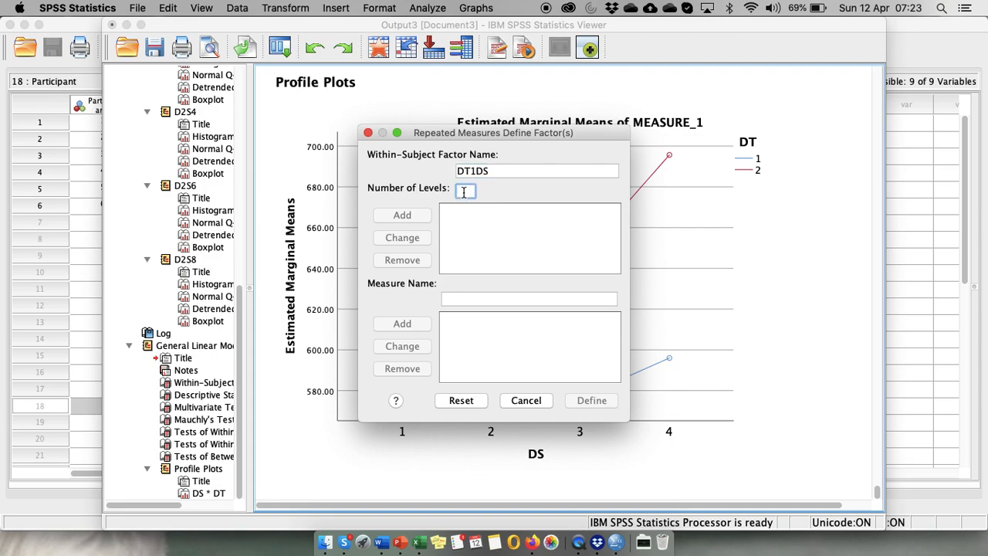
pyautogui.write('4')
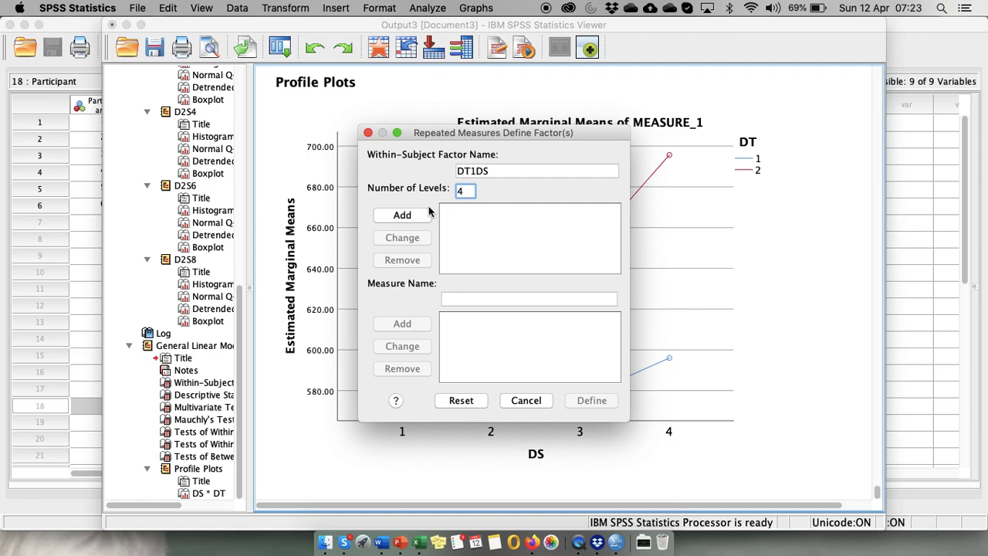
pyautogui.click(402, 214)
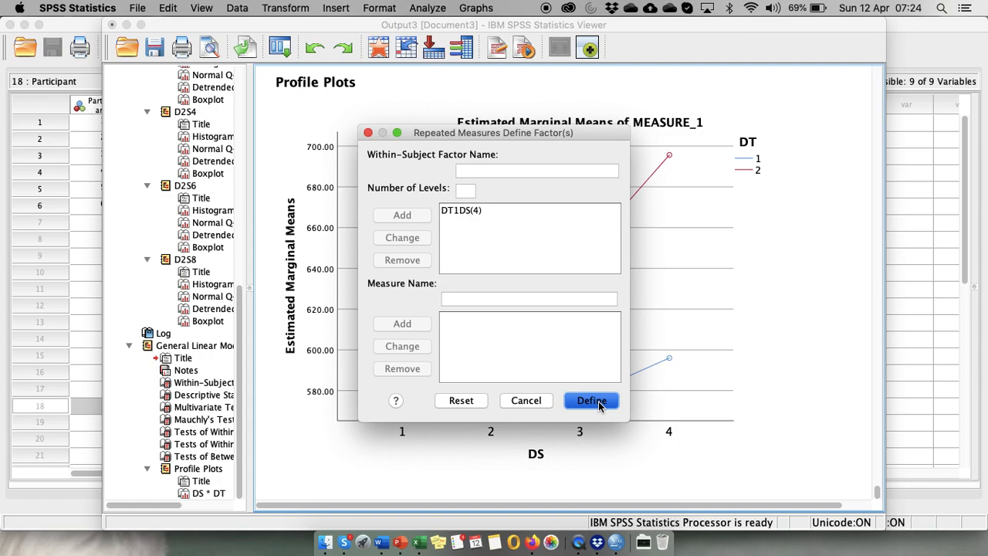
pyautogui.moveTo(592, 411)
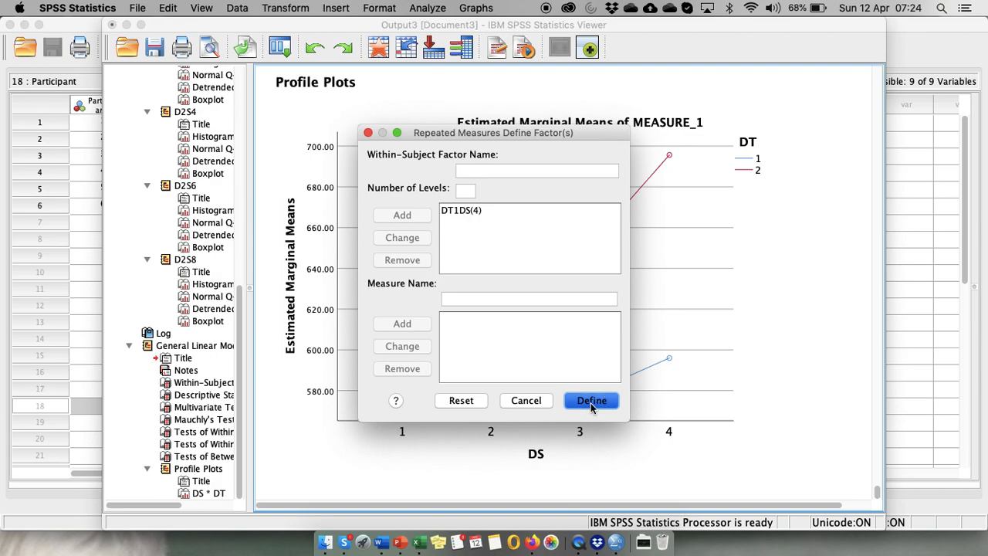
pyautogui.click(592, 402)
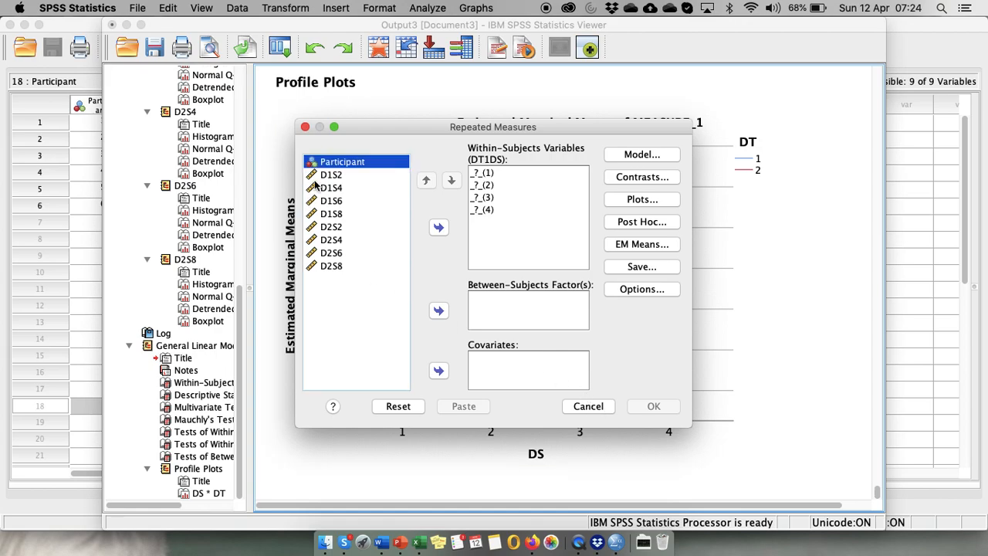
# Step: Assign D1S2, D1S4, D1S6 and D1S8 as the four DT1DS within-subjects levels
pyautogui.click(330, 173)
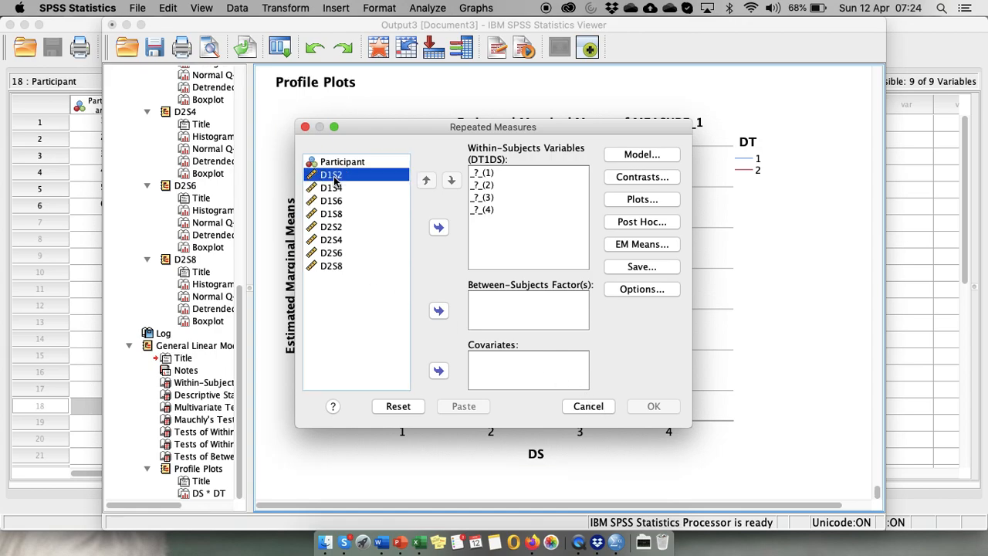
pyautogui.click(330, 201)
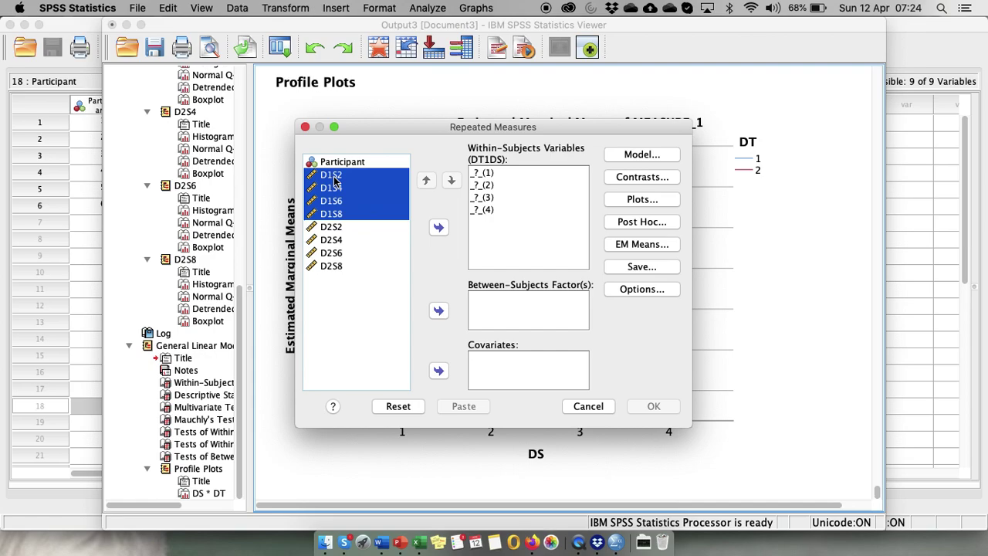
pyautogui.moveTo(374, 190)
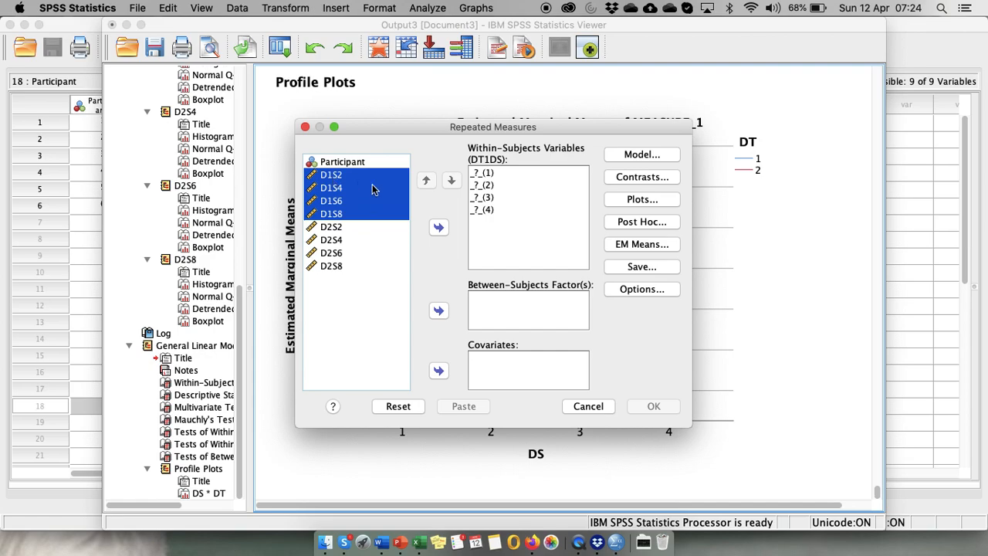
pyautogui.click(439, 227)
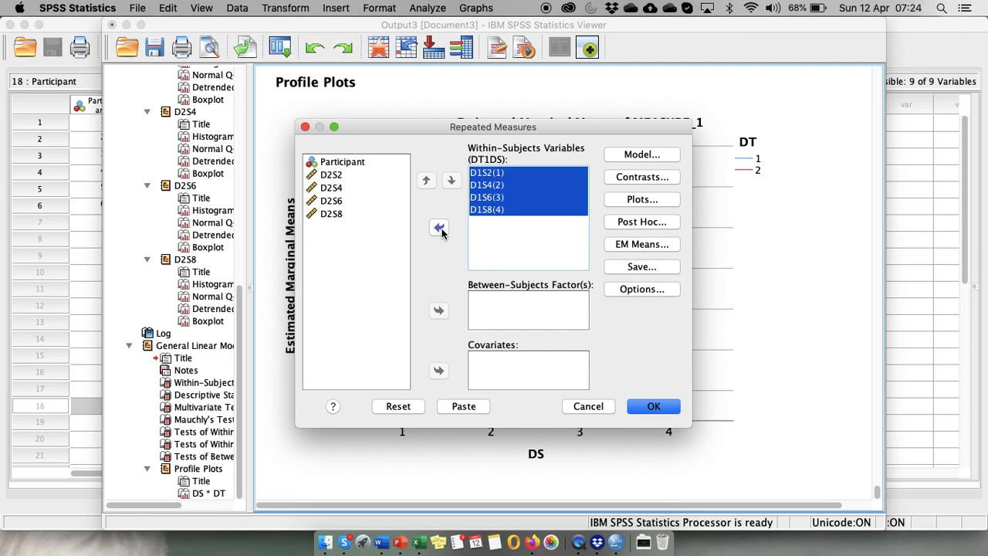
pyautogui.moveTo(556, 199)
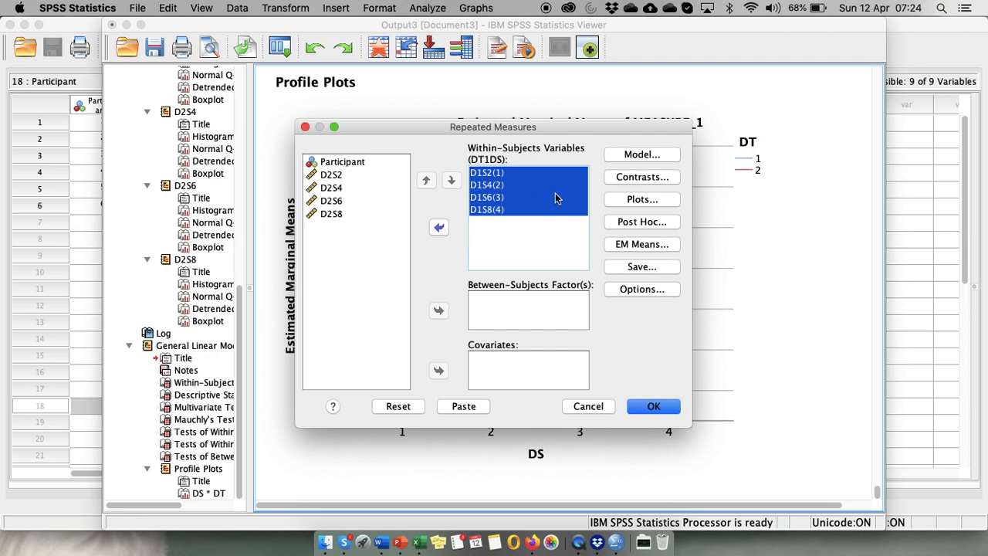
pyautogui.moveTo(642, 203)
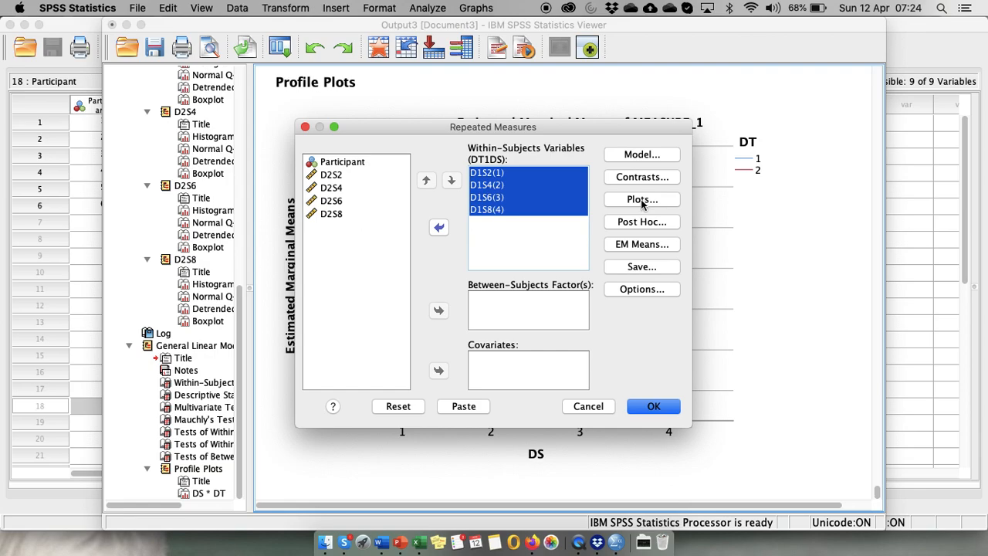
pyautogui.moveTo(646, 309)
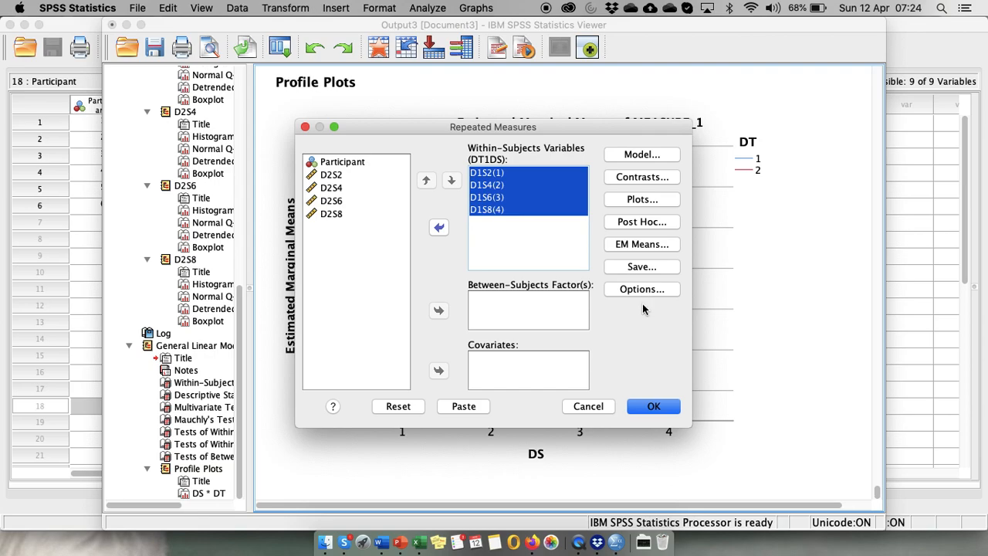
# Step: Request descriptive statistics in Options and run the DT1DS repeated measures ANOVA
pyautogui.click(643, 290)
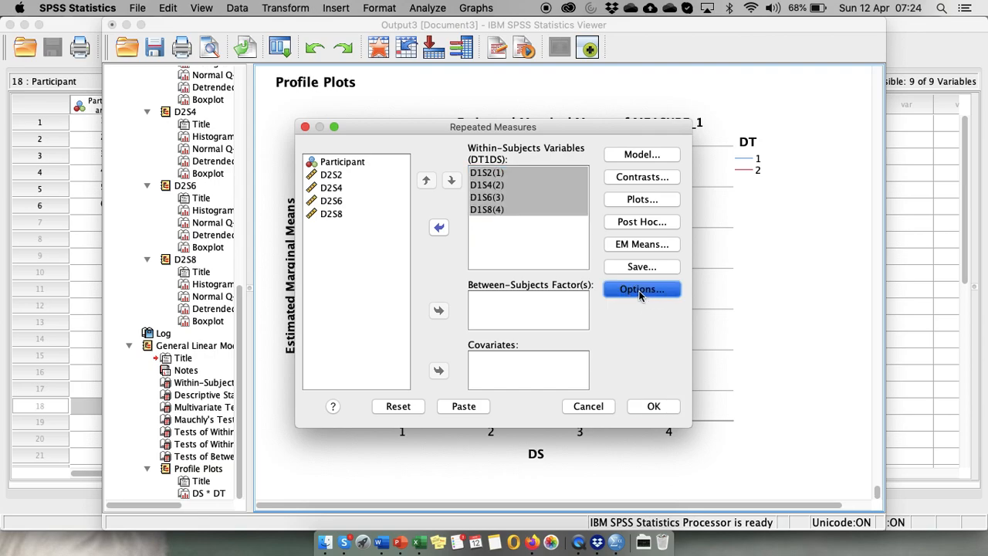
pyautogui.click(642, 289)
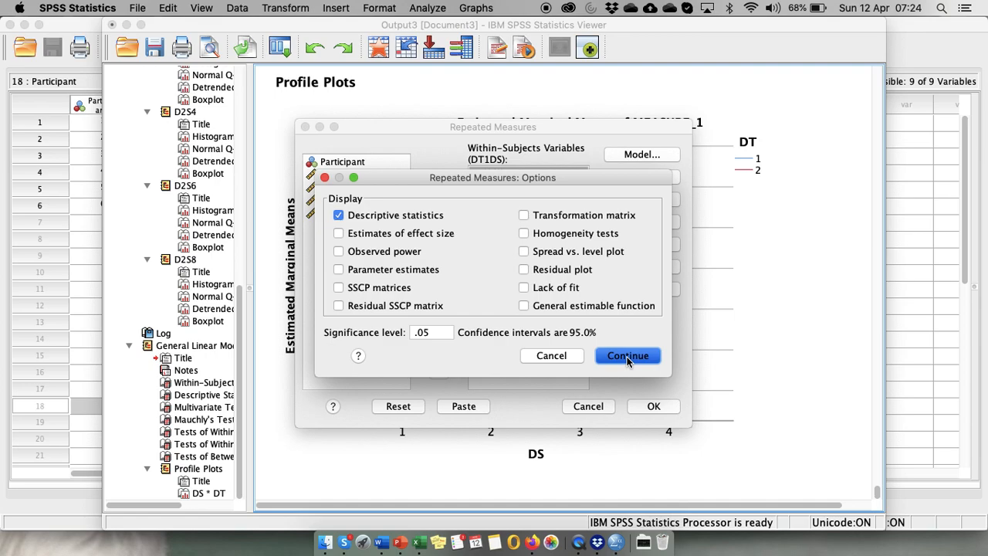
pyautogui.click(627, 355)
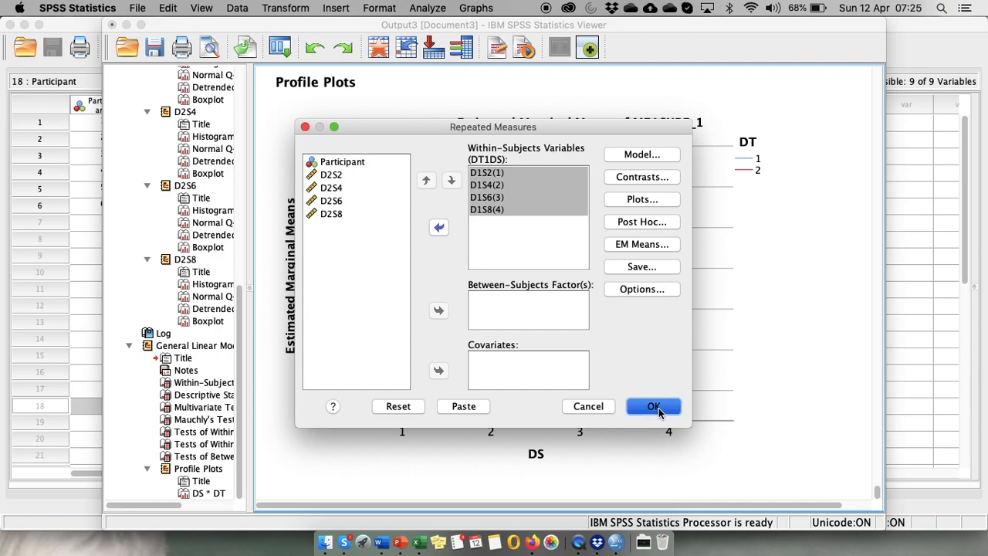
pyautogui.click(653, 407)
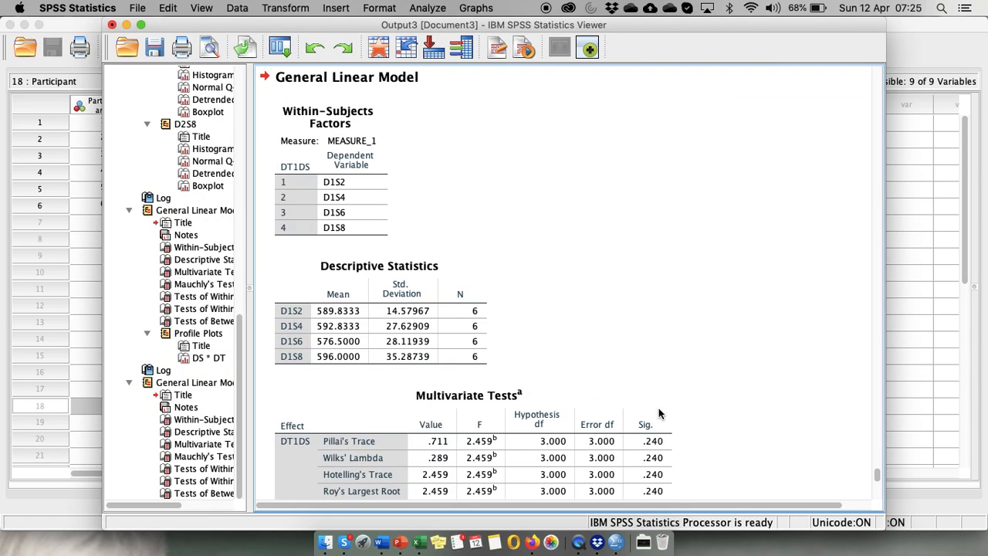
pyautogui.scroll(-3)
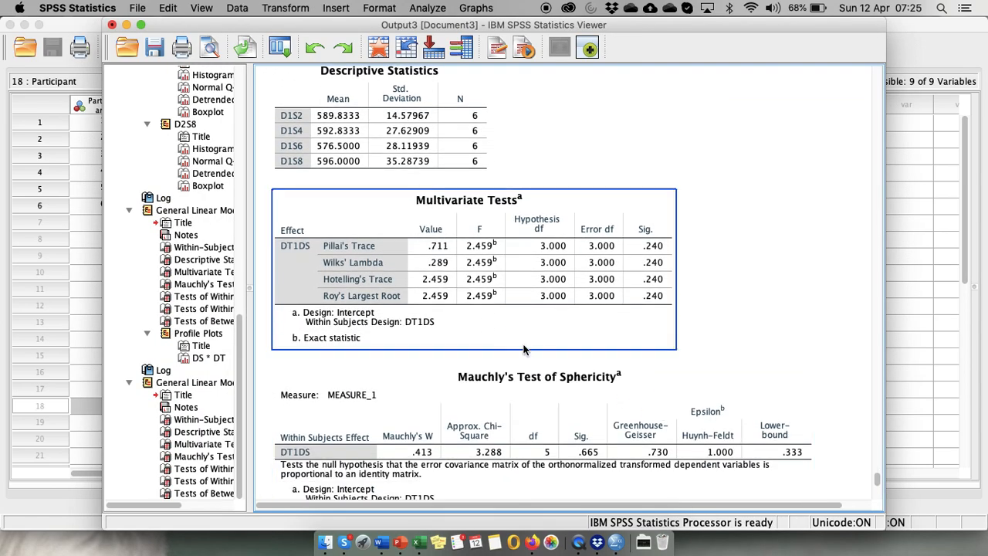
pyautogui.scroll(-3)
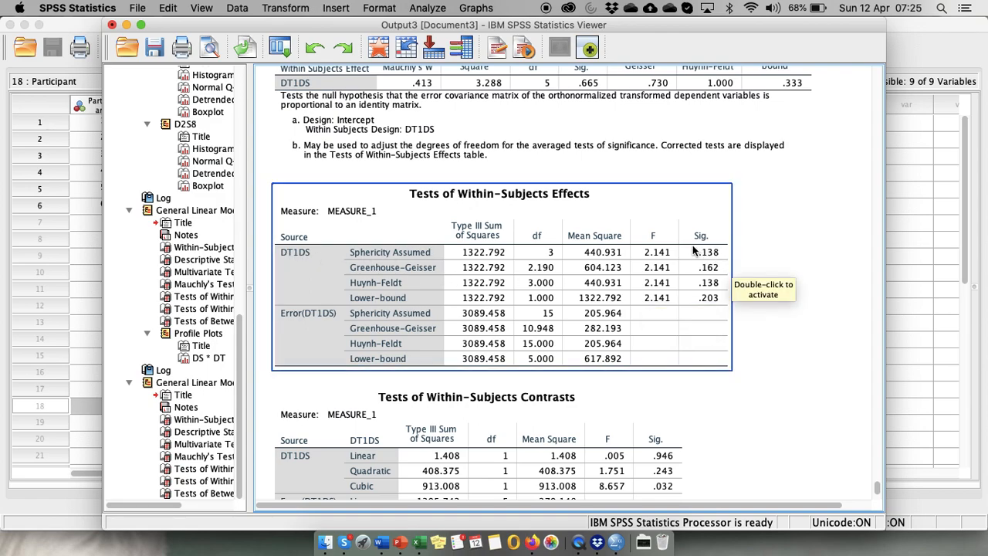
pyautogui.moveTo(719, 261)
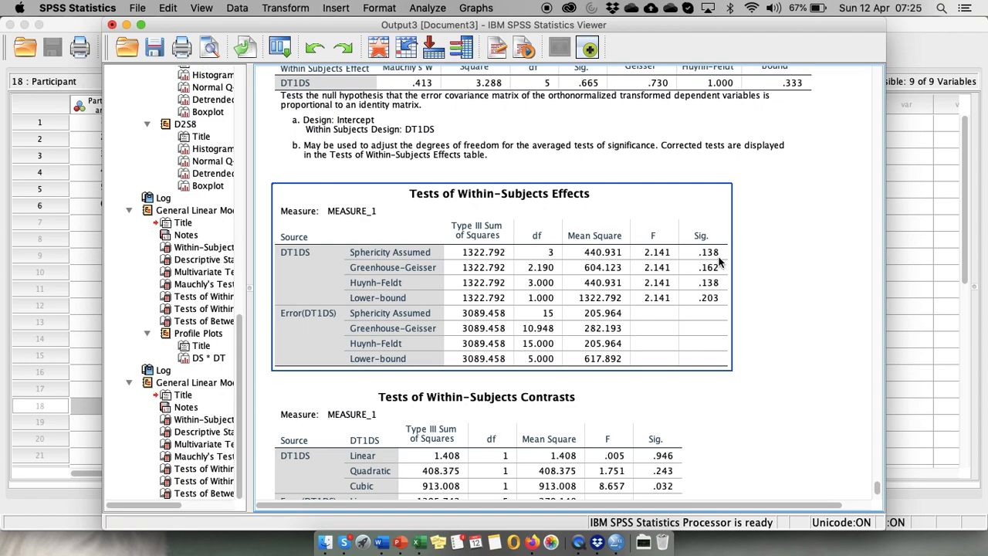
pyautogui.scroll(-3)
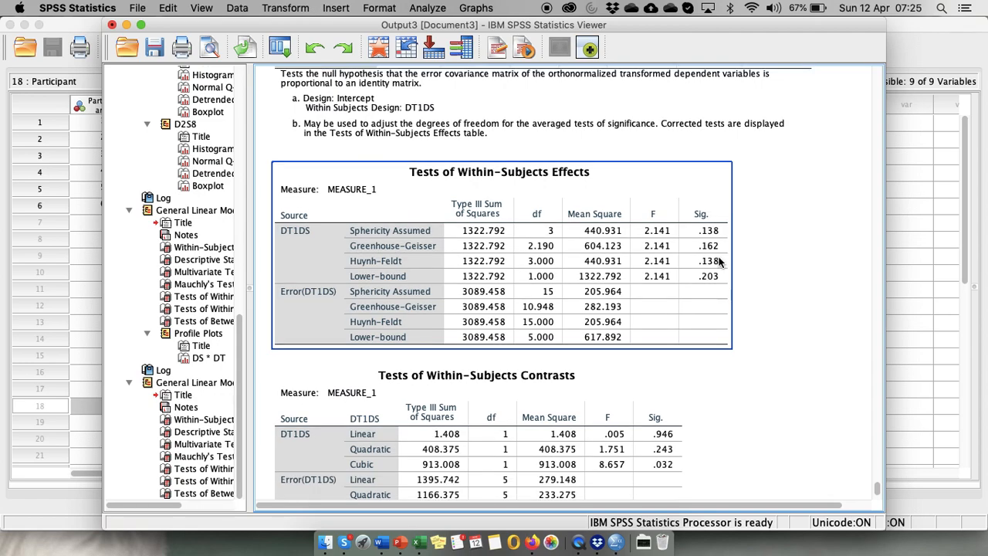
pyautogui.scroll(-3)
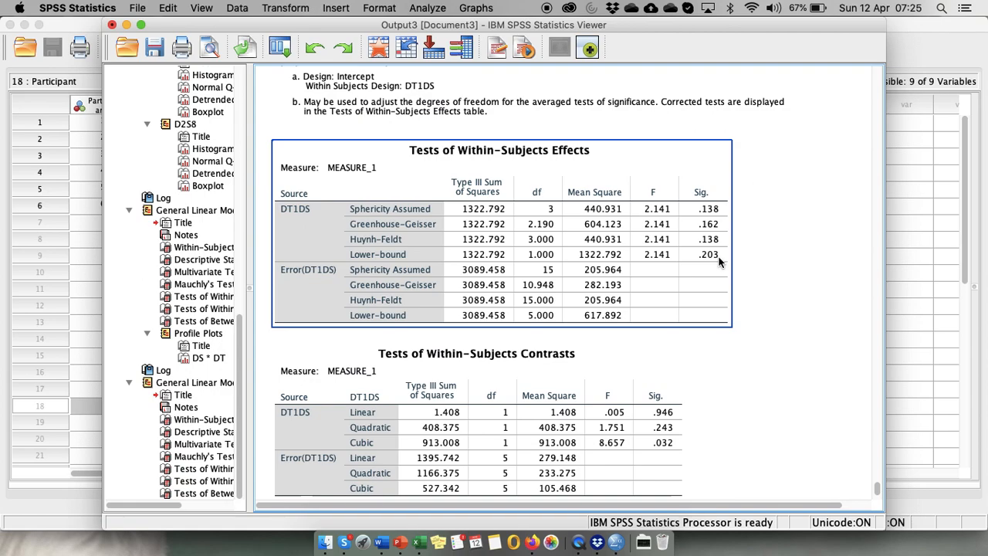
pyautogui.scroll(-3)
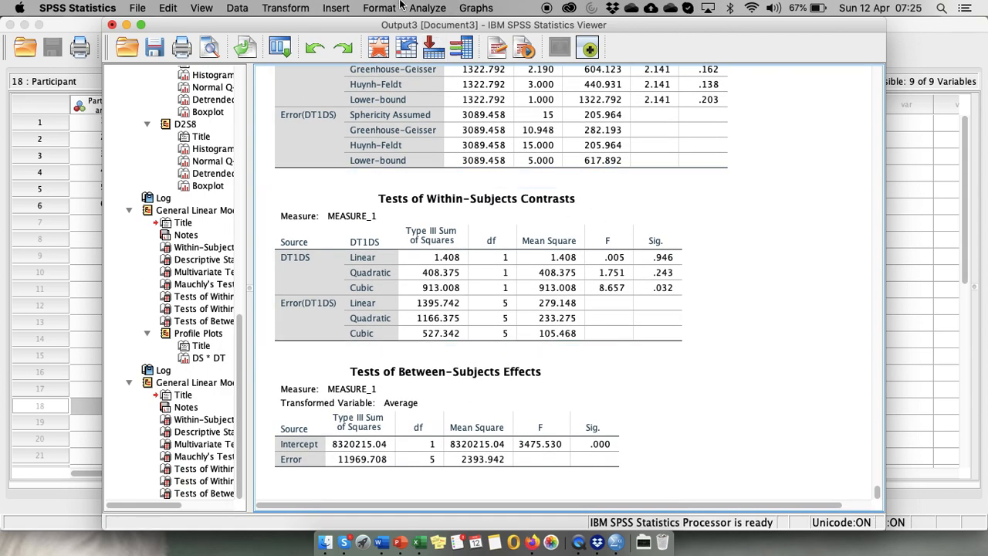
# Step: Return to Repeated Measures and remove the previous DT1DS(4) factor
pyautogui.click(445, 8)
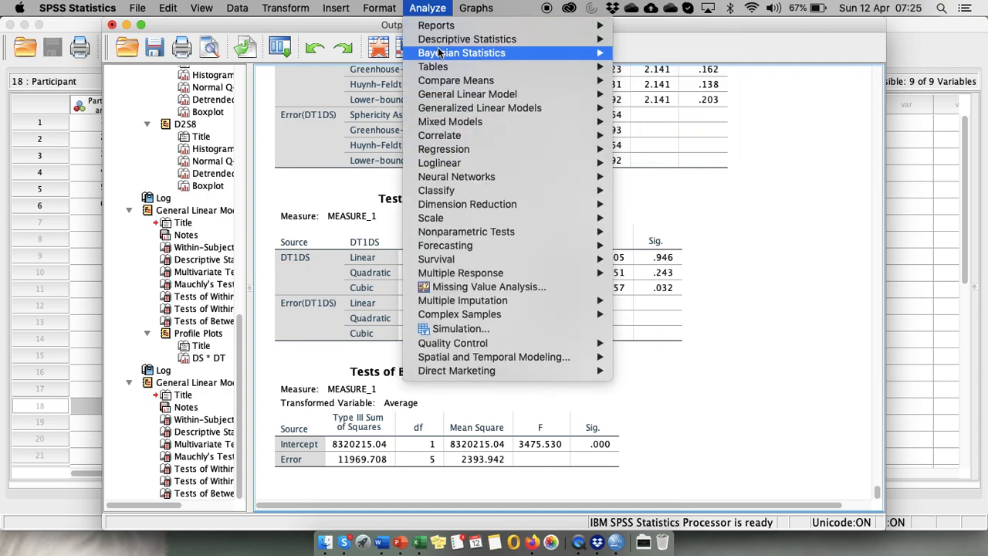
pyautogui.moveTo(466, 94)
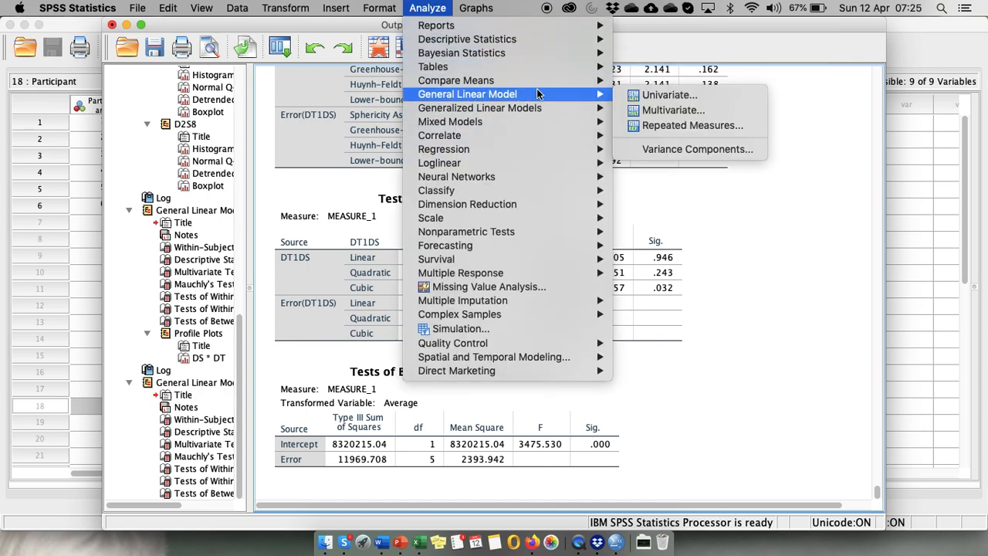
pyautogui.click(692, 125)
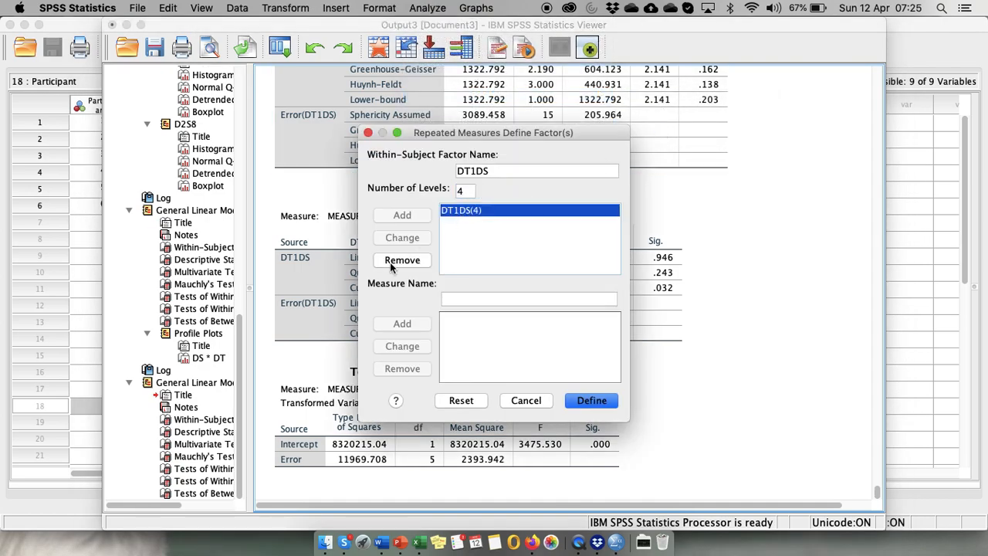
pyautogui.click(402, 259)
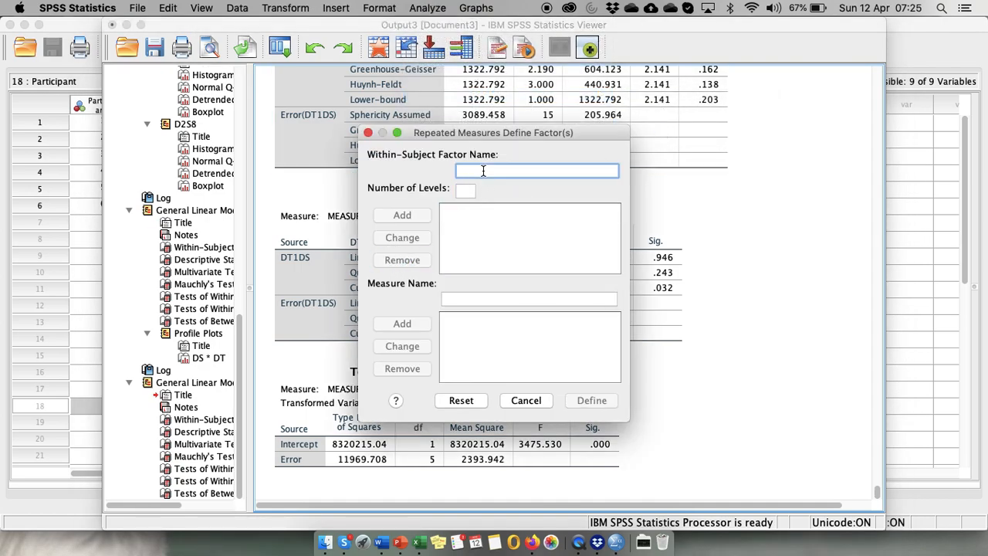
# Step: Add a new factor DT2DS with 4 levels and proceed to Define
pyautogui.write('DT2')
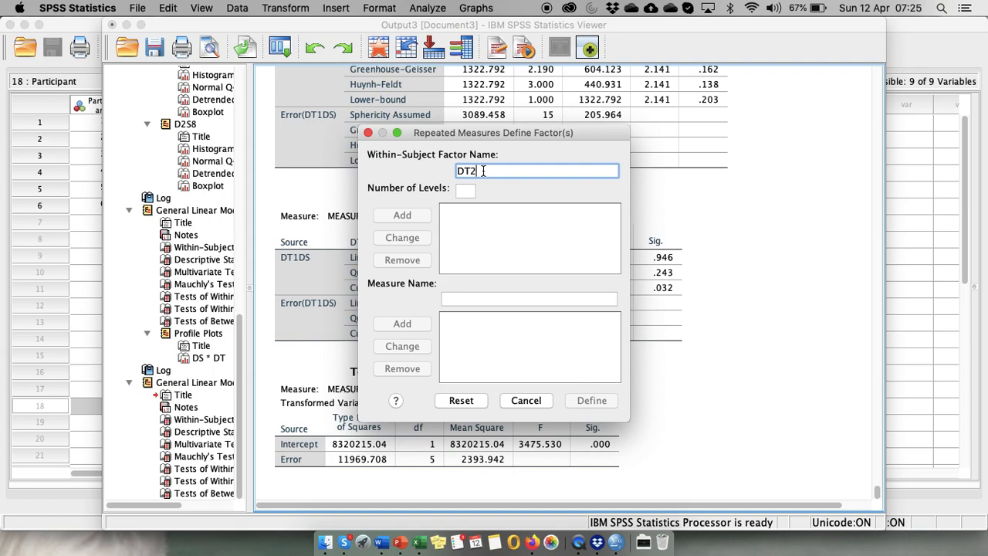
pyautogui.write('D')
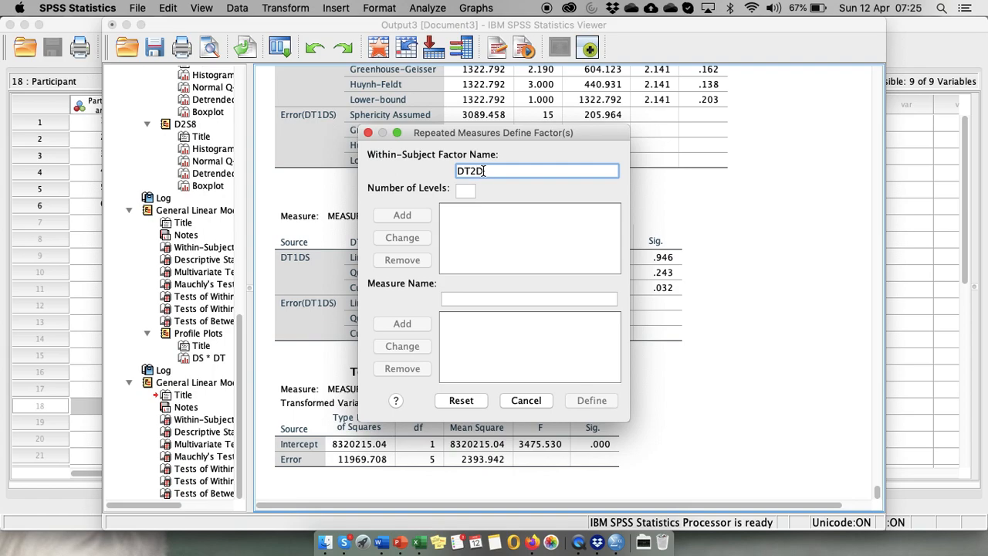
pyautogui.click(466, 191)
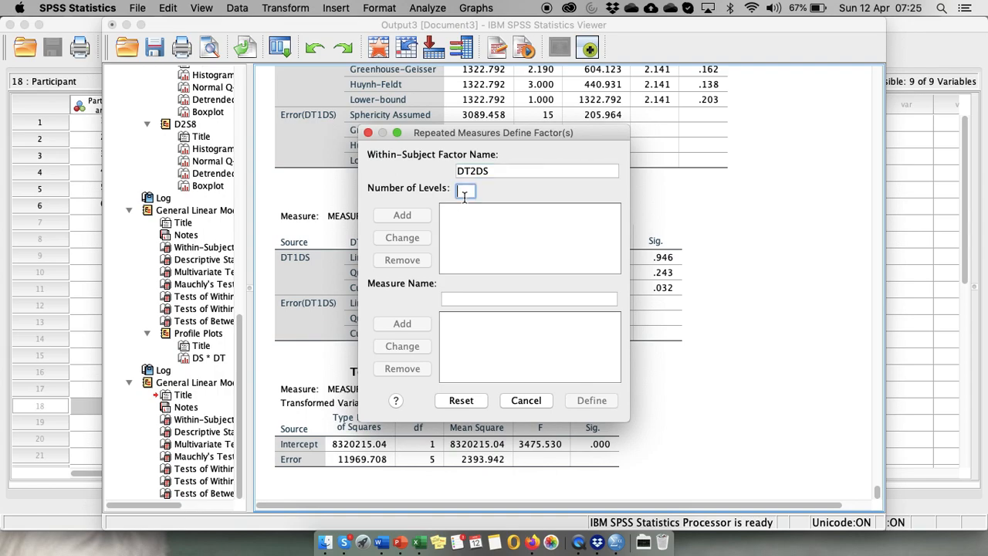
pyautogui.click(402, 216)
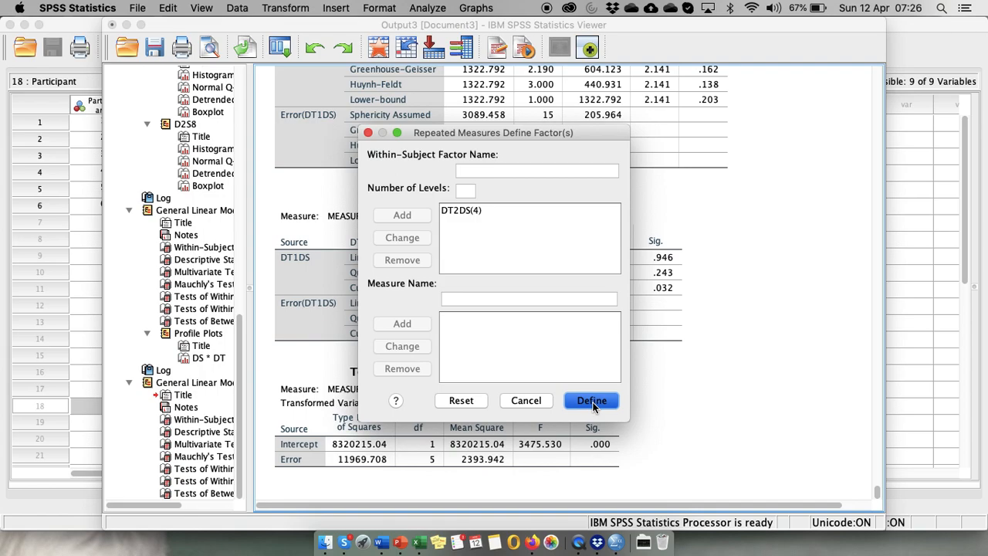
pyautogui.click(592, 400)
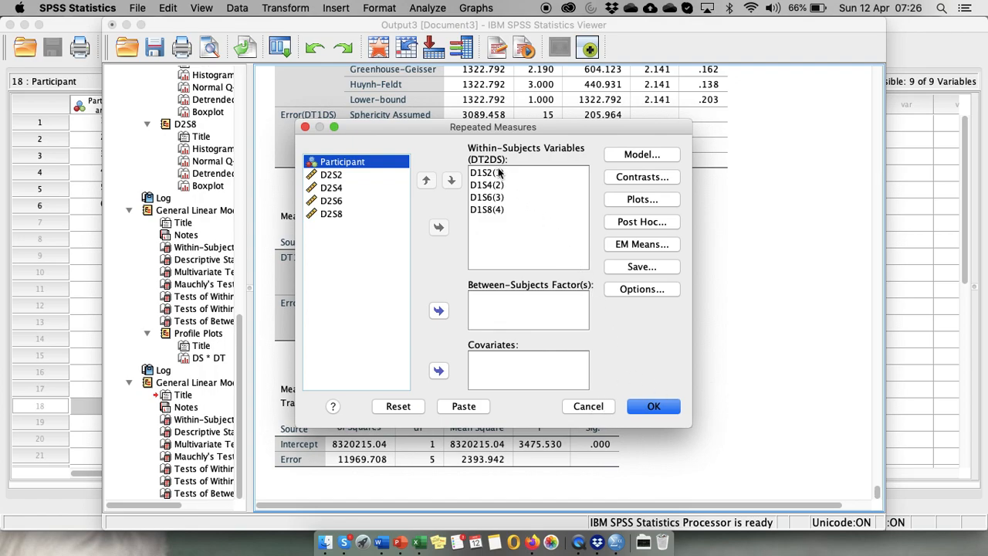
# Step: Swap the D1S variables out and assign D2S2, D2S4, D2S6, D2S8 as the DT2DS levels
pyautogui.click(485, 173)
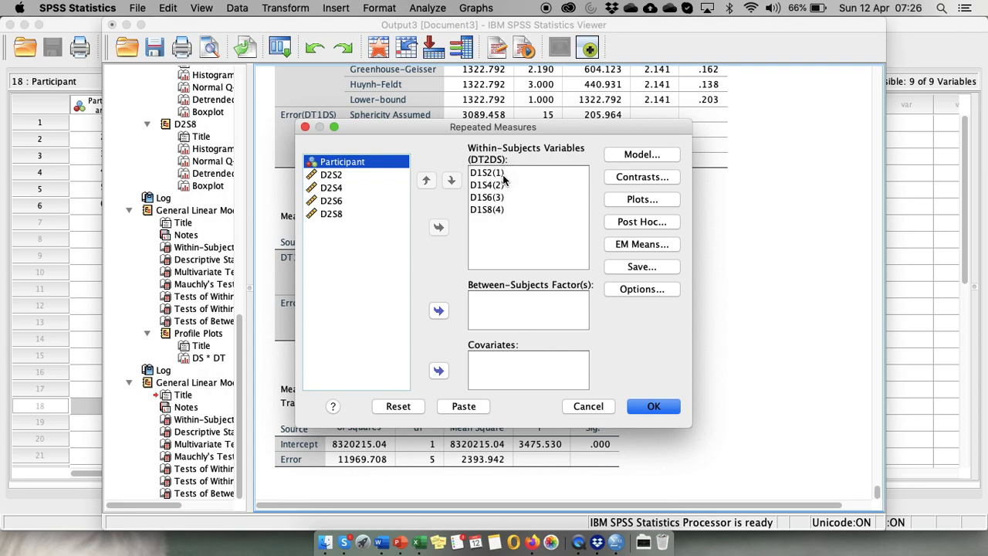
pyautogui.click(482, 173)
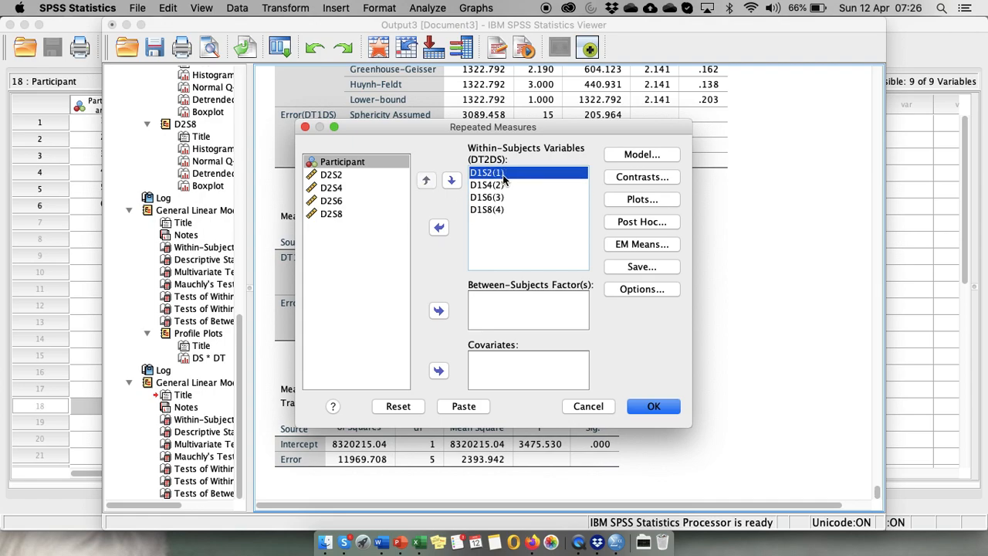
pyautogui.click(493, 210)
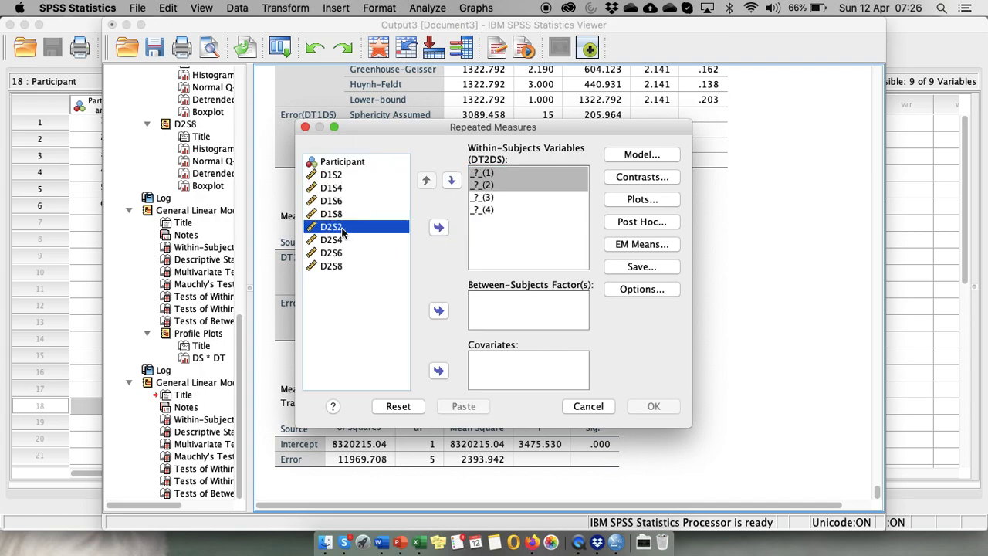
pyautogui.click(331, 265)
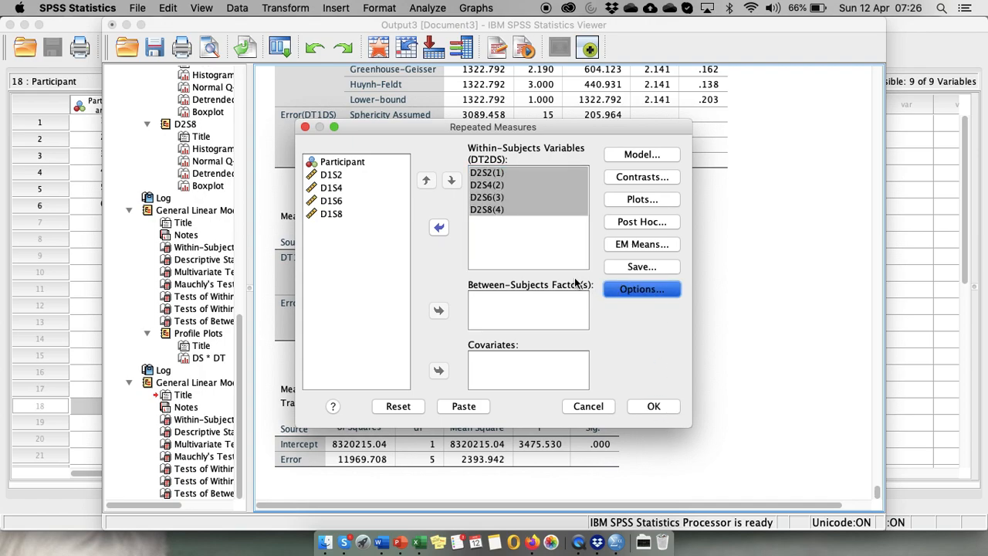
# Step: Keep descriptive statistics in Options and run the DT2DS repeated measures ANOVA
pyautogui.click(641, 288)
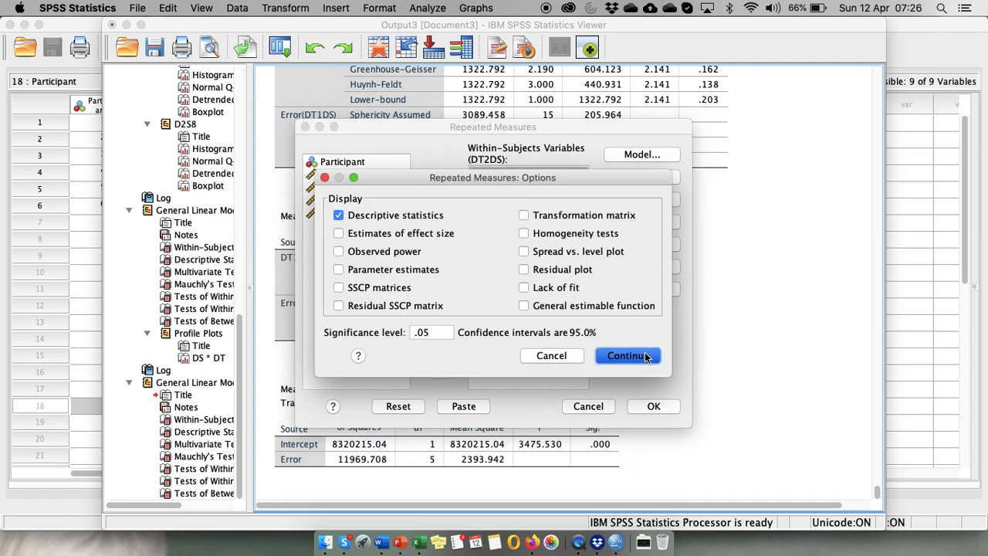
pyautogui.click(627, 355)
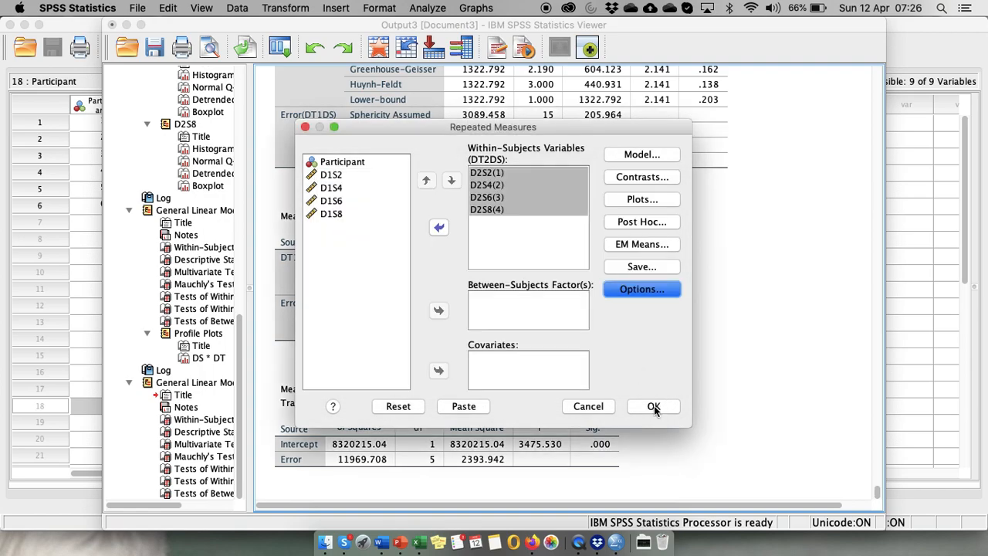
pyautogui.click(654, 408)
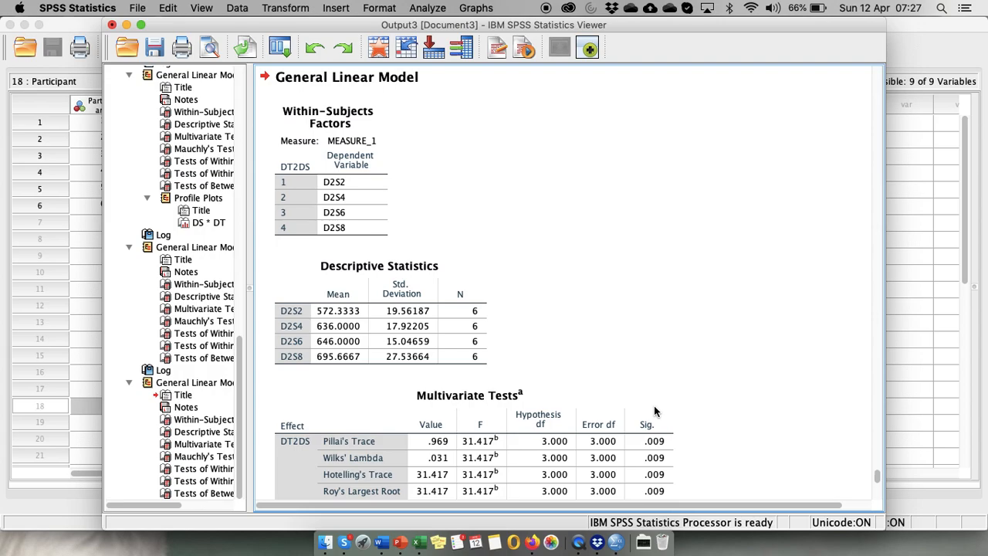
pyautogui.scroll(-3)
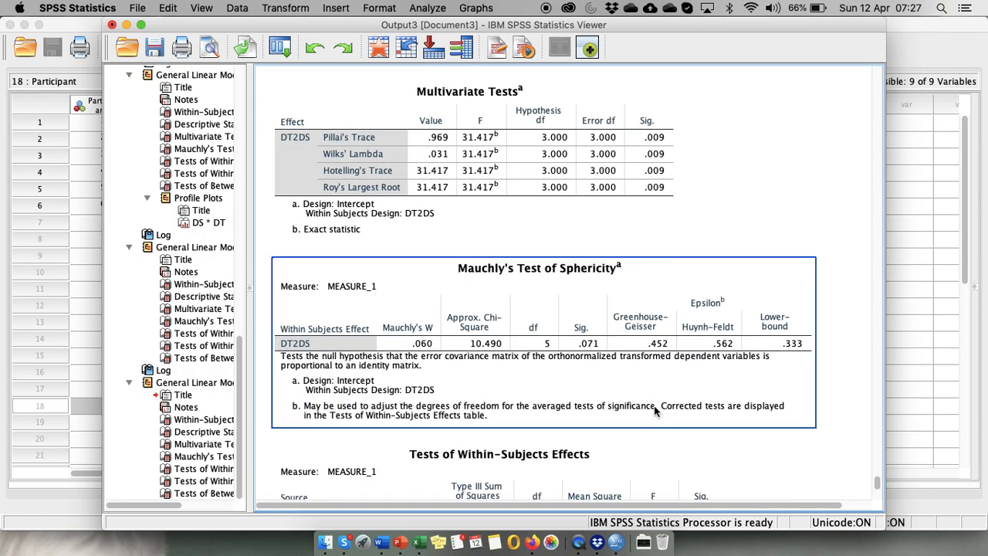
pyautogui.scroll(-3)
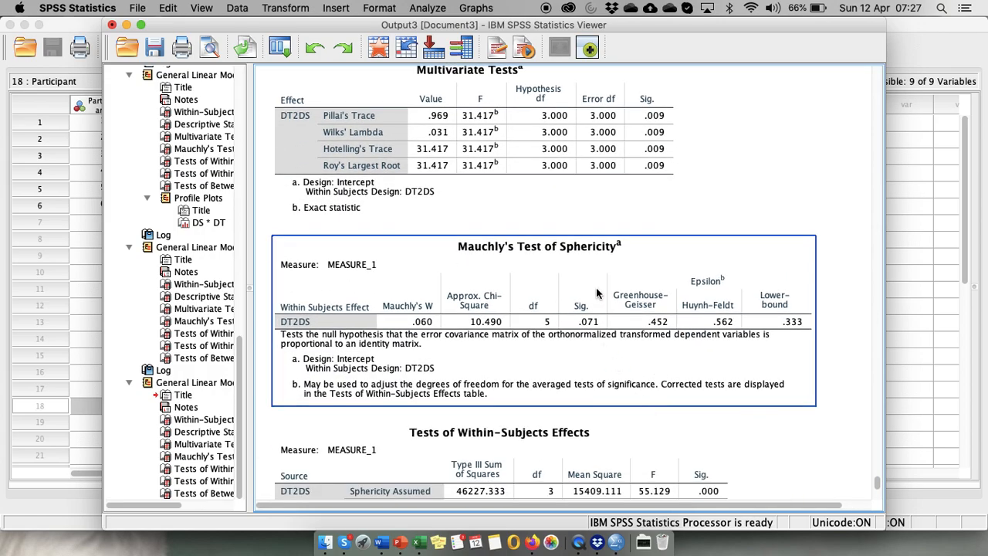
pyautogui.scroll(-3)
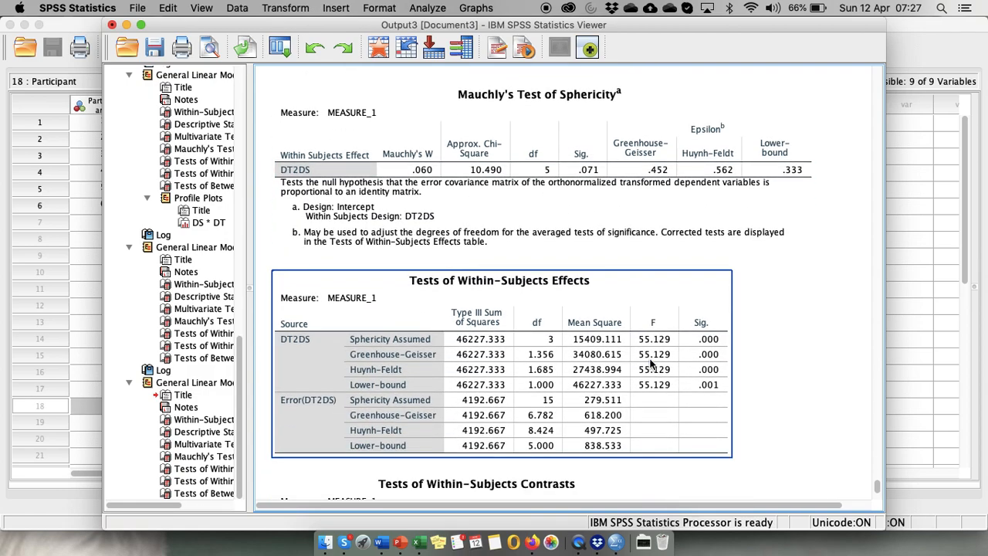
pyautogui.scroll(-3)
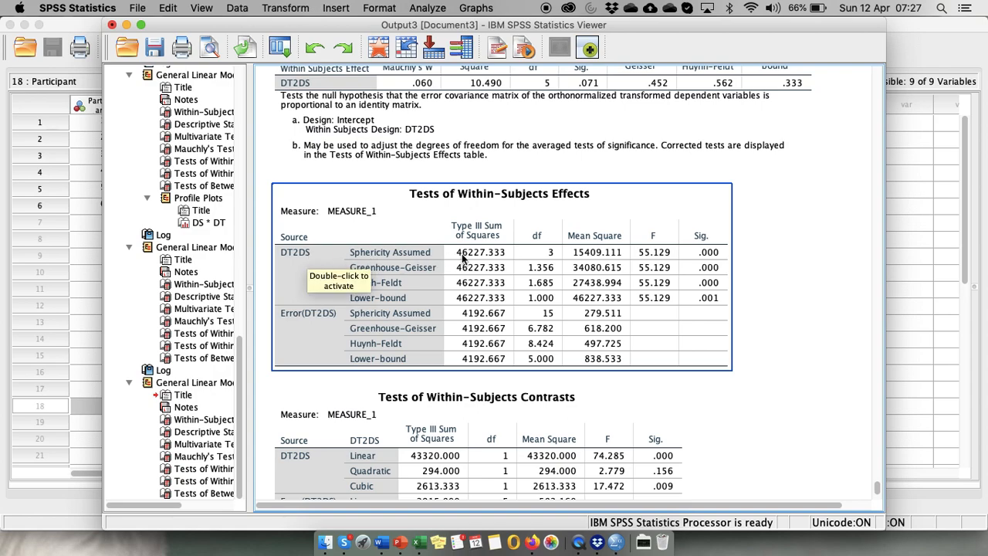
pyautogui.moveTo(729, 259)
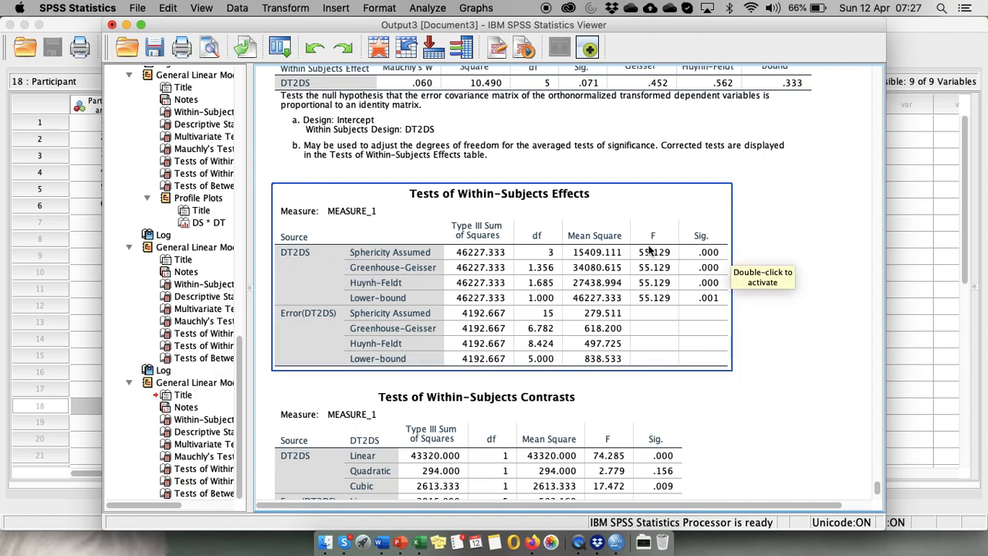
pyautogui.click(754, 399)
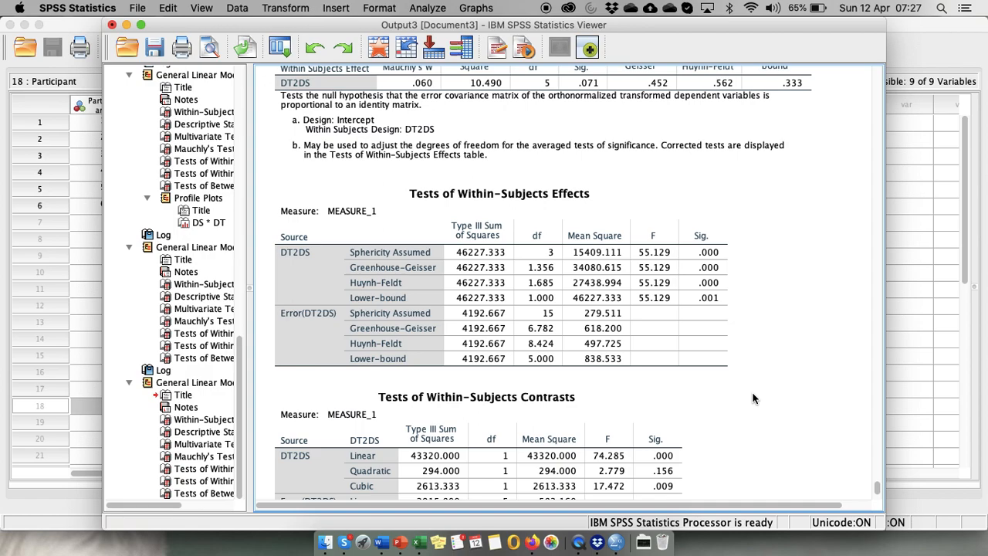
pyautogui.scroll(-3)
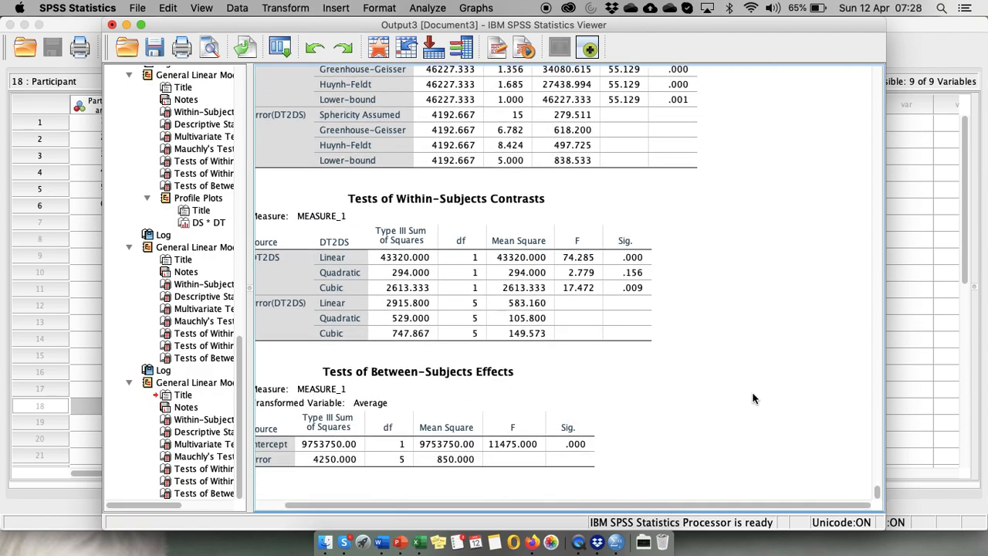